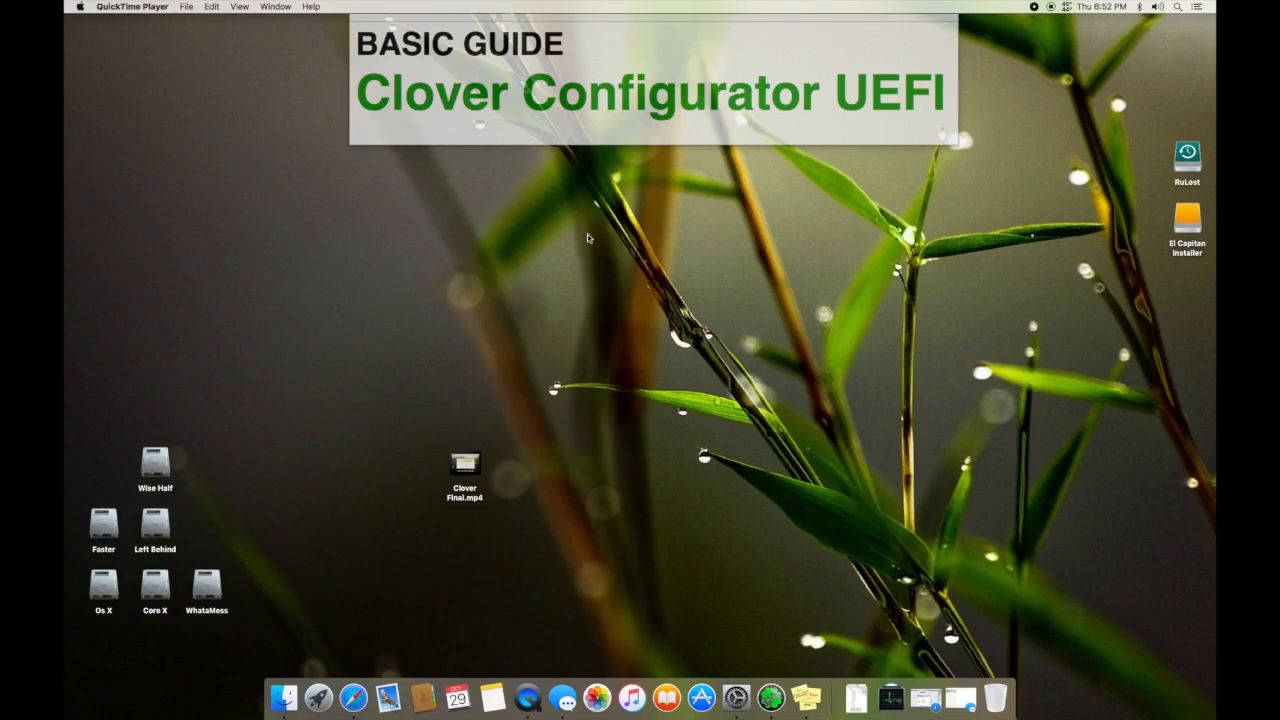
mouse_move(584, 144)
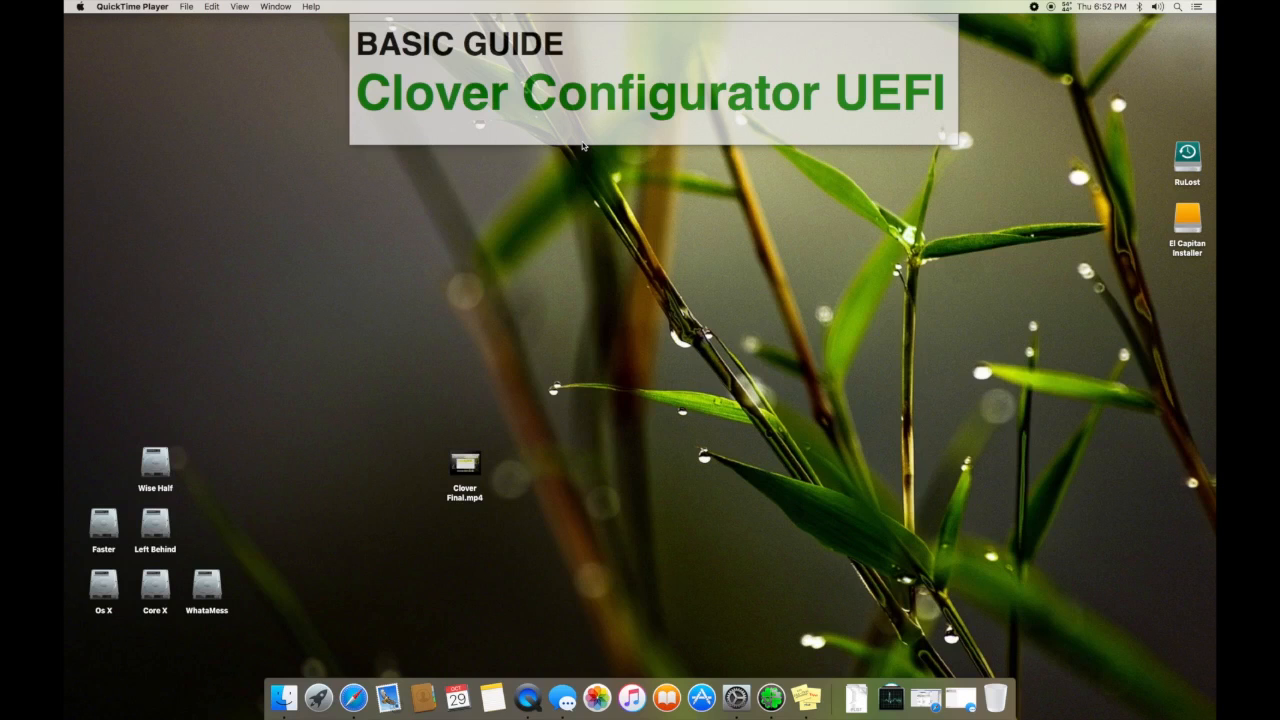
mouse_move(584, 146)
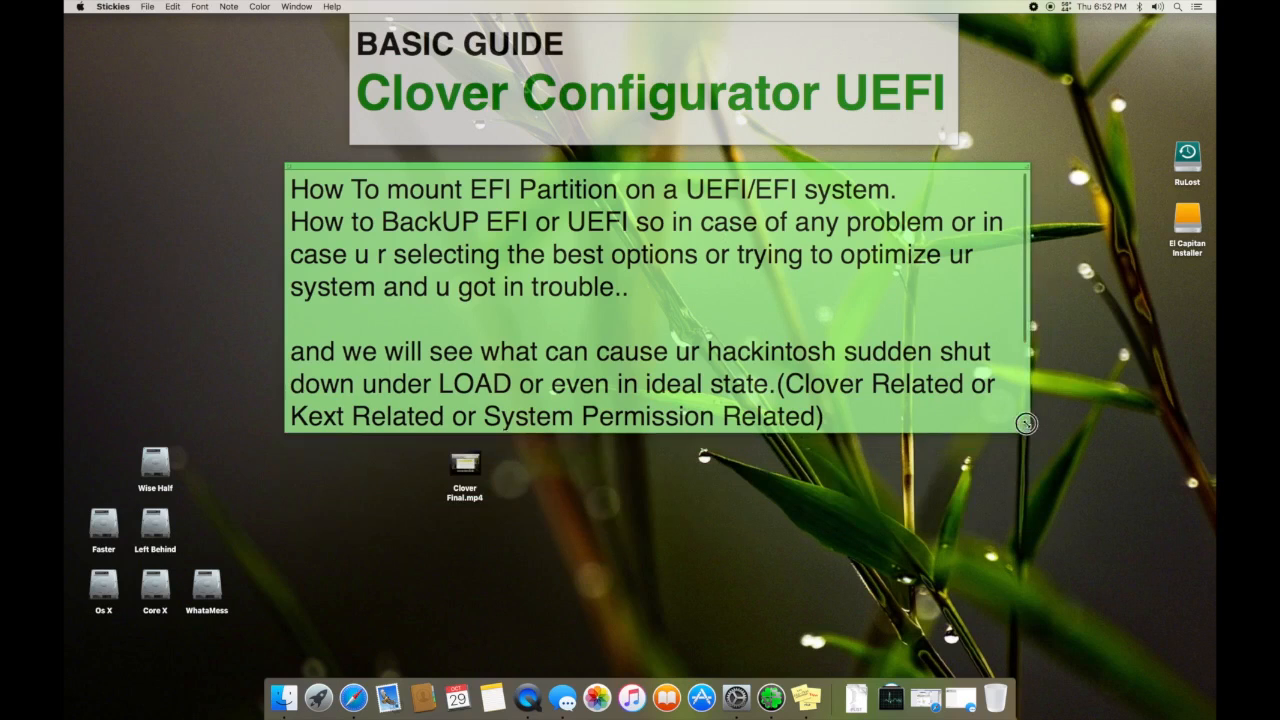
Resize the green note so only the EFI mounting and backup paragraph shows
drag(1024, 430, 1036, 324)
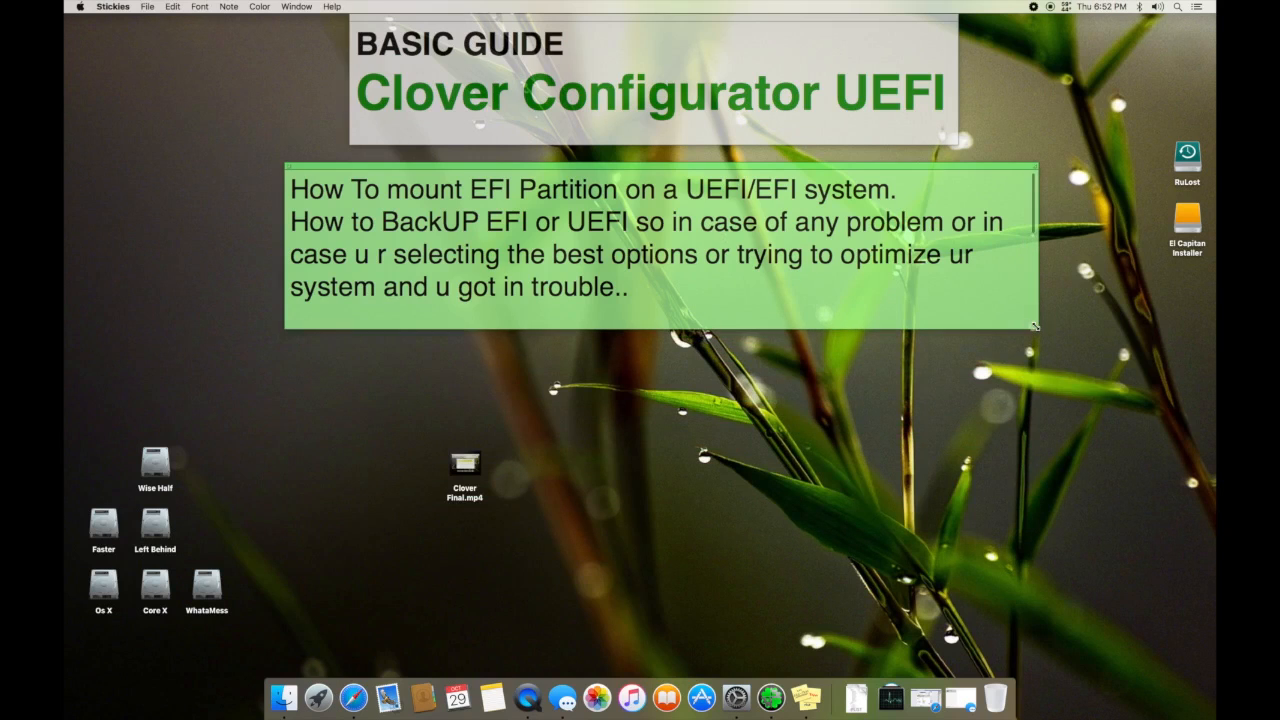
mouse_move(964, 150)
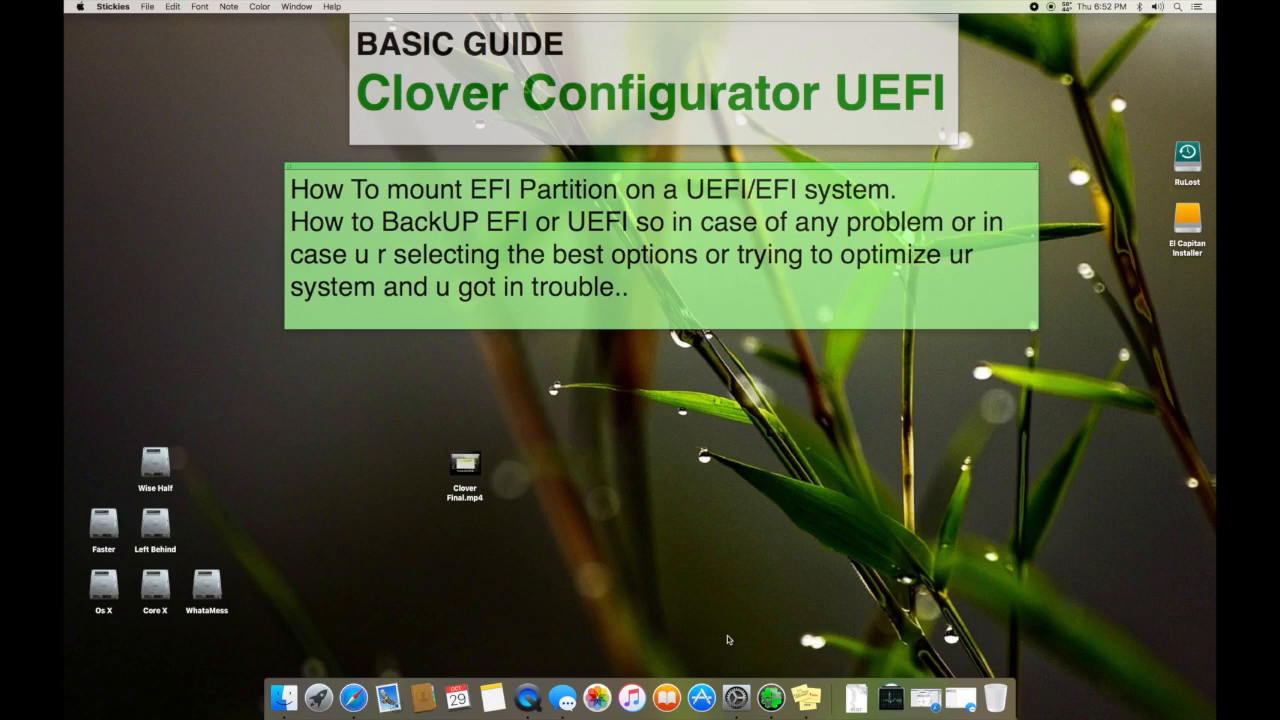
mouse_move(1066, 276)
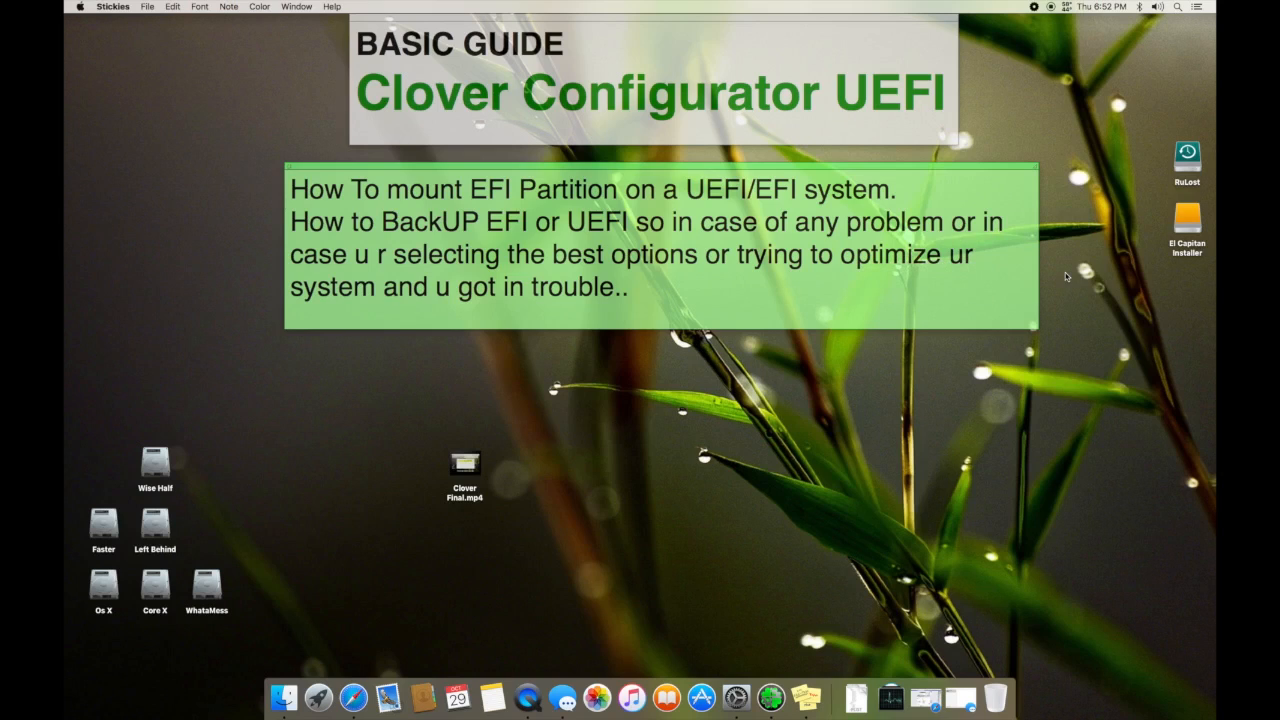
mouse_move(816, 642)
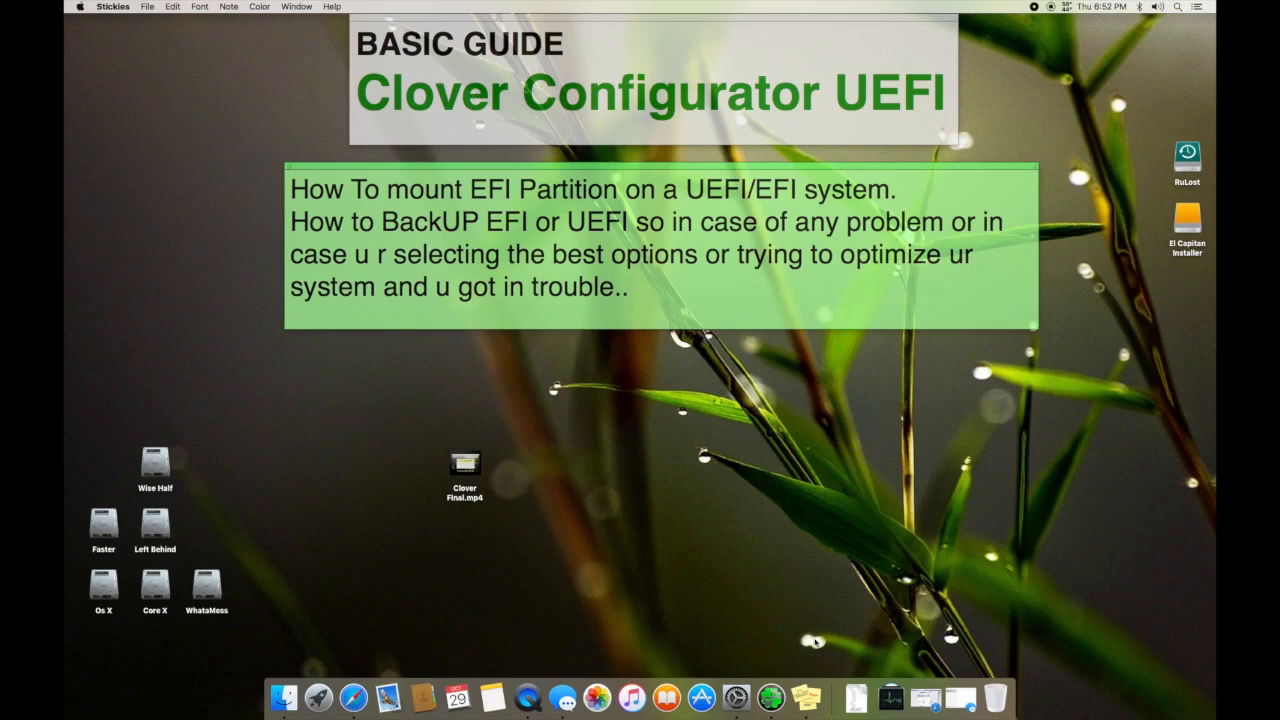
mouse_move(778, 692)
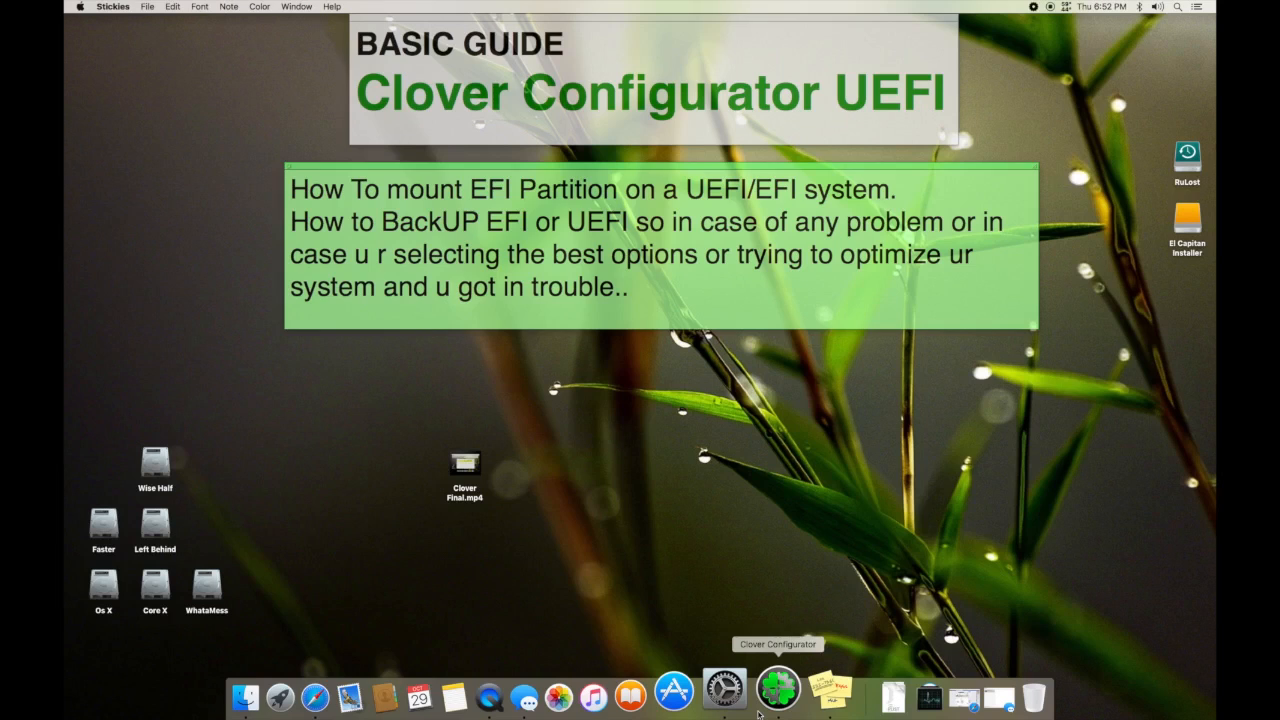
mouse_move(918, 348)
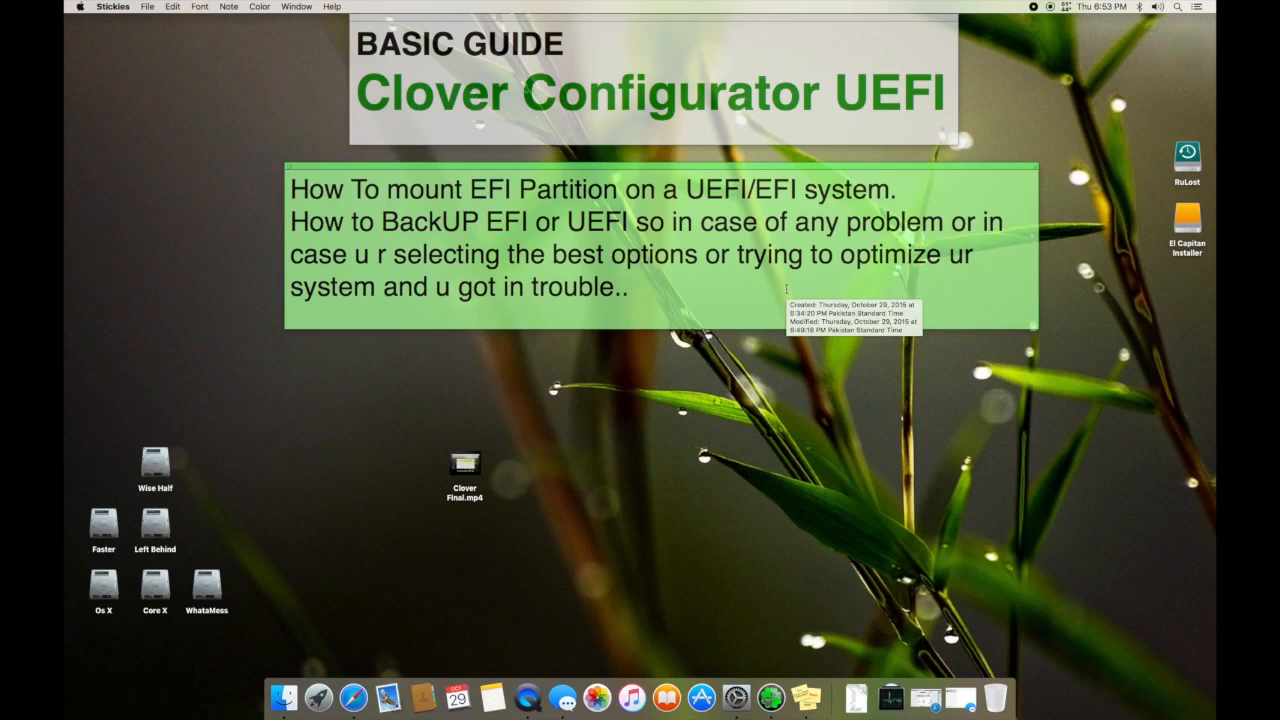
mouse_move(1008, 304)
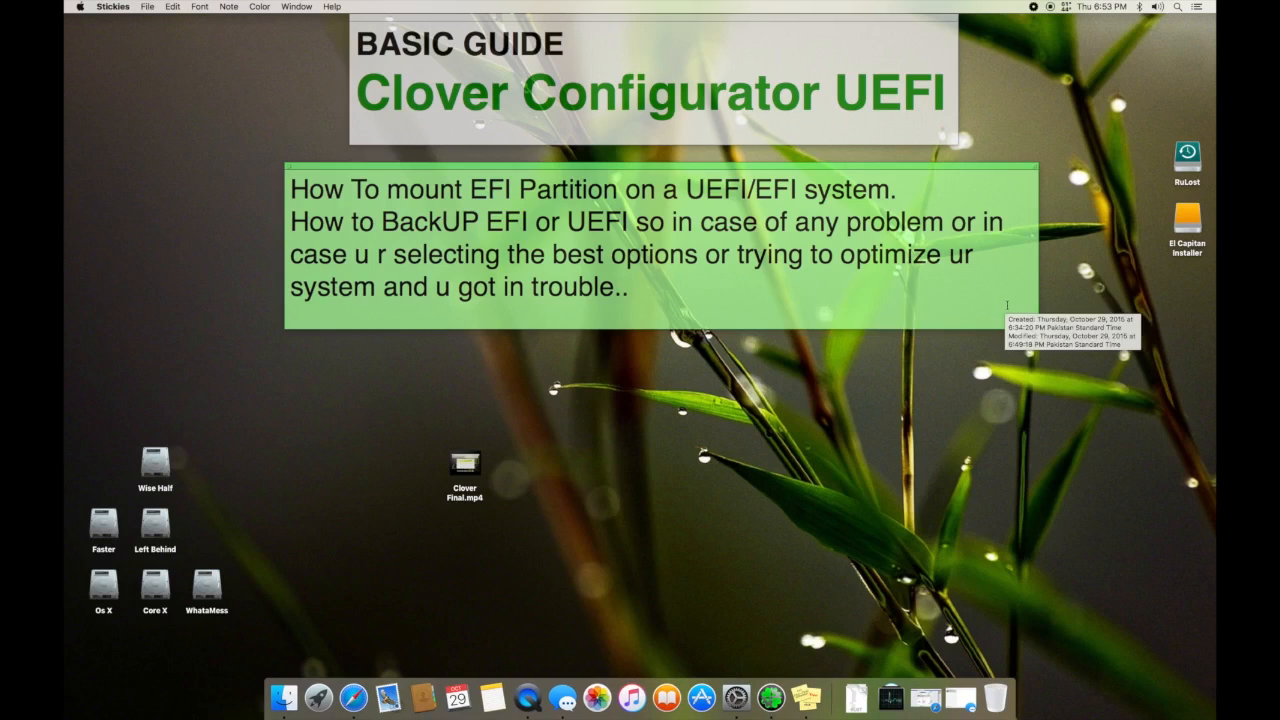
mouse_move(724, 336)
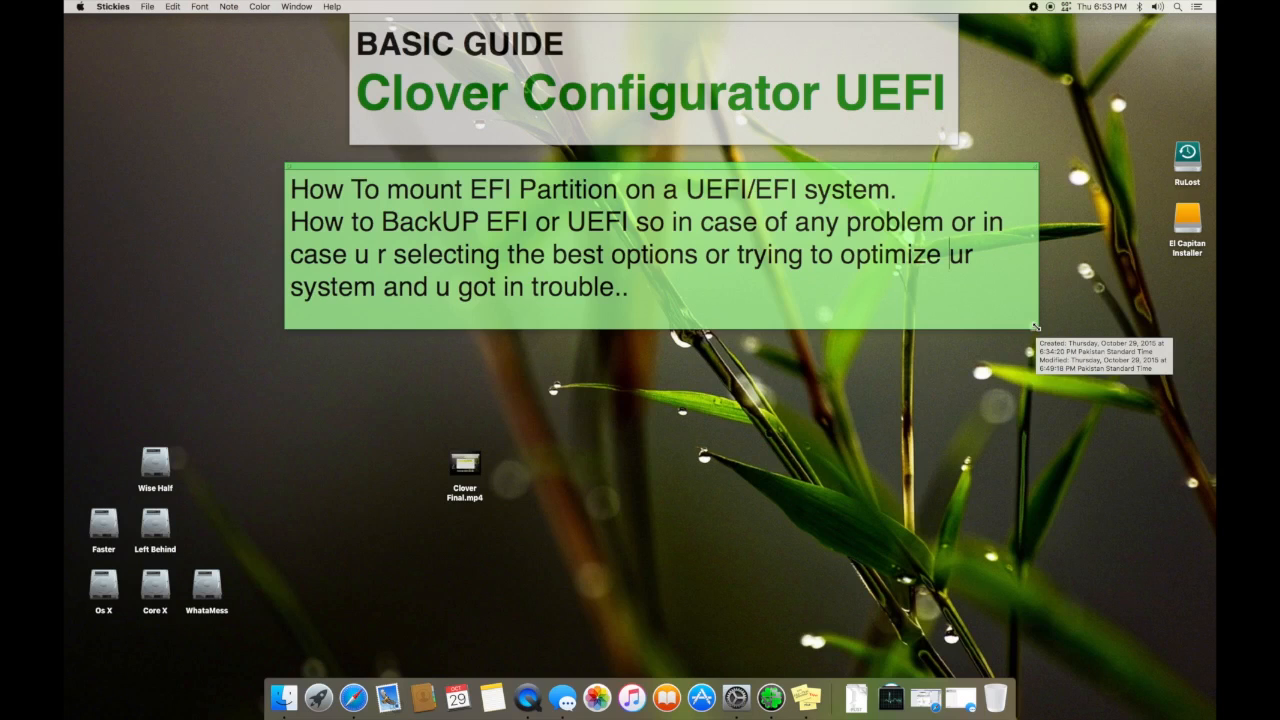
Stretch the note taller and wider to show all three paragraphs, then shift it left on the desktop
drag(1036, 328, 1036, 448)
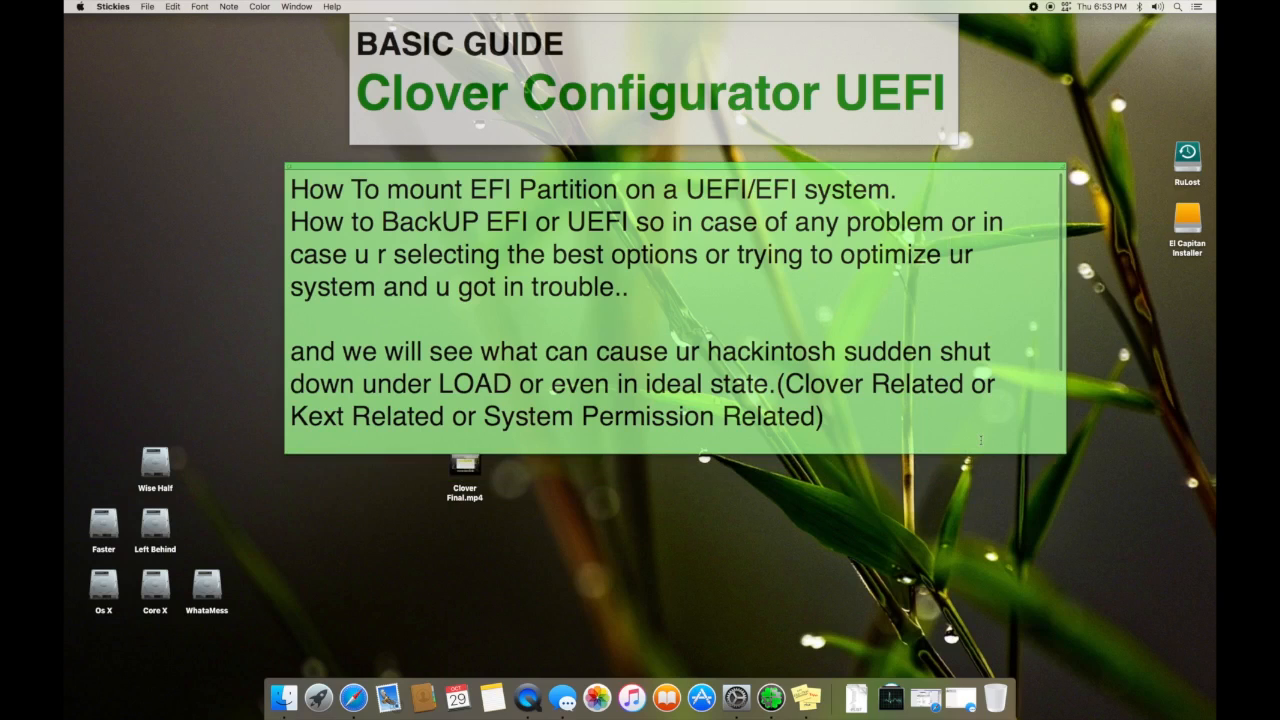
mouse_move(232, 342)
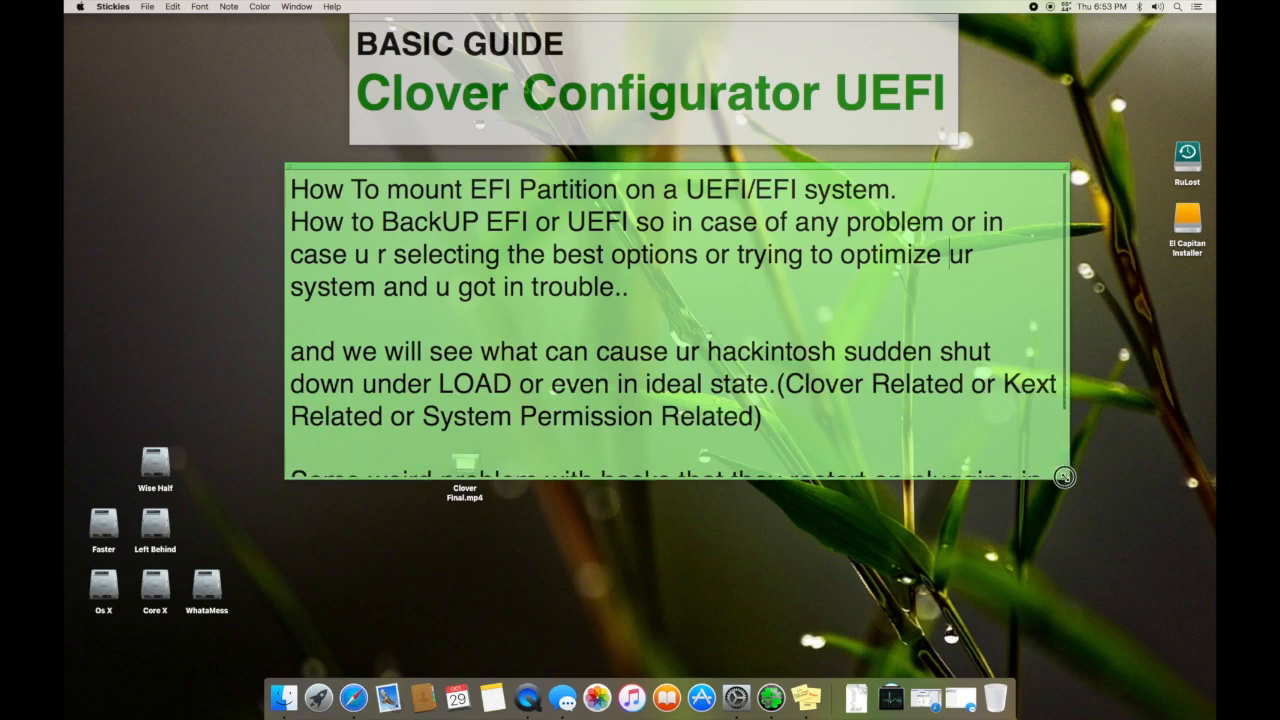
drag(1064, 476, 1078, 558)
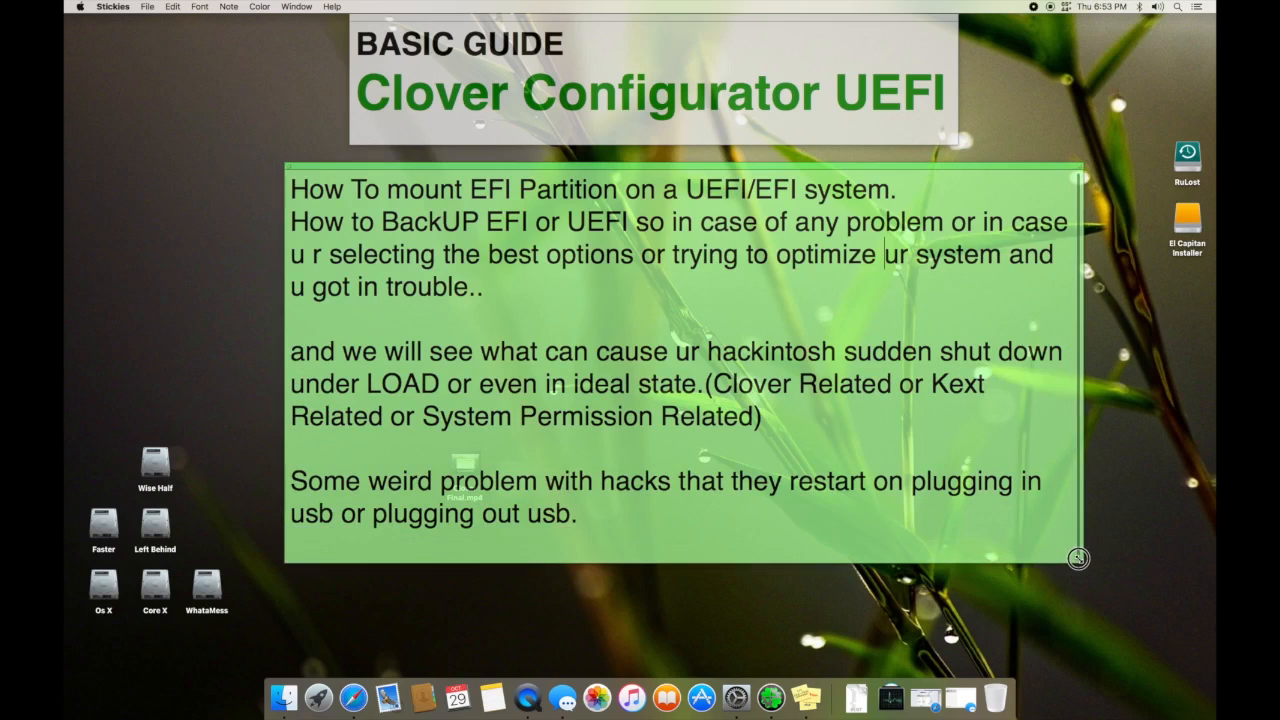
drag(1078, 558, 1100, 558)
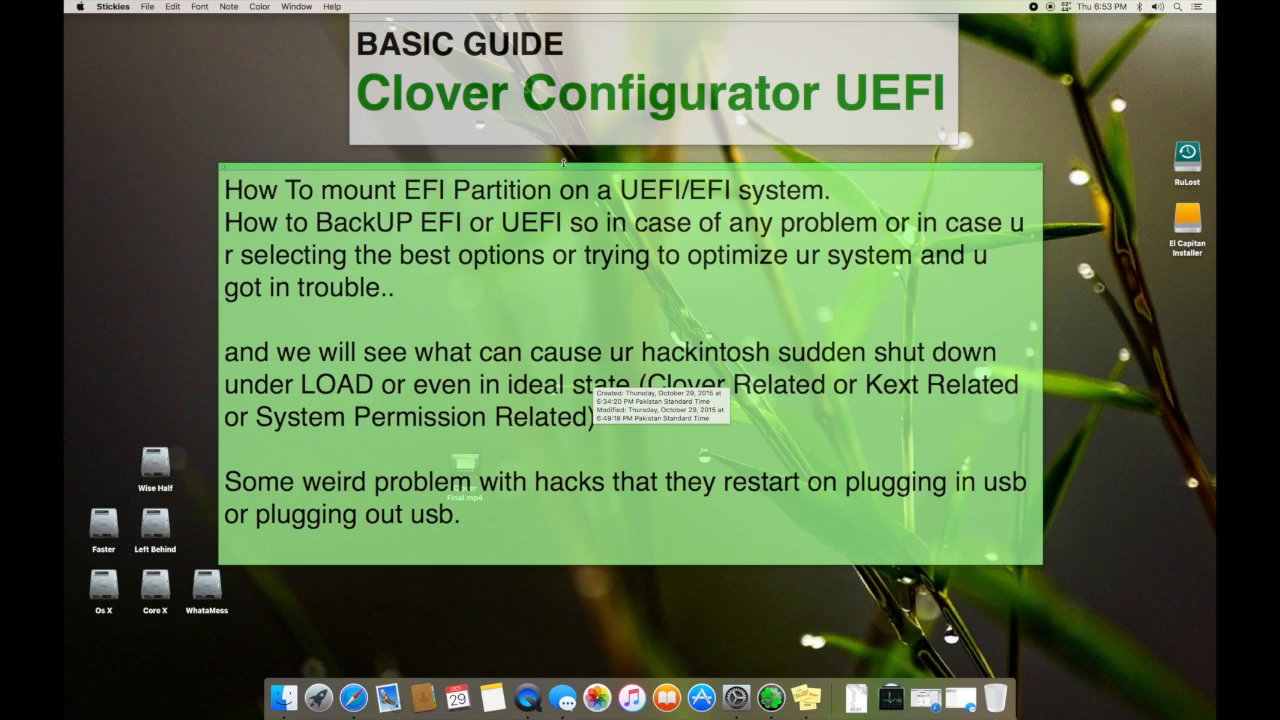
drag(564, 164, 512, 156)
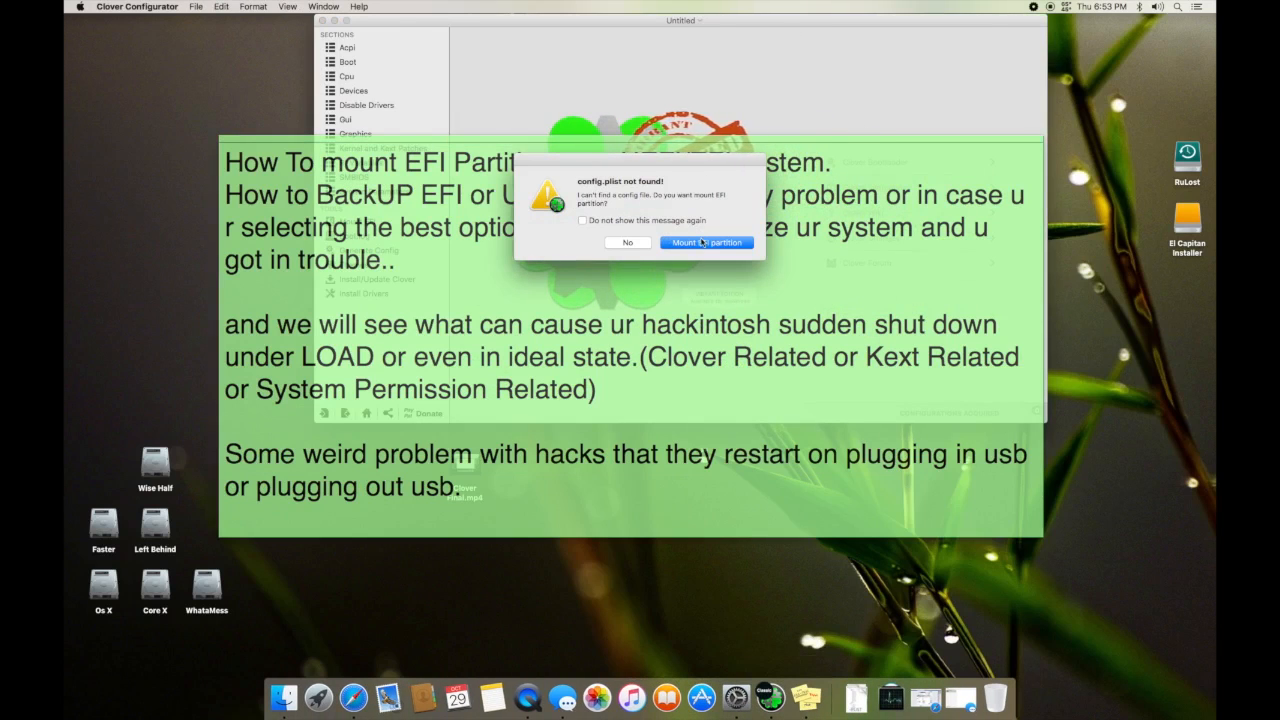
Accept the missing config.plist alert's offer to mount the EFI partition
click(706, 242)
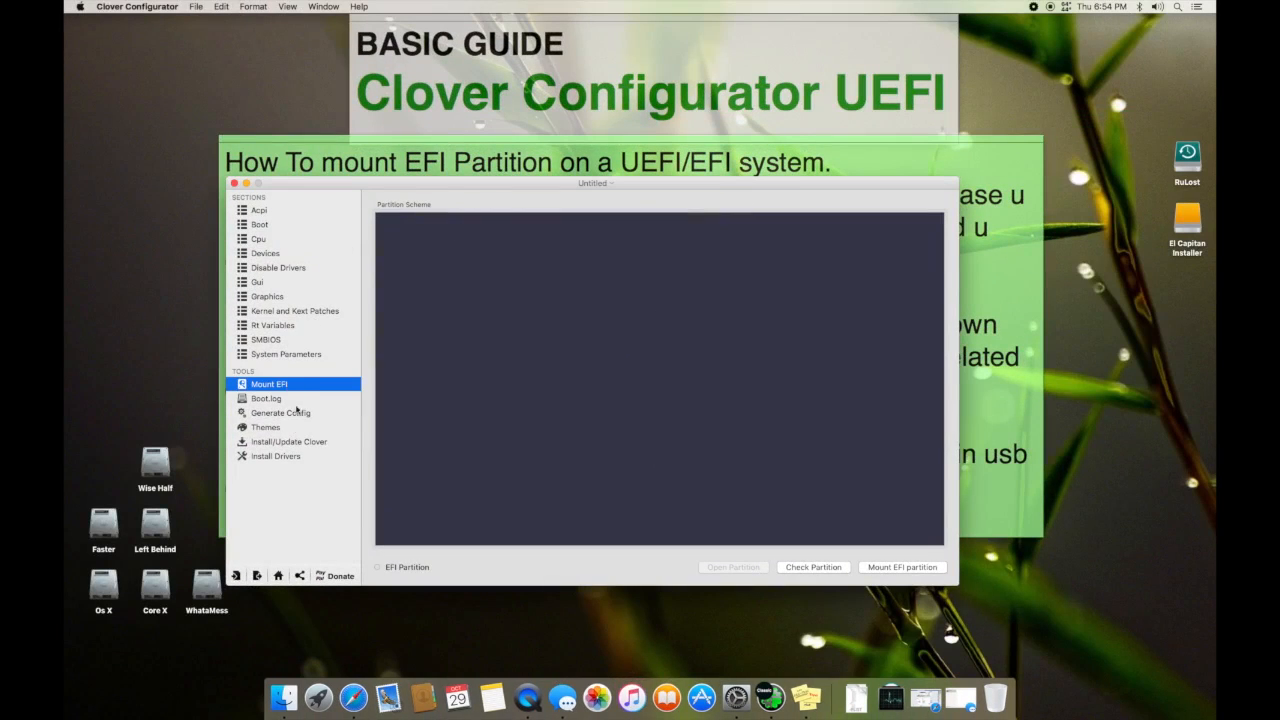
mouse_move(218, 414)
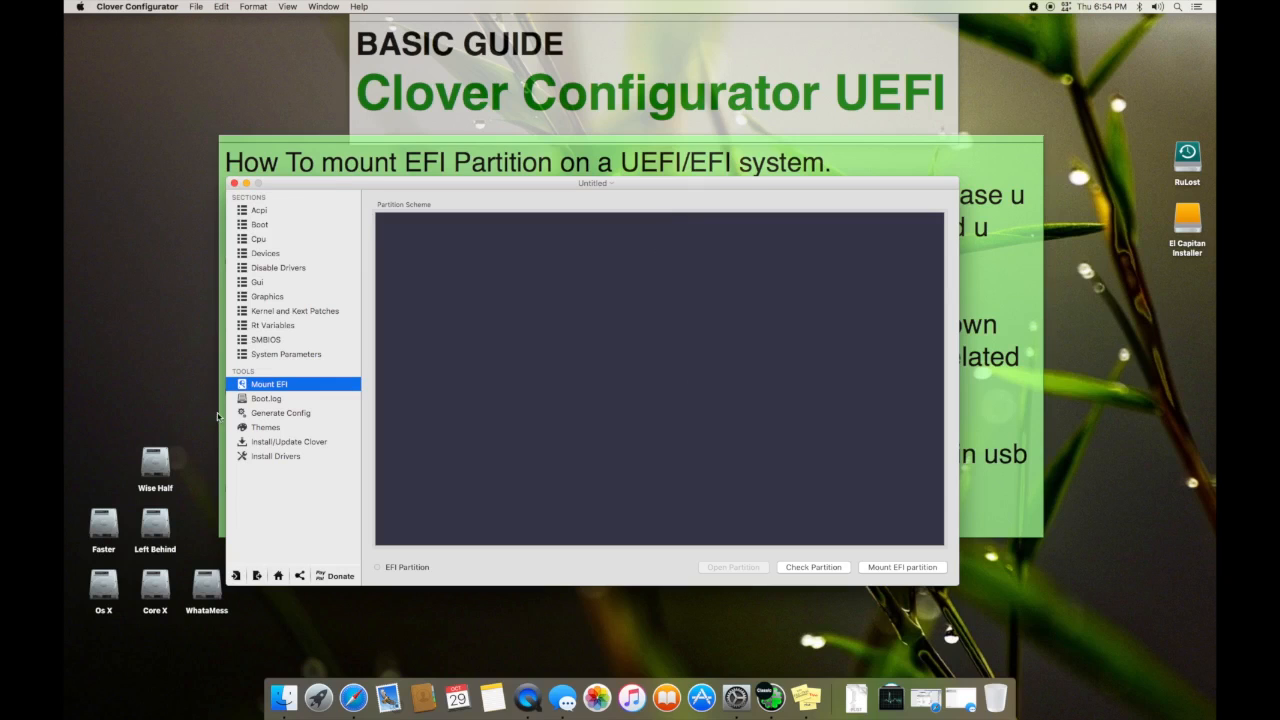
mouse_move(716, 690)
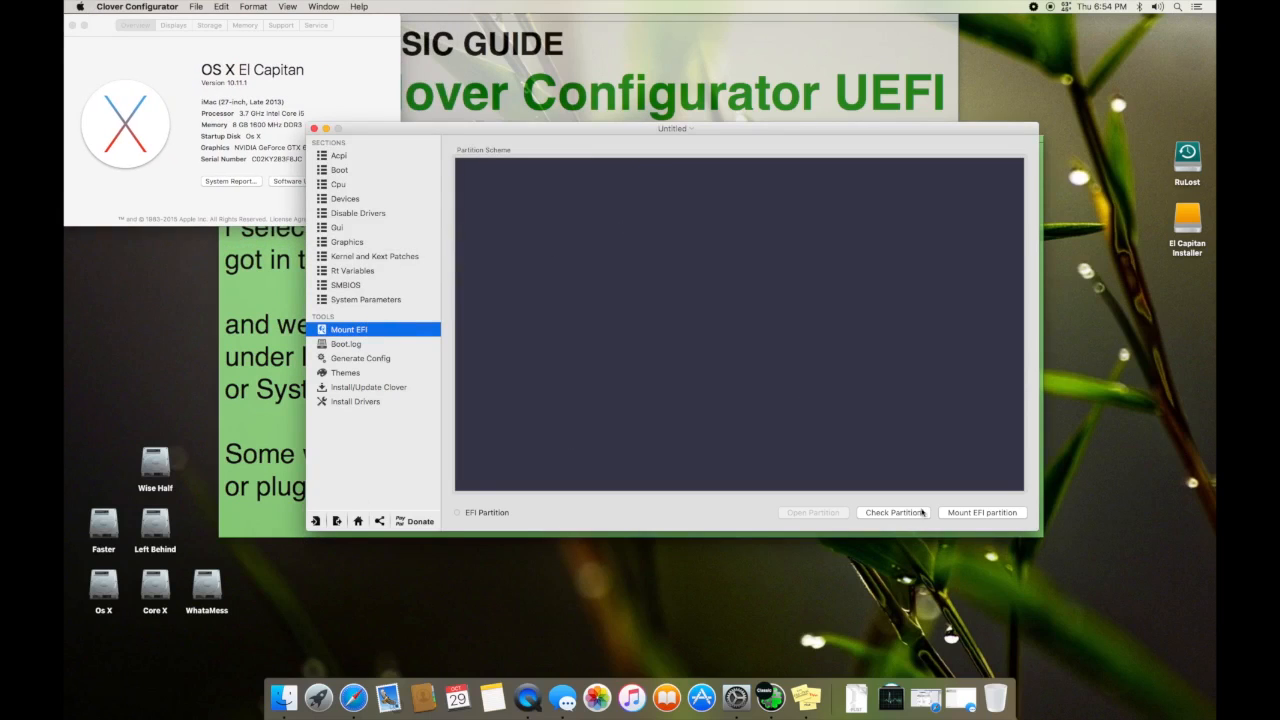
Mount the chosen EFI partition from the multiple-EFI dialog so it appears on the desktop
click(892, 512)
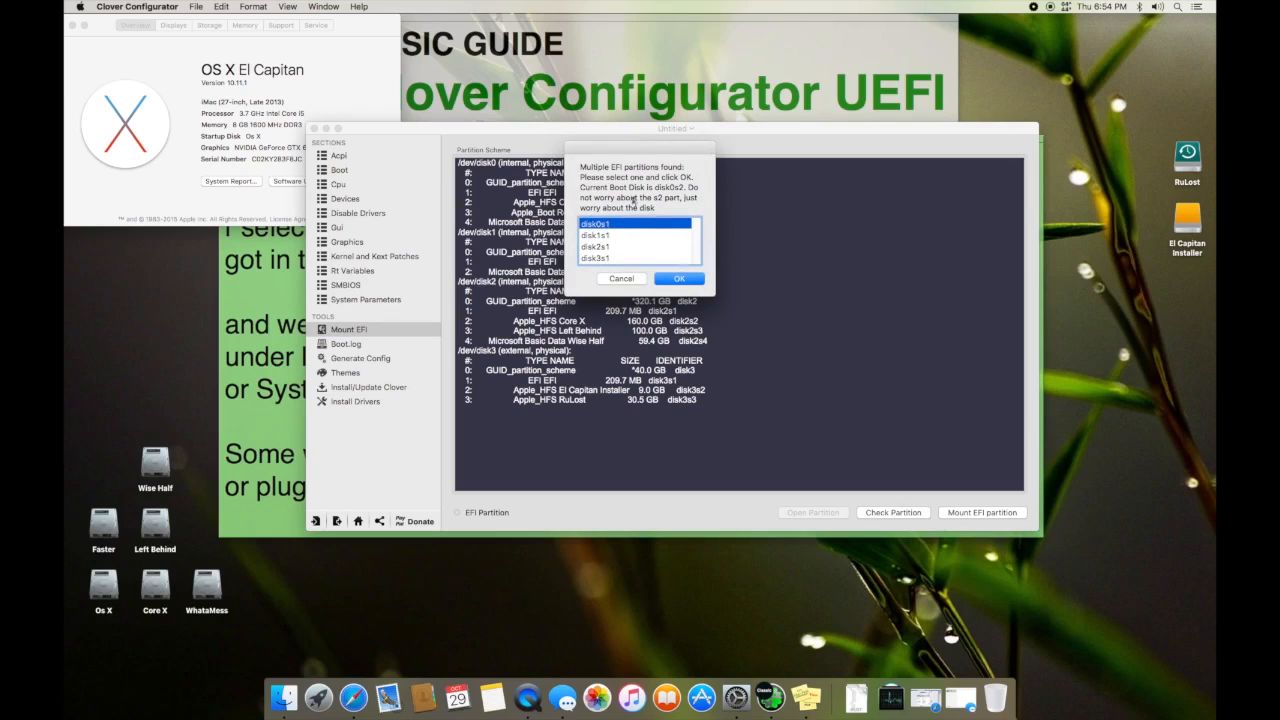
click(678, 278)
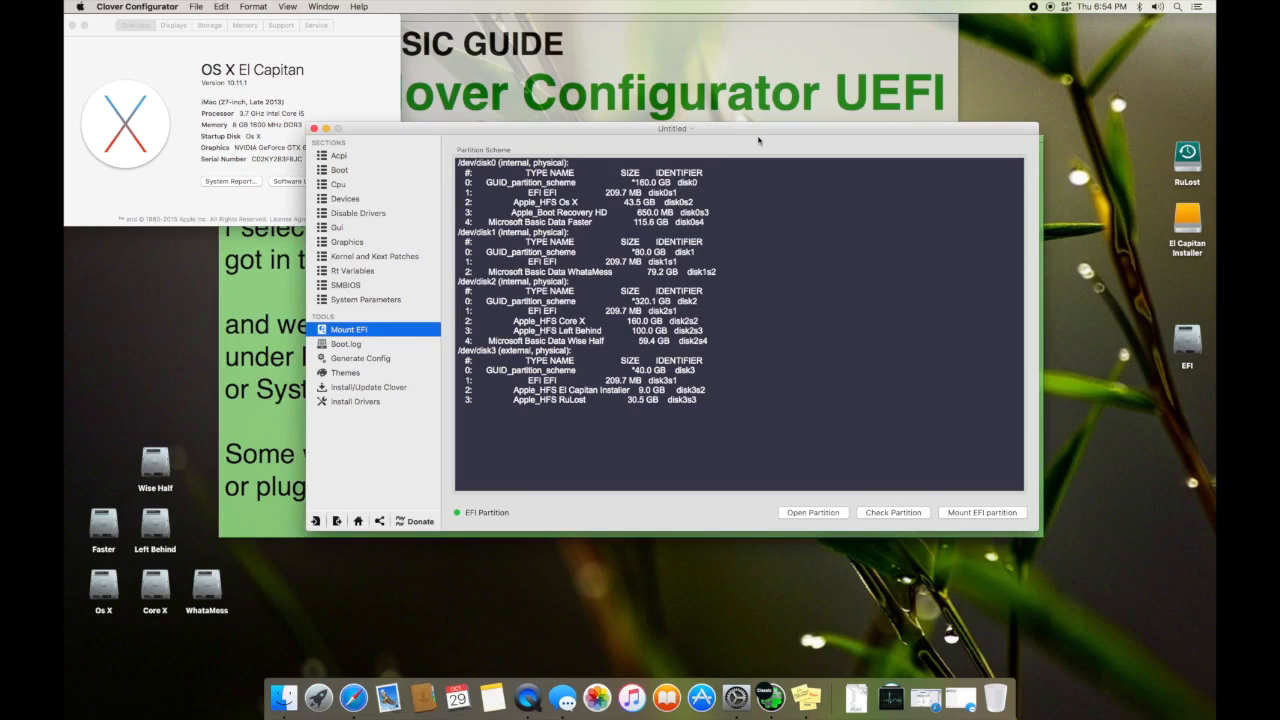
drag(676, 128, 612, 188)
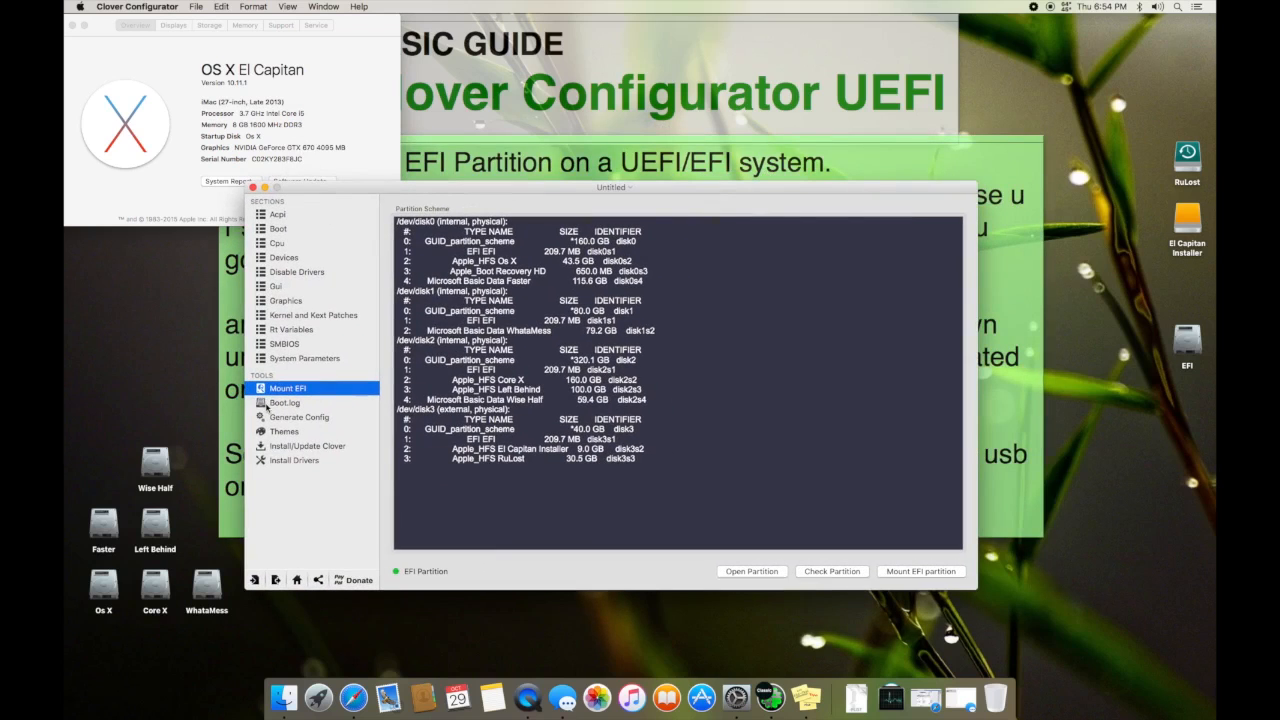
mouse_move(776, 418)
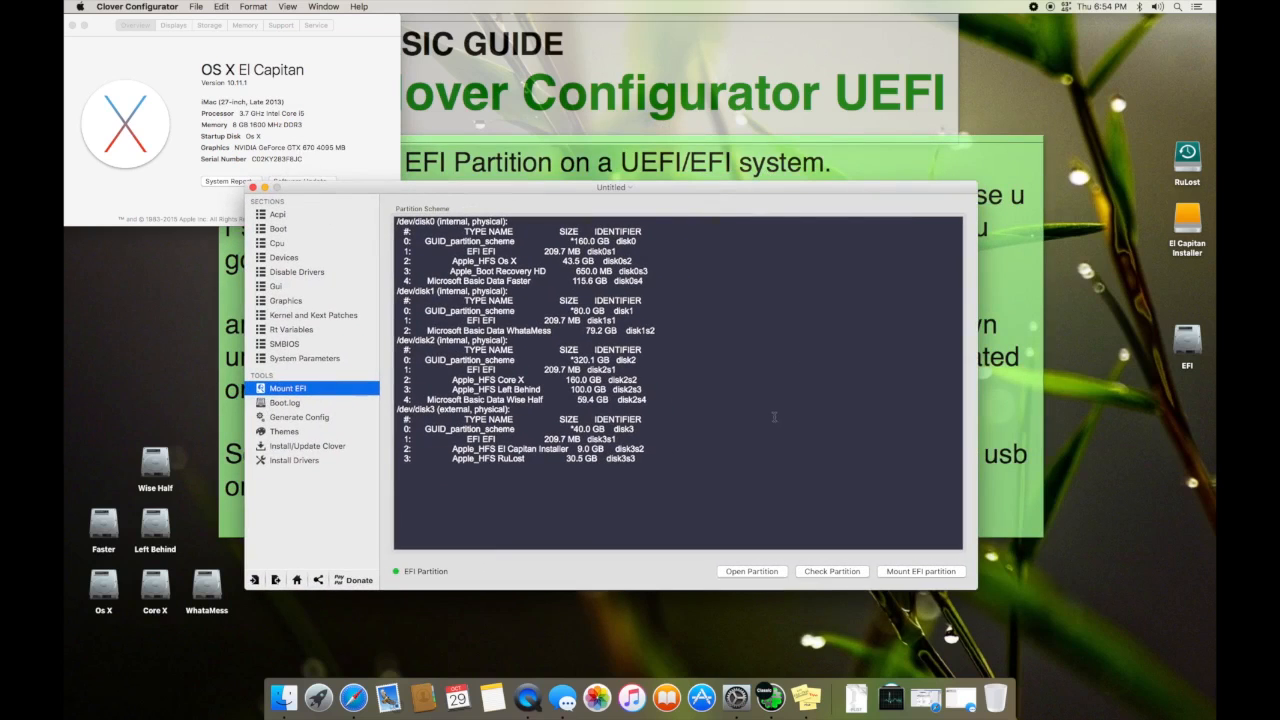
mouse_move(904, 210)
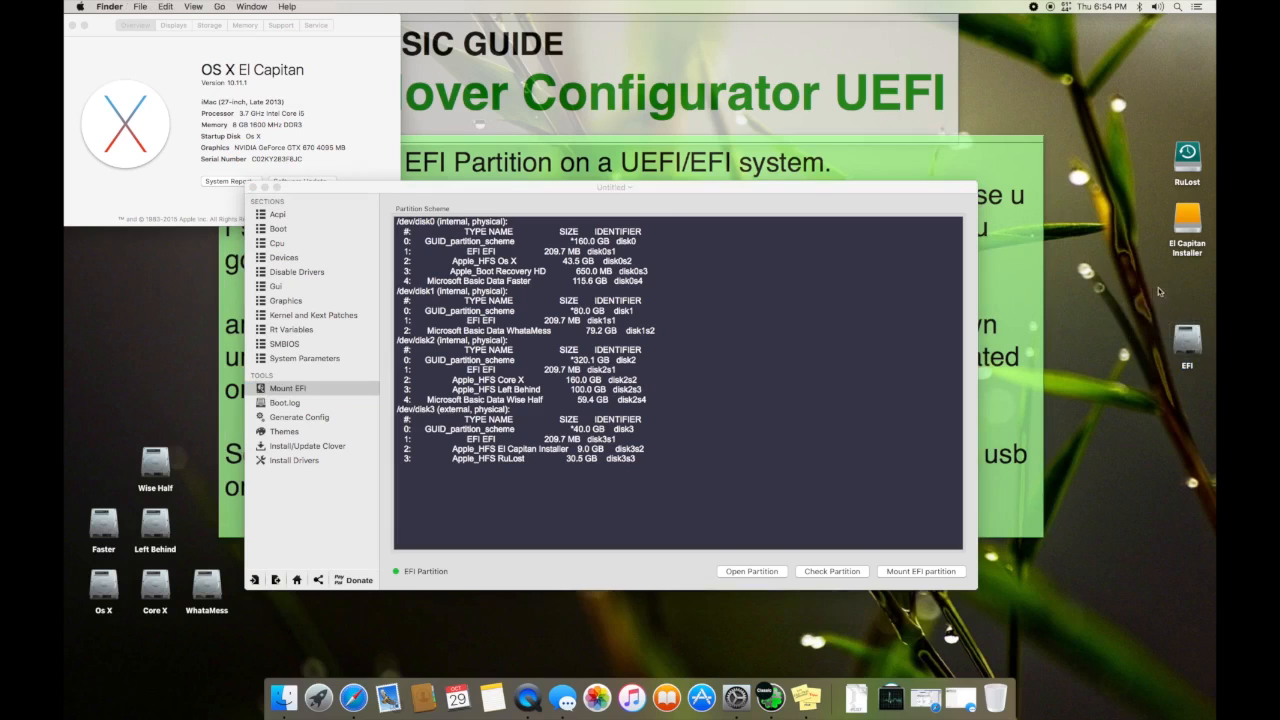
Copy the EFI folder from the mounted EFI volume onto the desktop as a backup
click(752, 572)
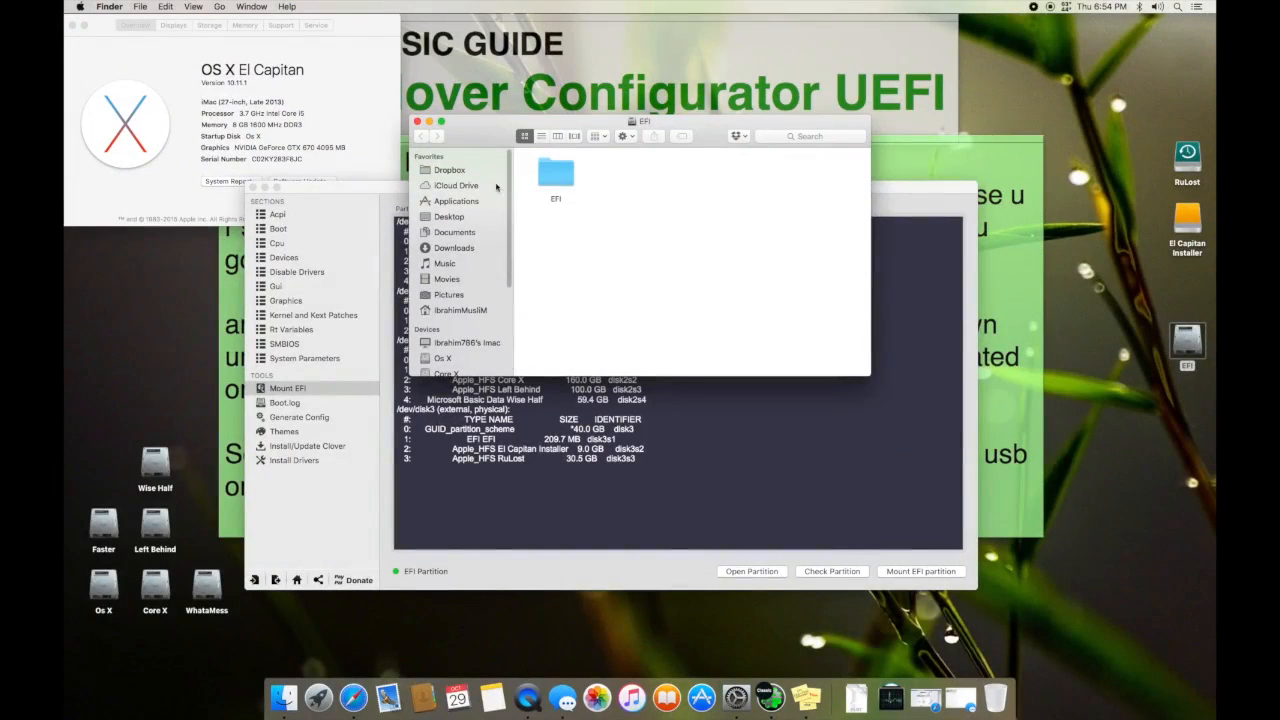
right_click(556, 172)
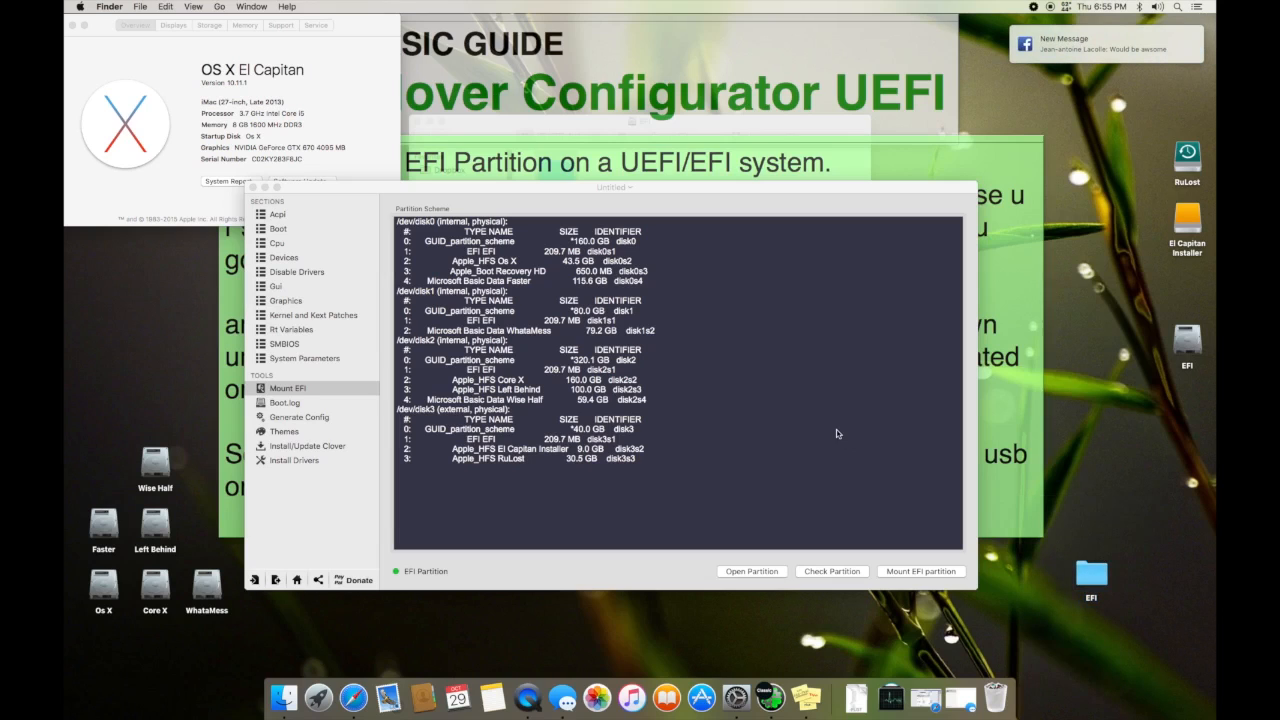
click(288, 388)
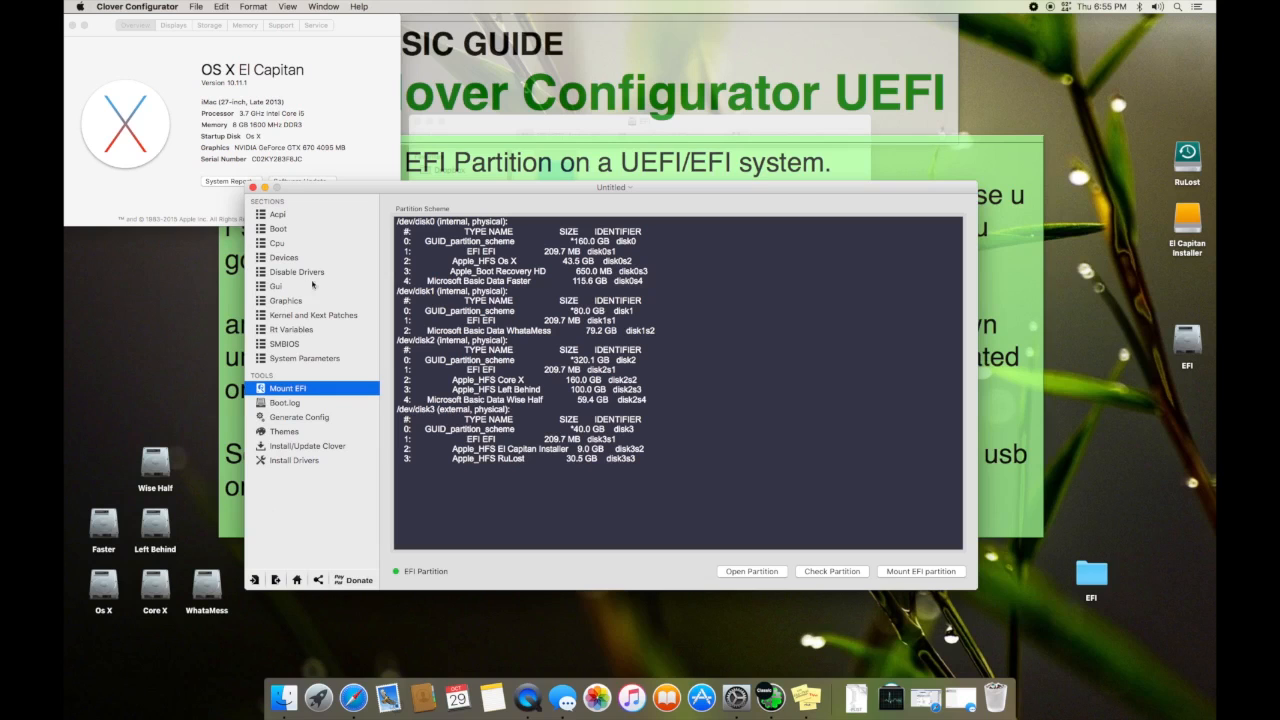
click(288, 388)
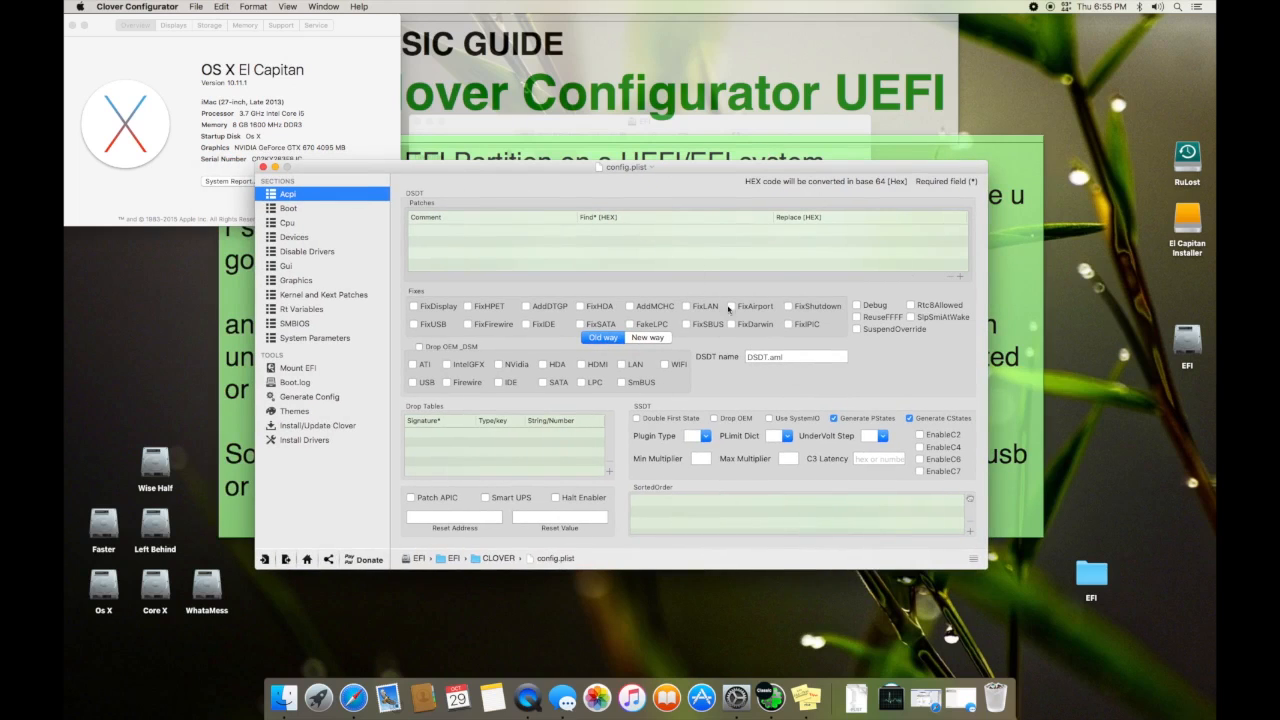
click(630, 304)
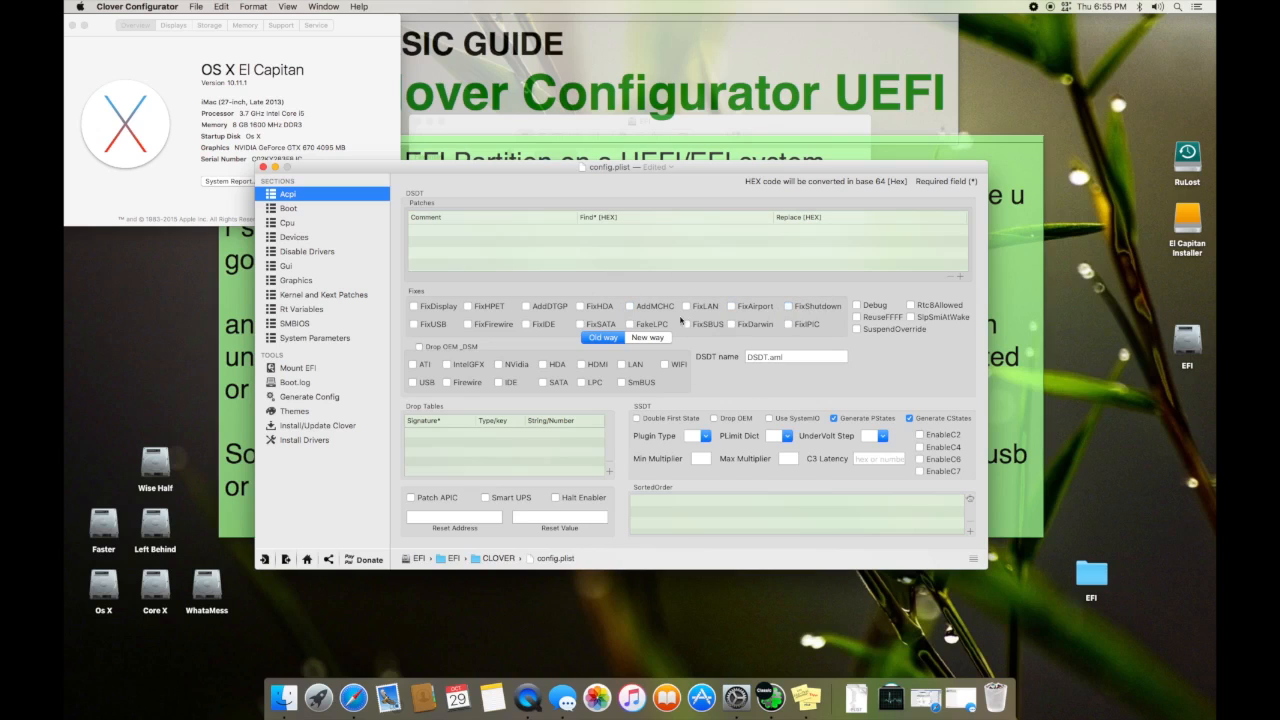
click(288, 206)
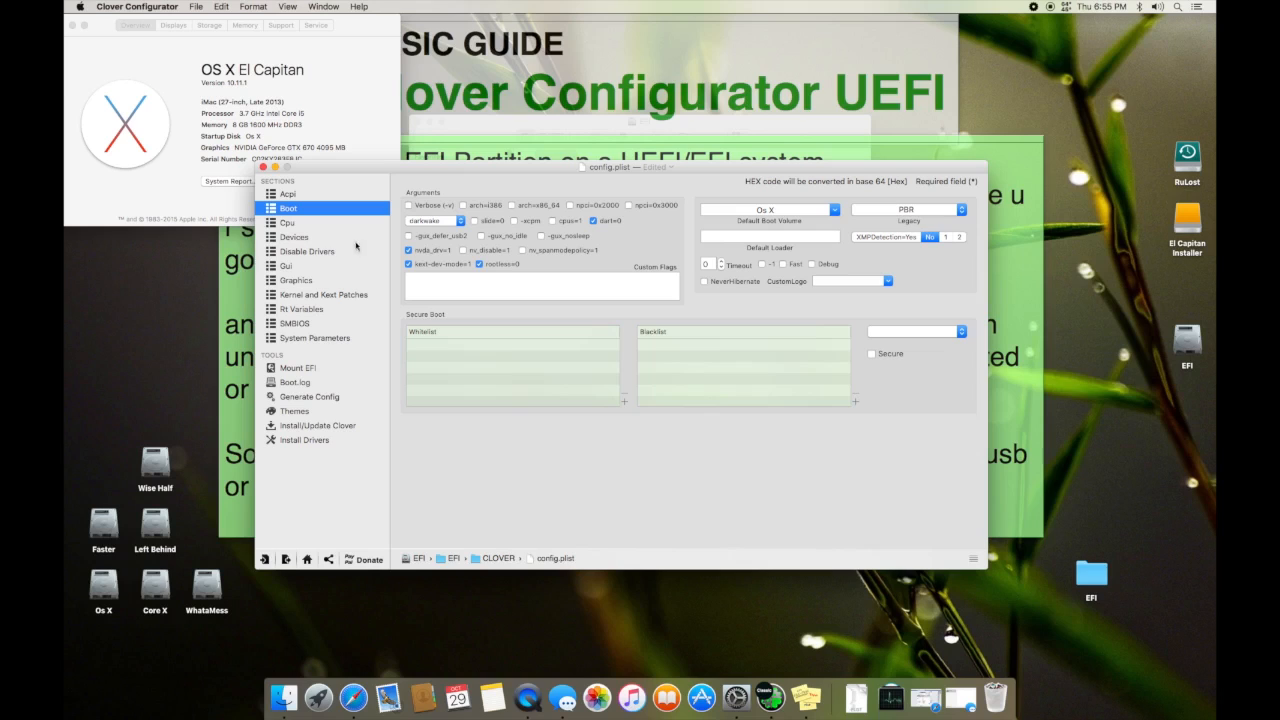
mouse_move(352, 228)
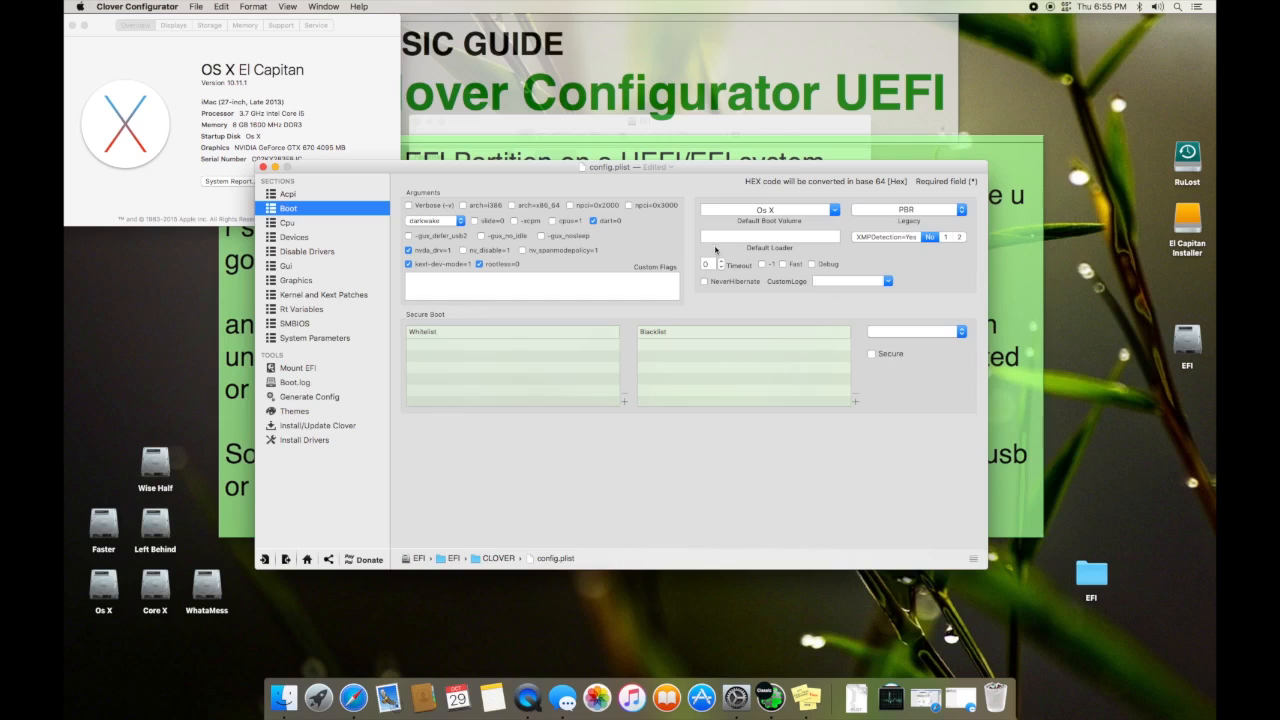
click(288, 222)
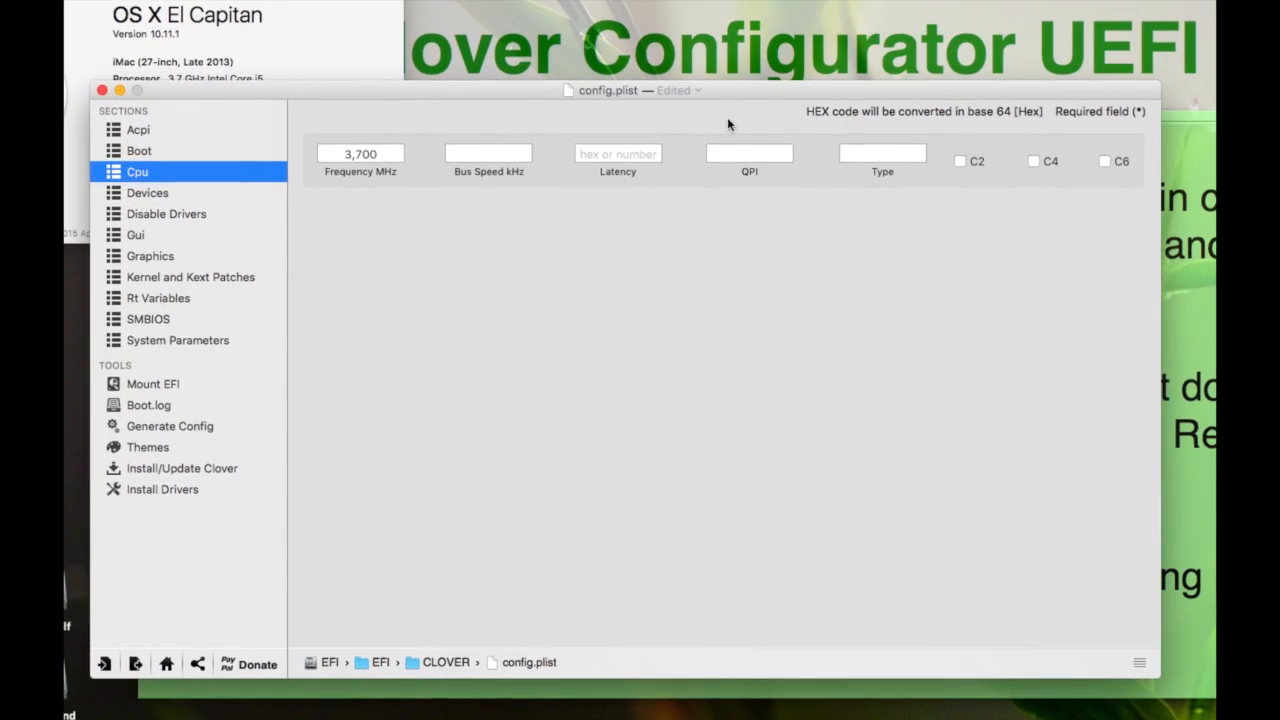
click(136, 234)
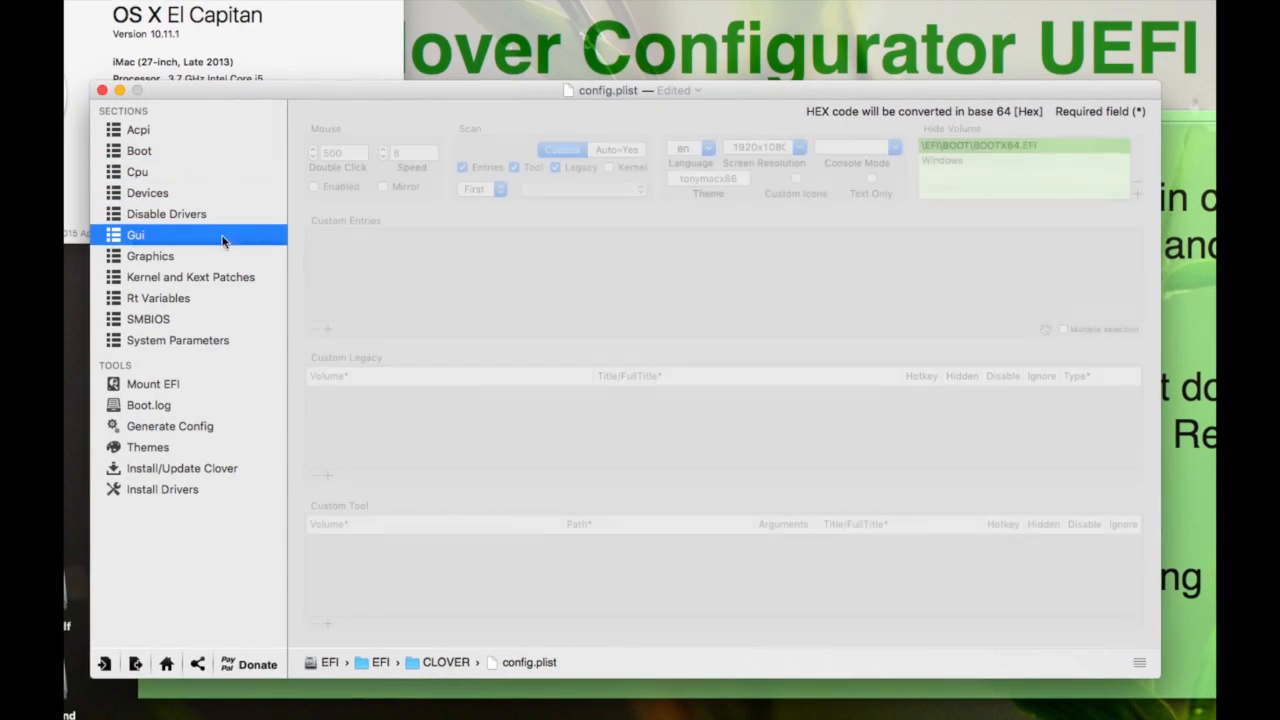
click(150, 256)
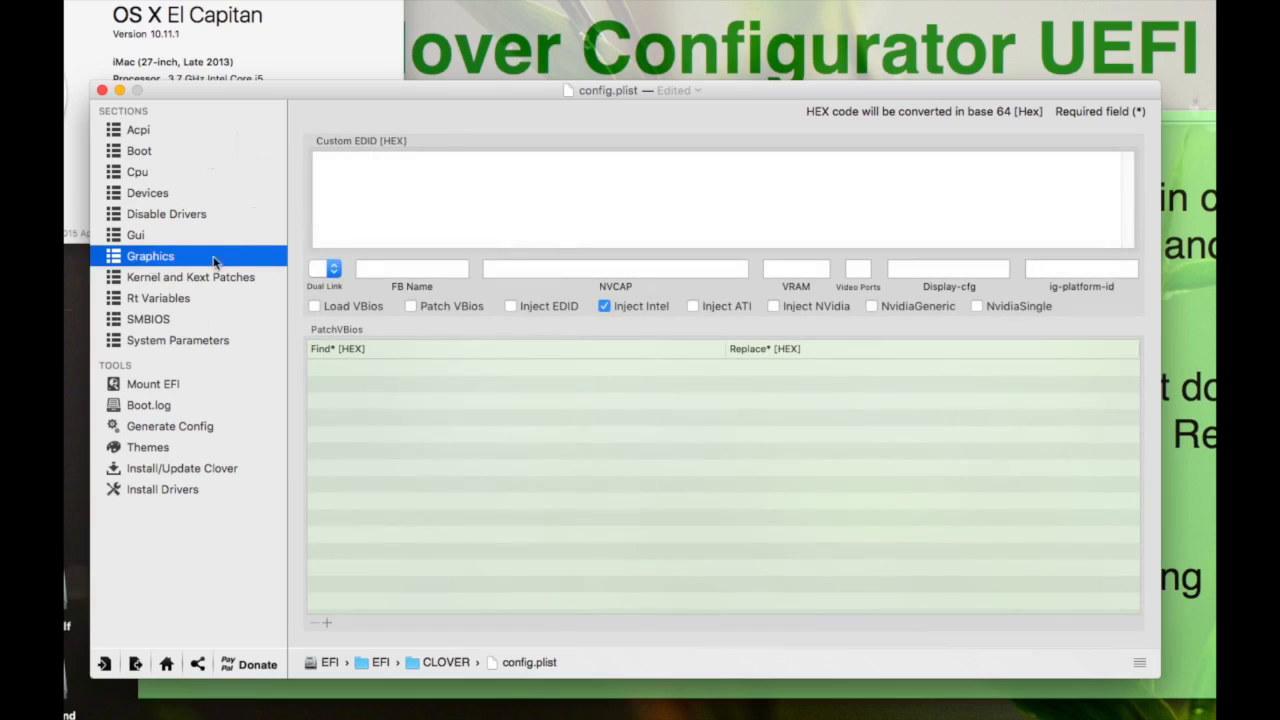
click(190, 276)
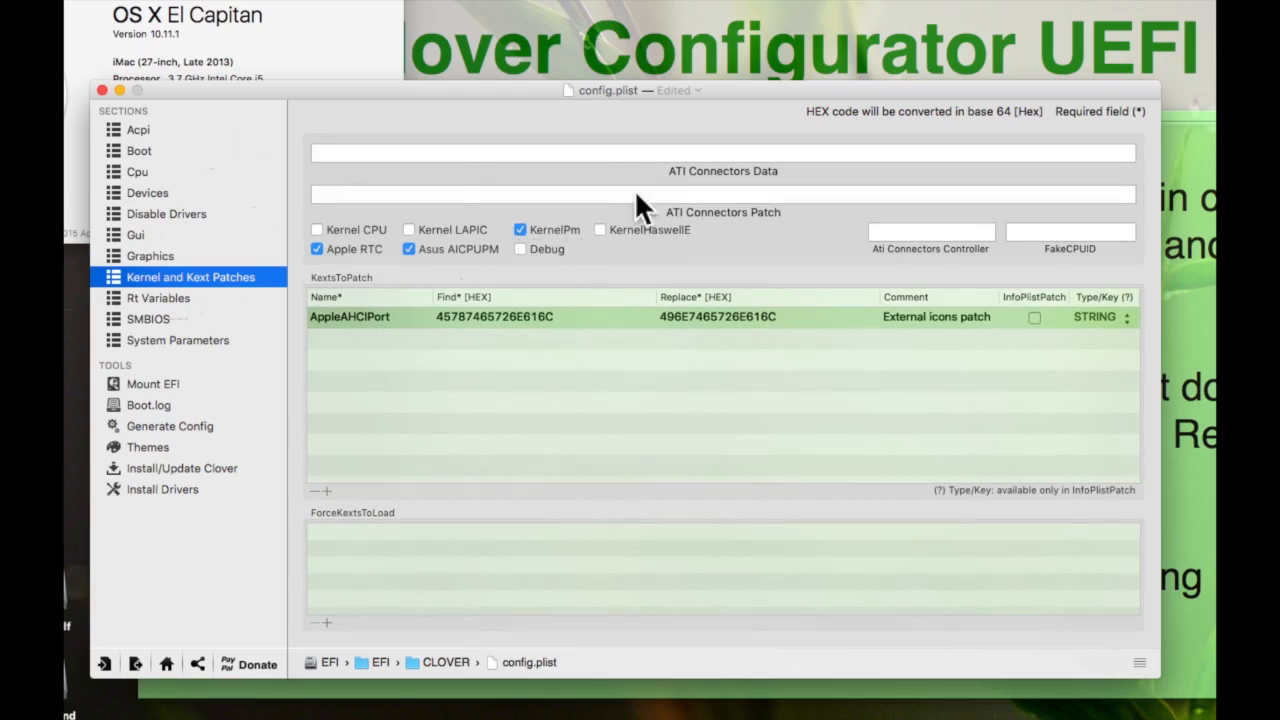
click(148, 318)
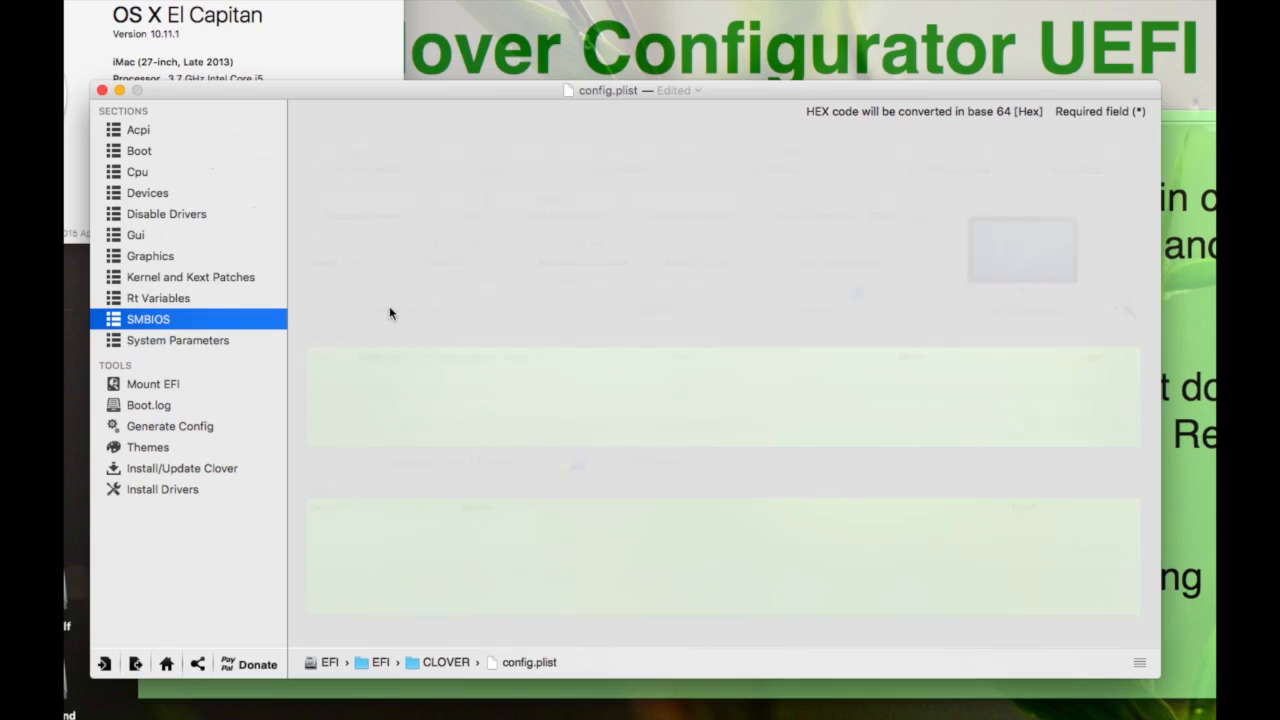
click(136, 172)
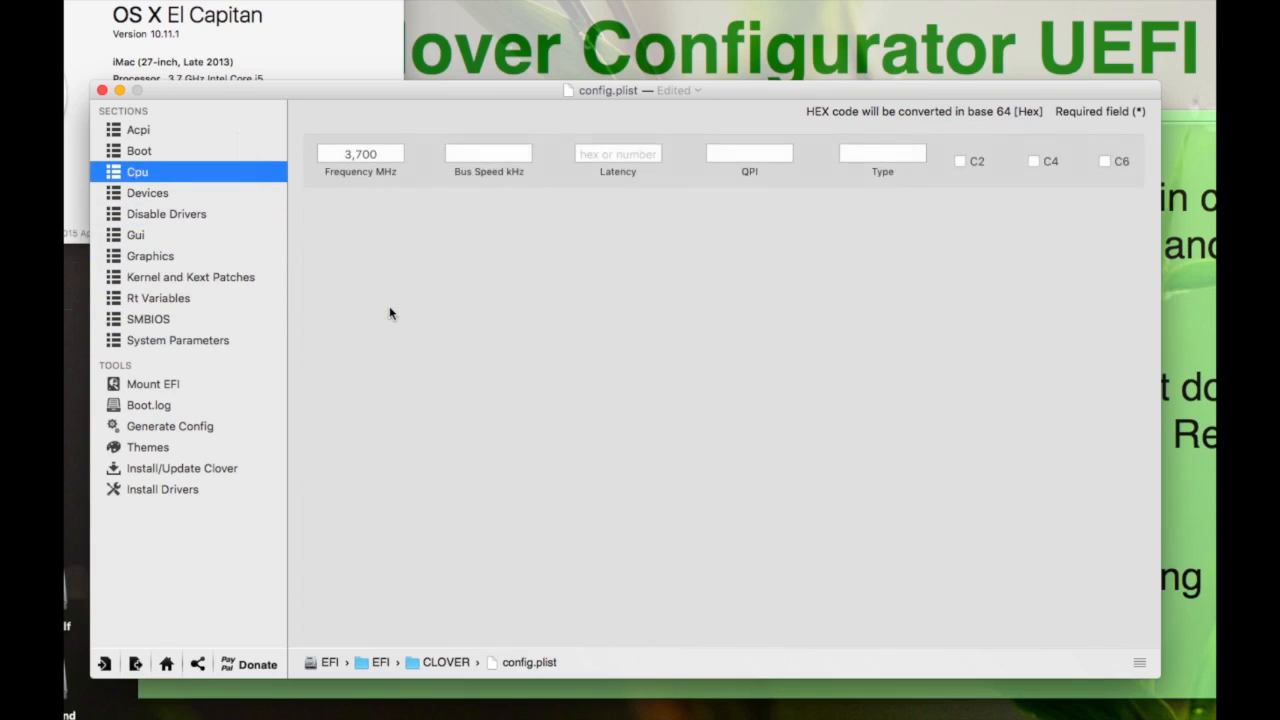
click(138, 128)
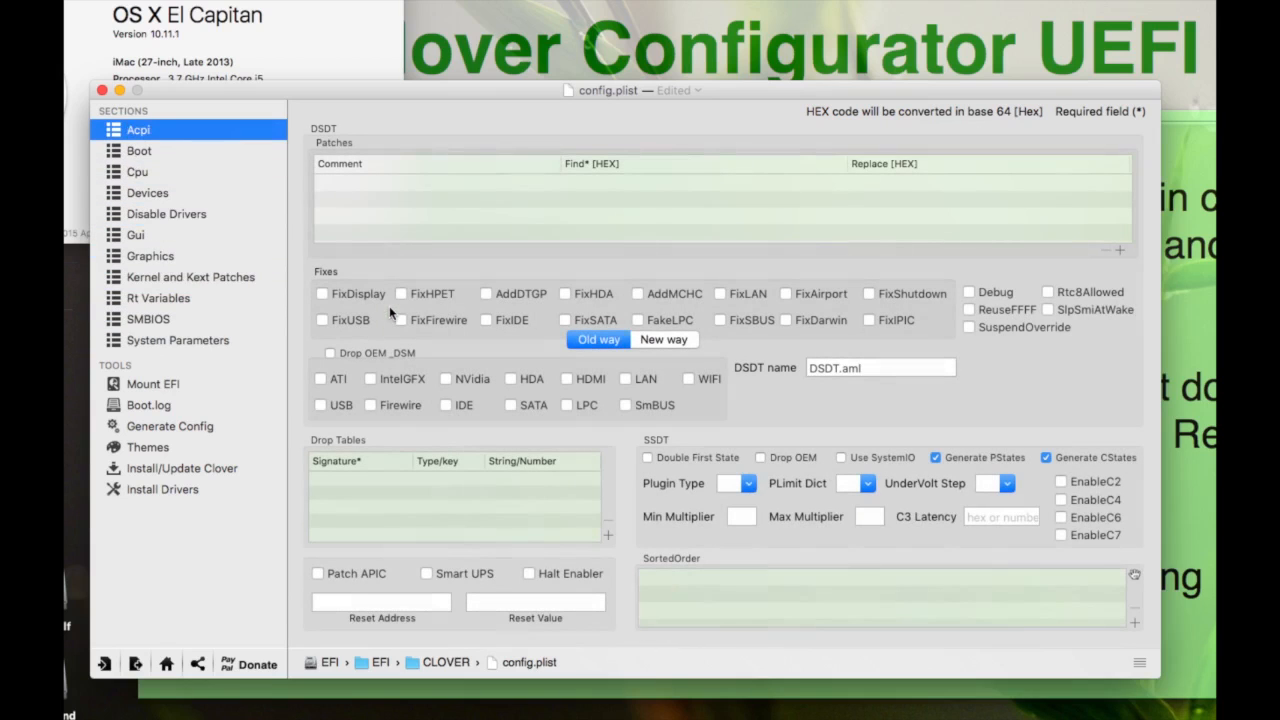
mouse_move(480, 244)
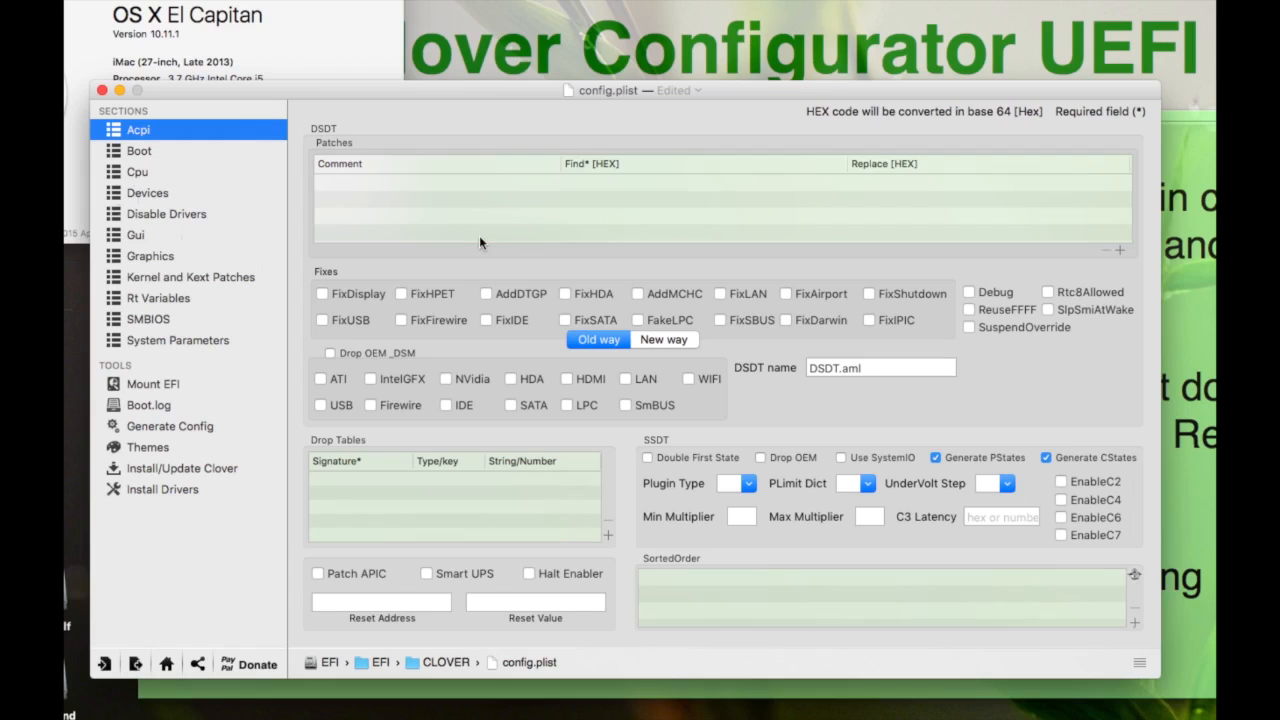
mouse_move(672, 218)
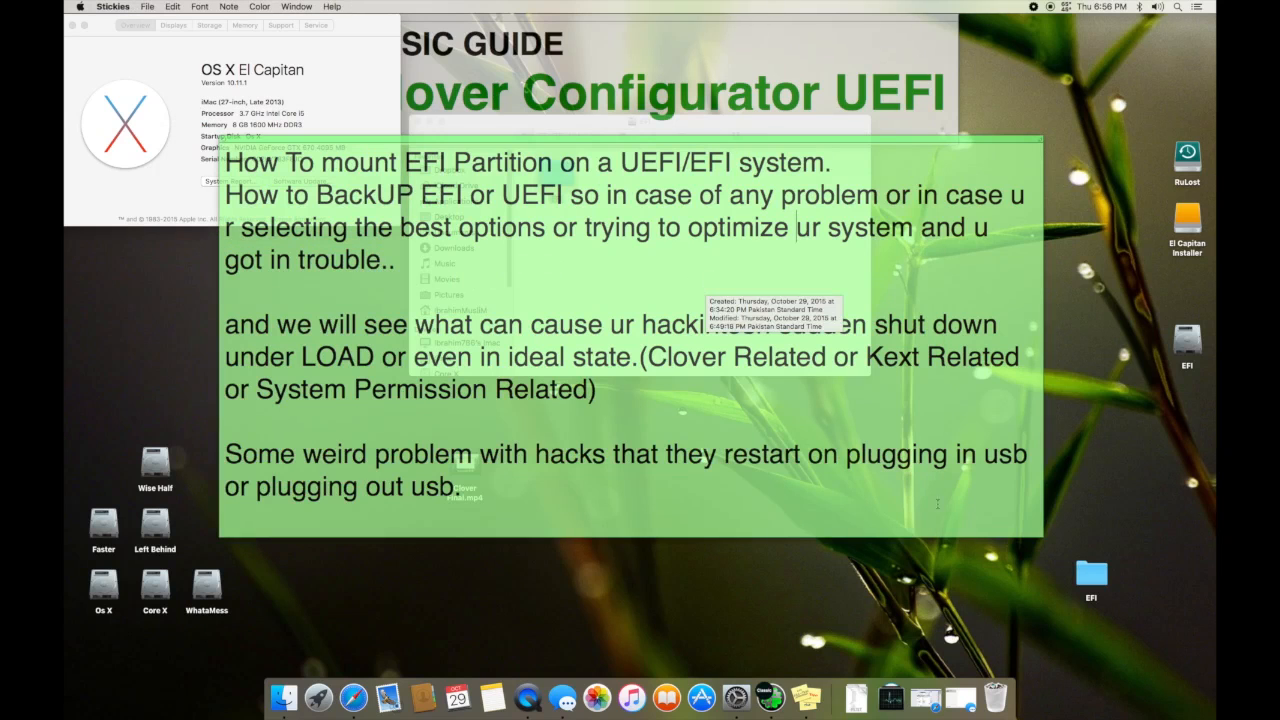
double_click(1188, 340)
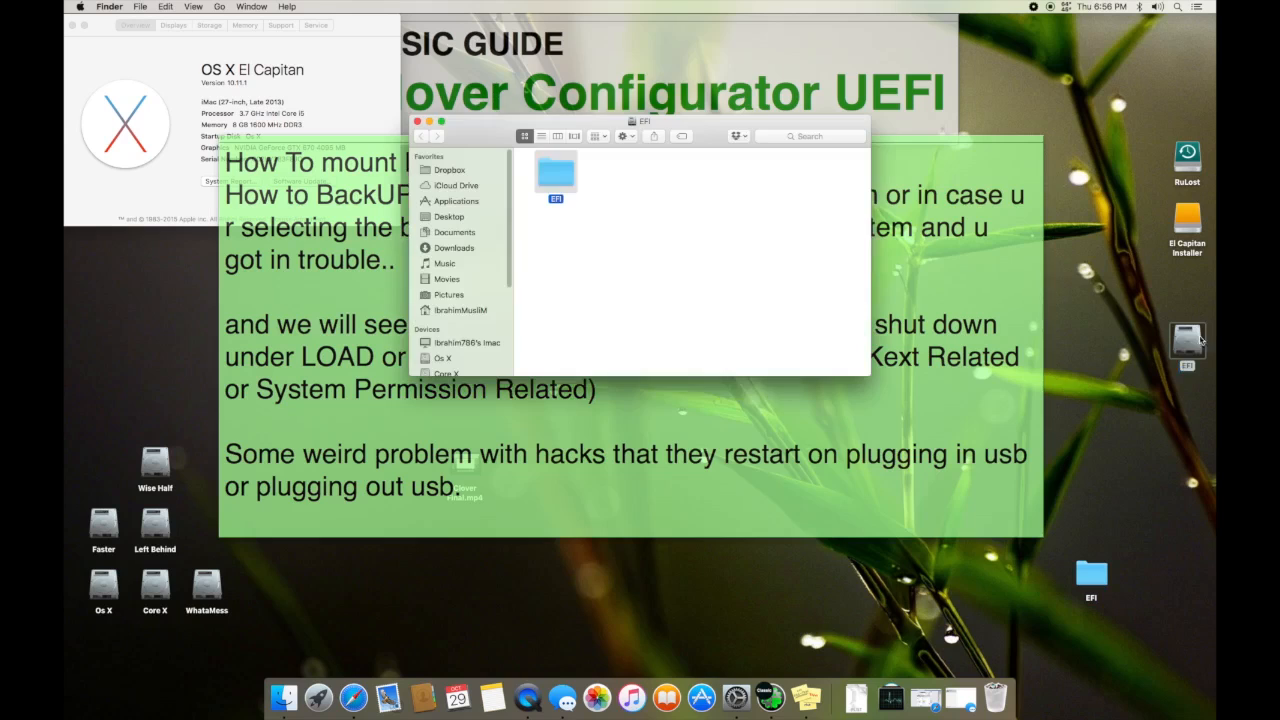
mouse_move(584, 224)
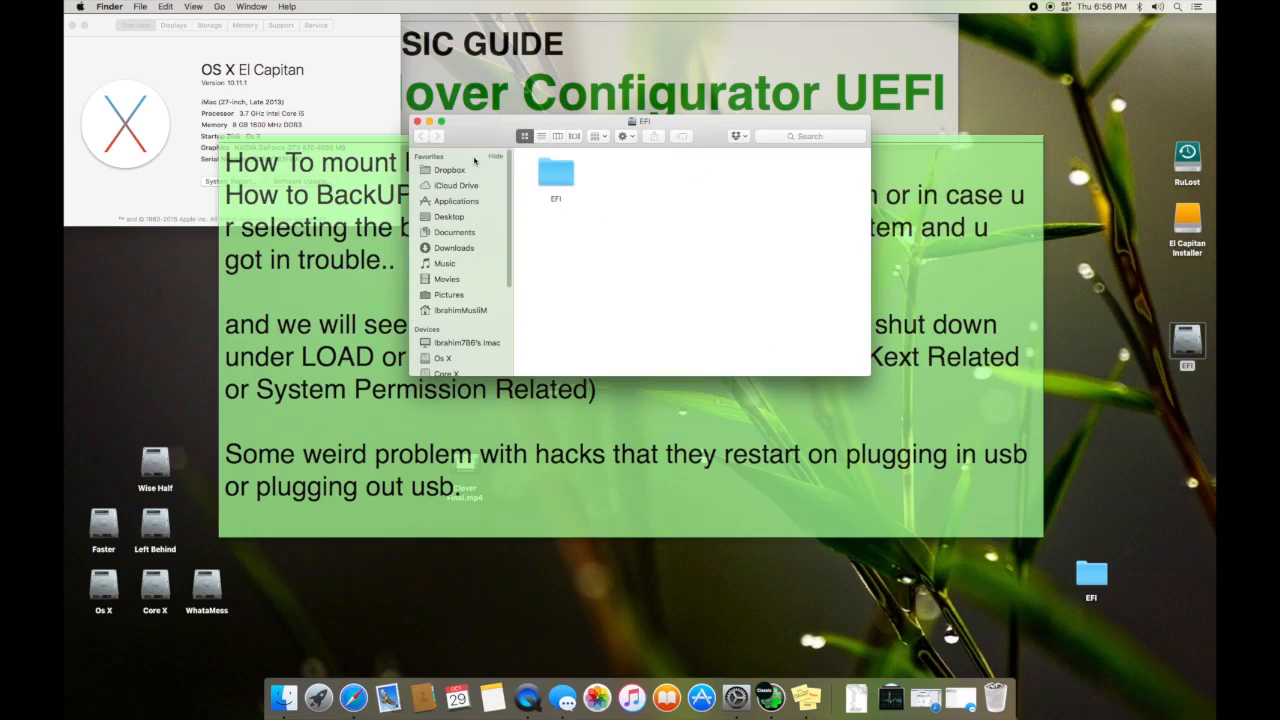
click(416, 122)
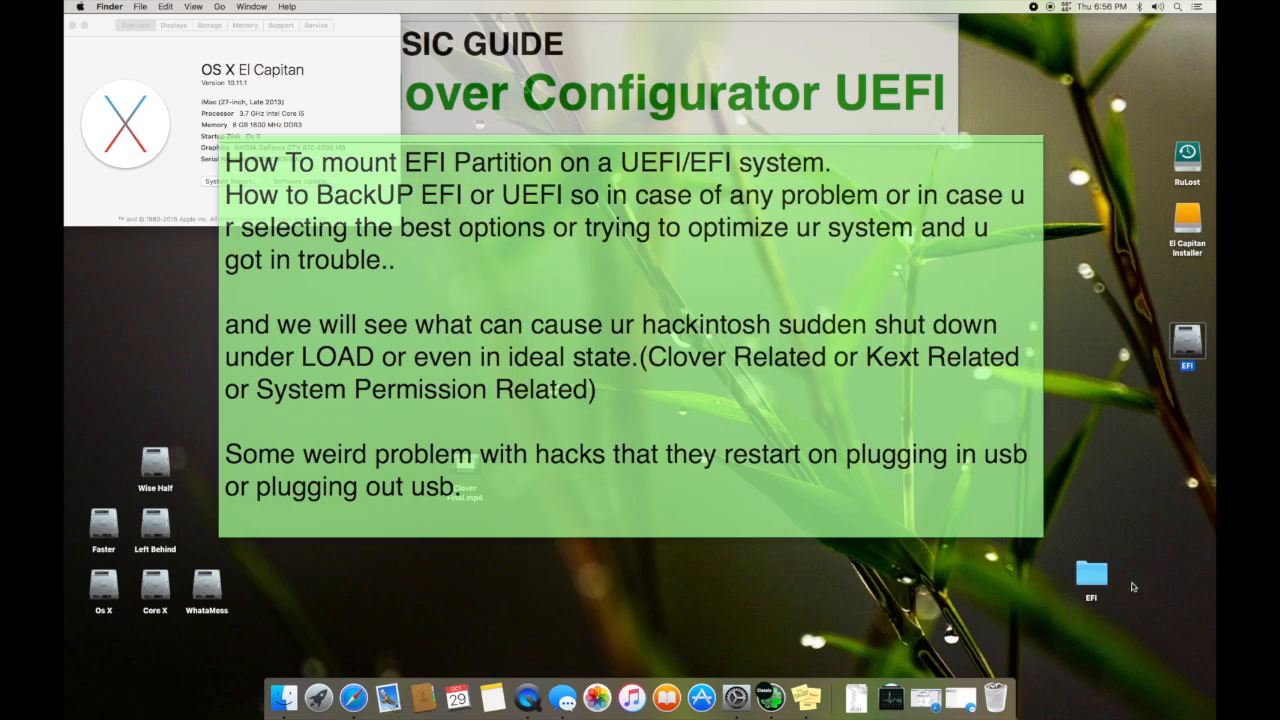
click(1092, 576)
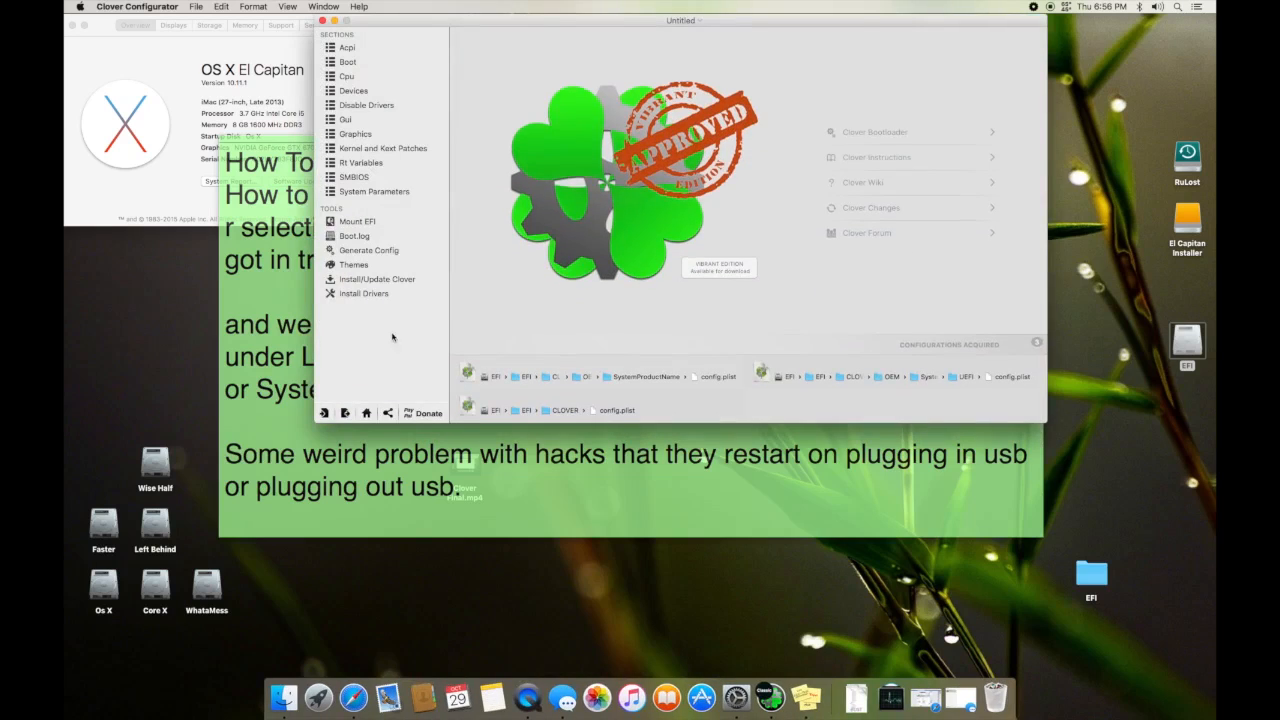
Switch to the Mount EFI tool listing every disk's partition layout
click(356, 220)
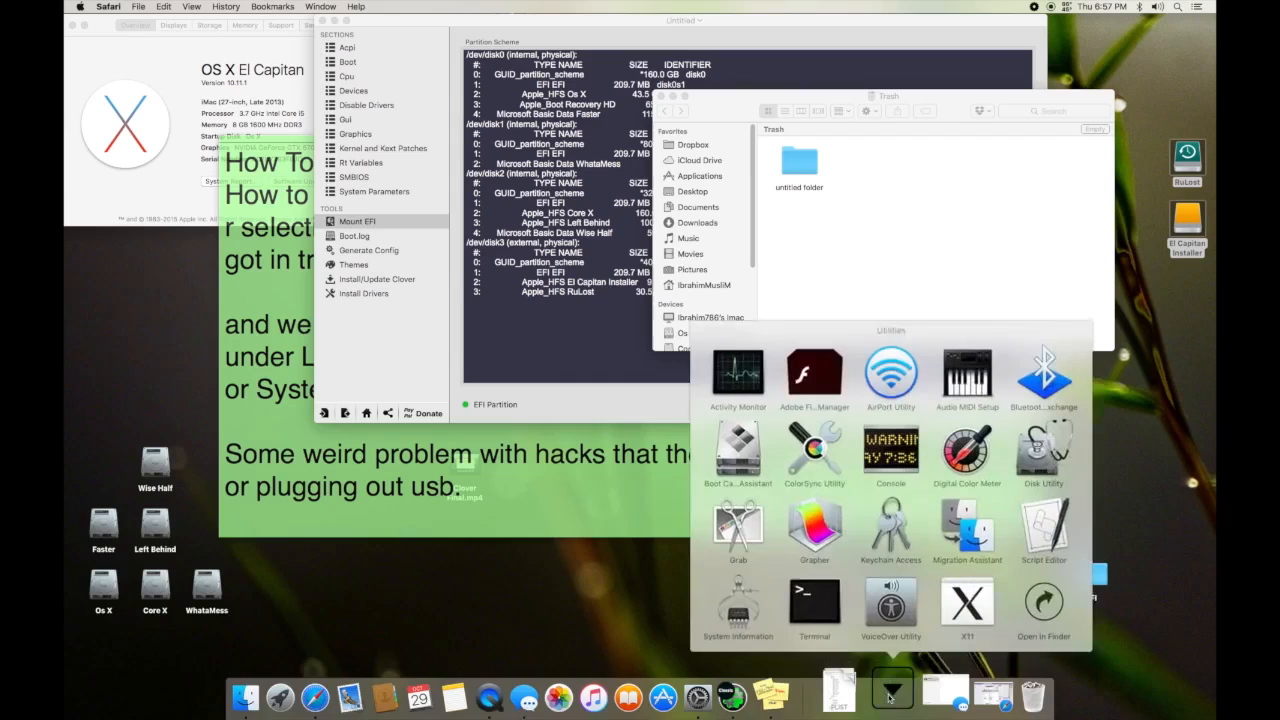
Launch Disk Utility and review the Os X, RuLost USB and El Capitan Installer volumes
click(1042, 456)
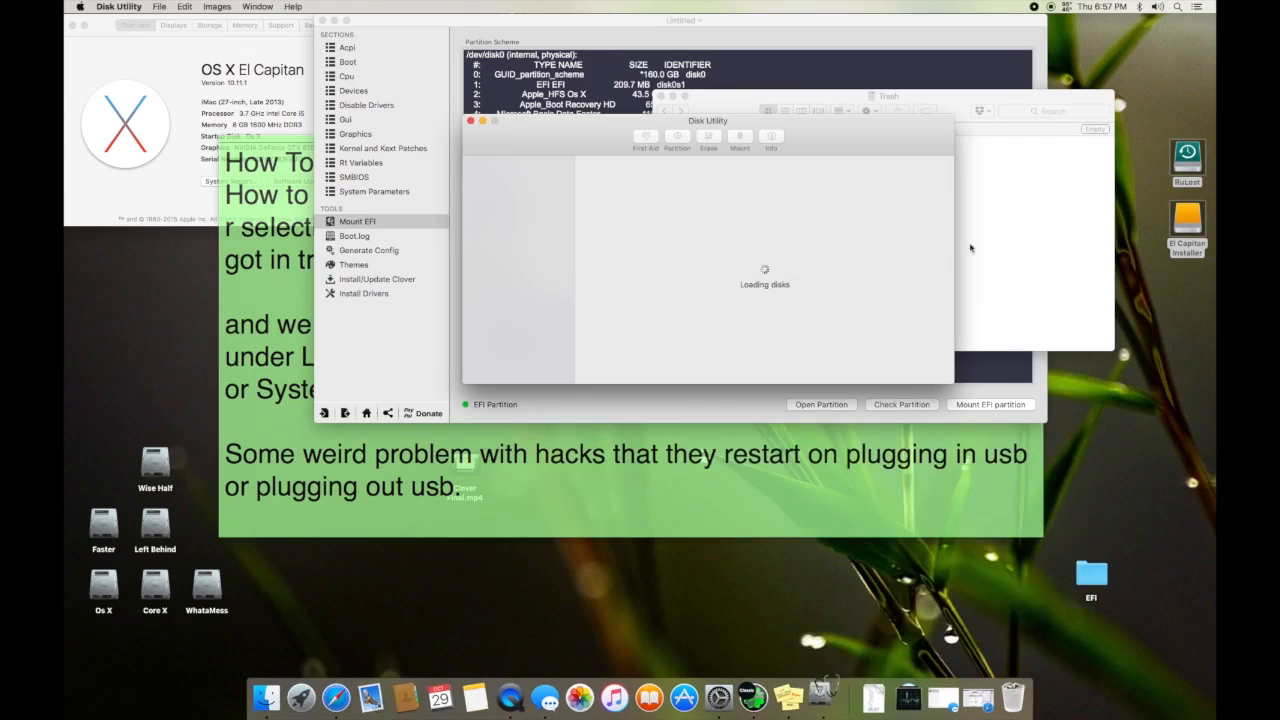
click(512, 288)
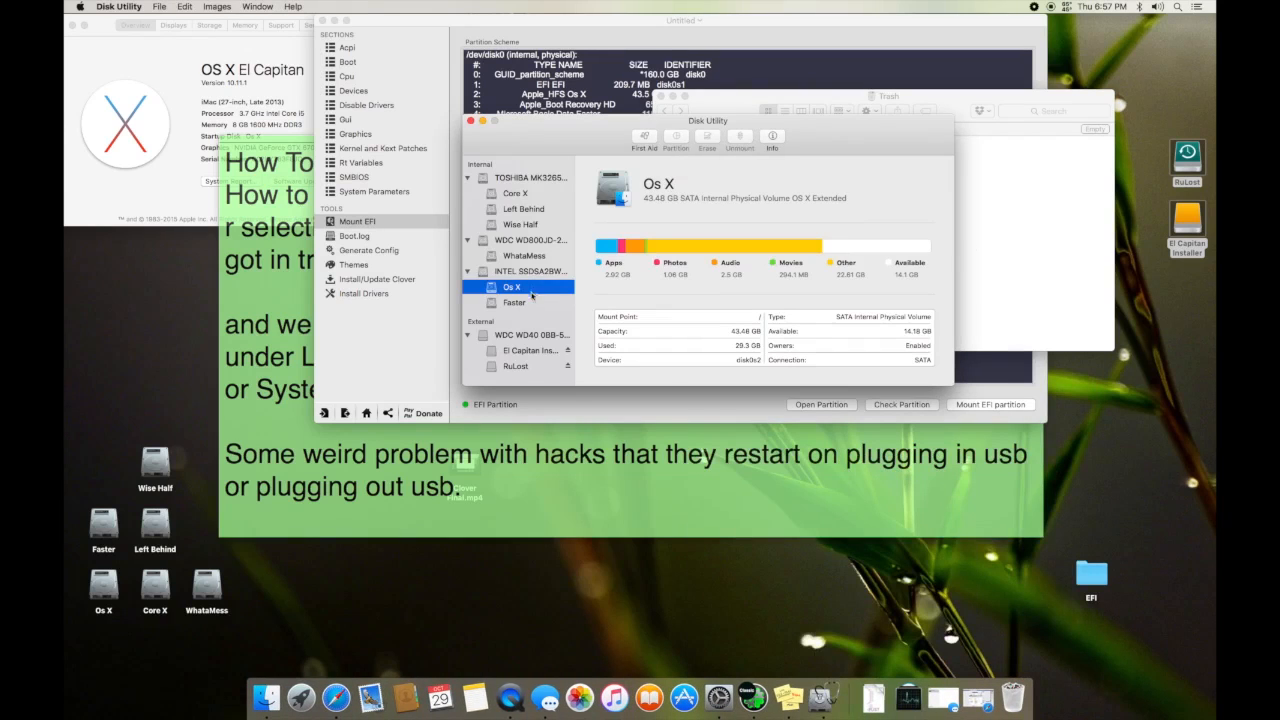
click(516, 364)
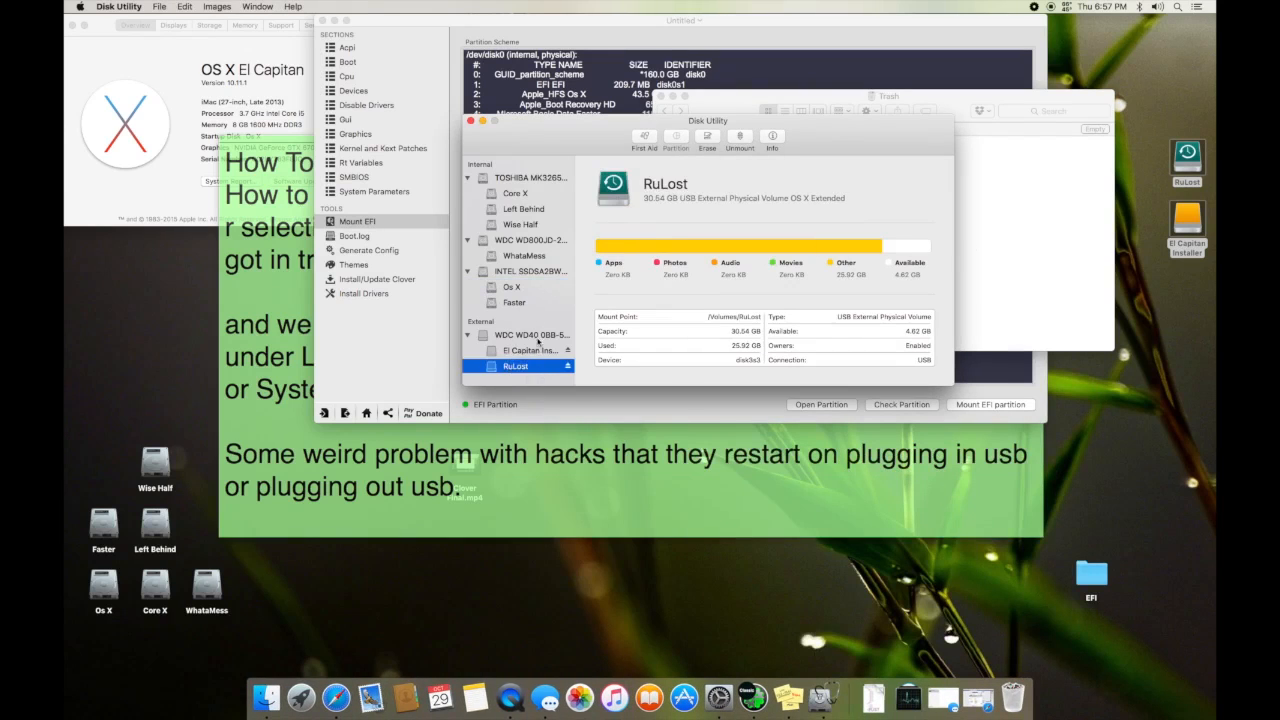
click(530, 350)
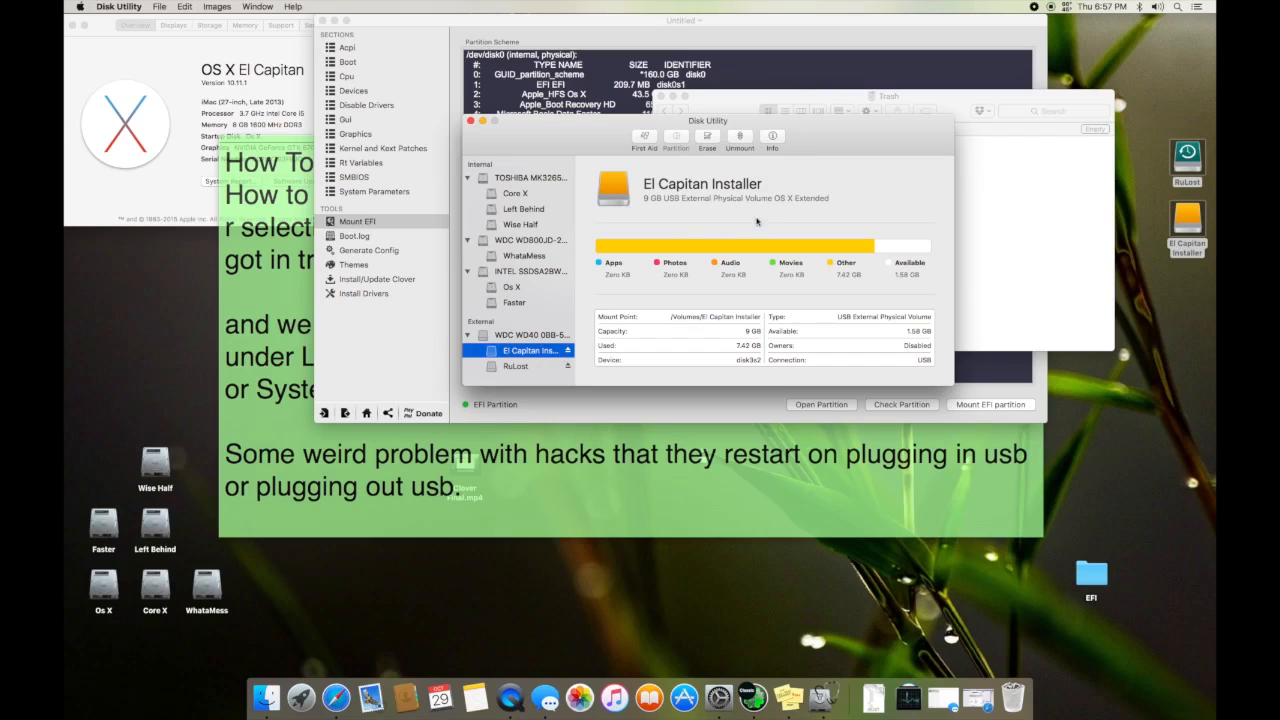
mouse_move(752, 330)
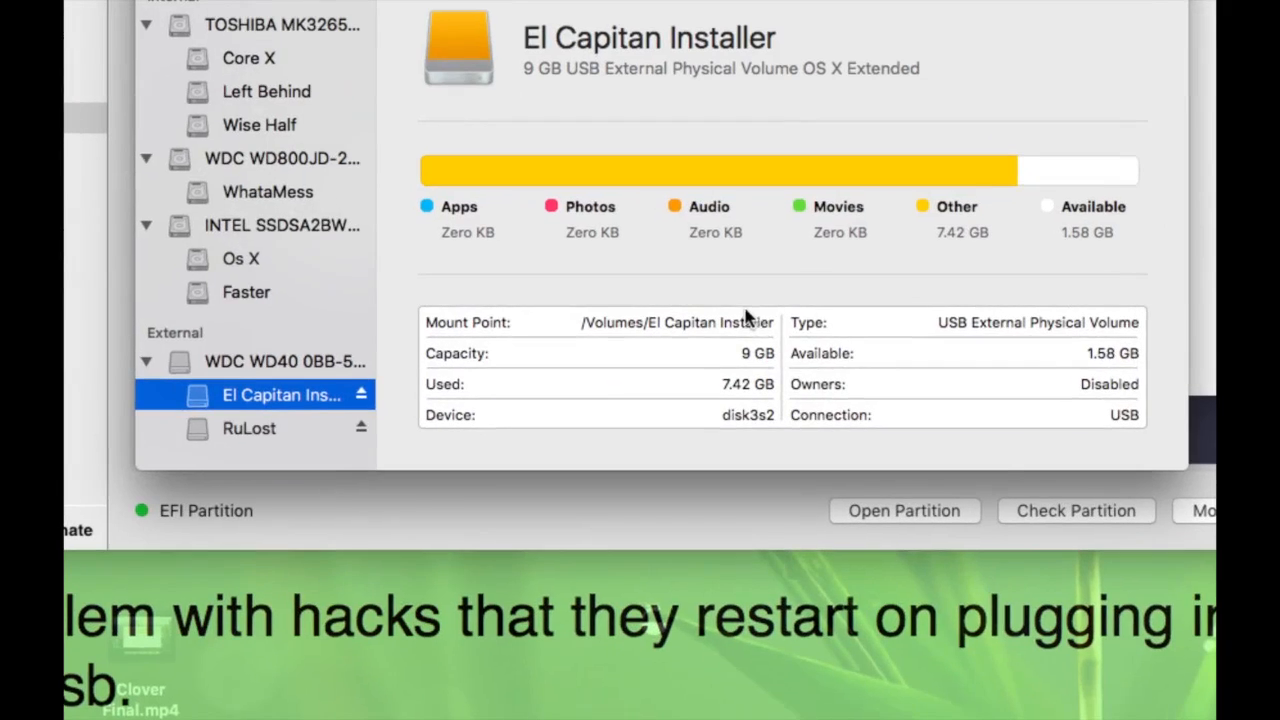
mouse_move(964, 252)
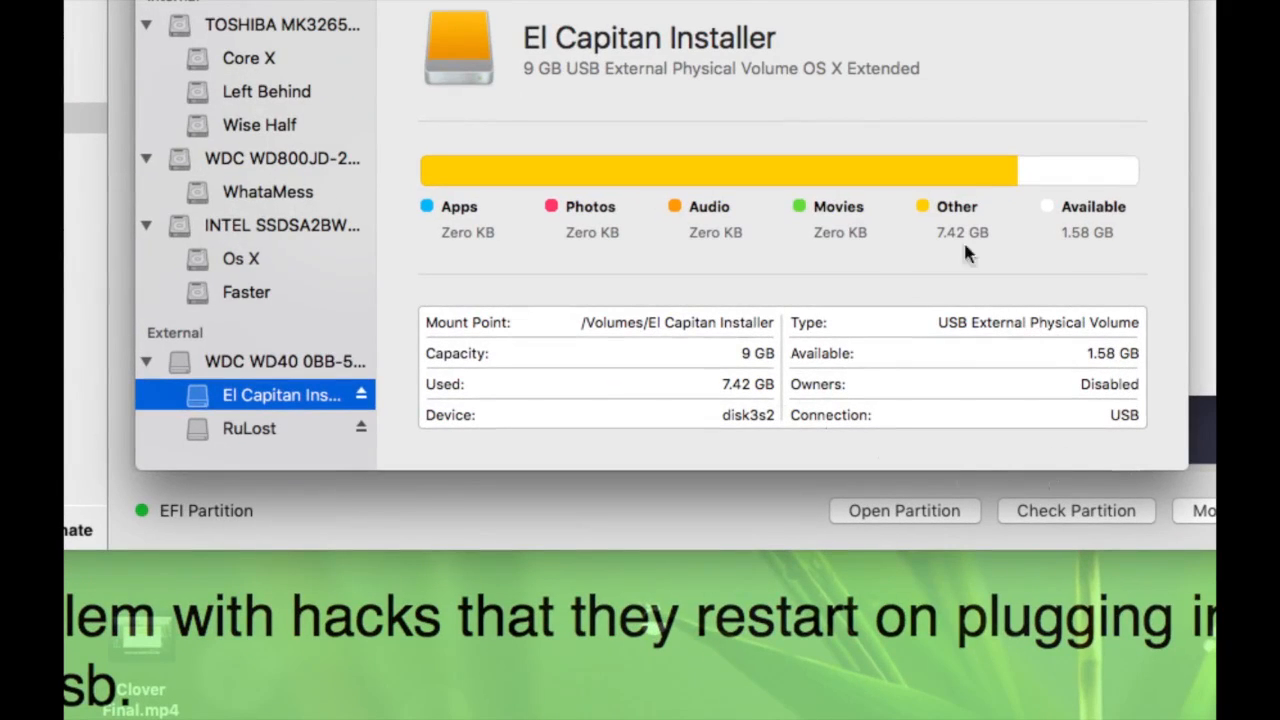
mouse_move(838, 90)
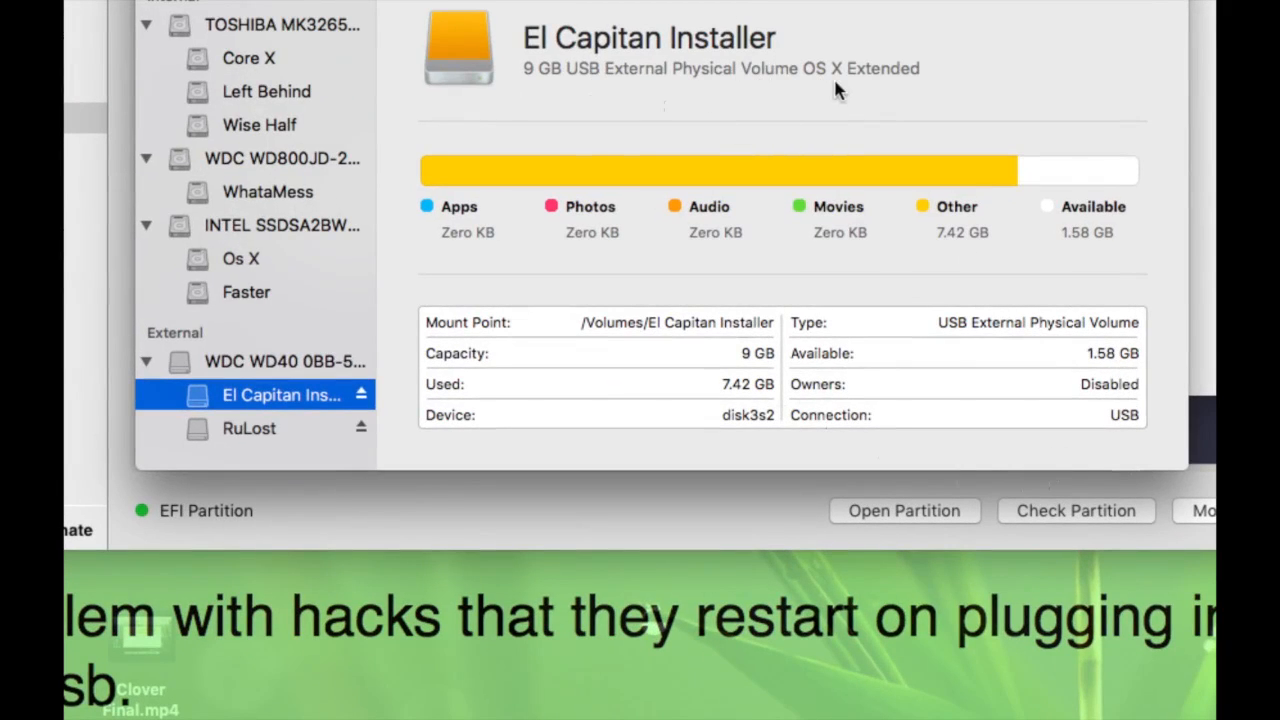
mouse_move(584, 82)
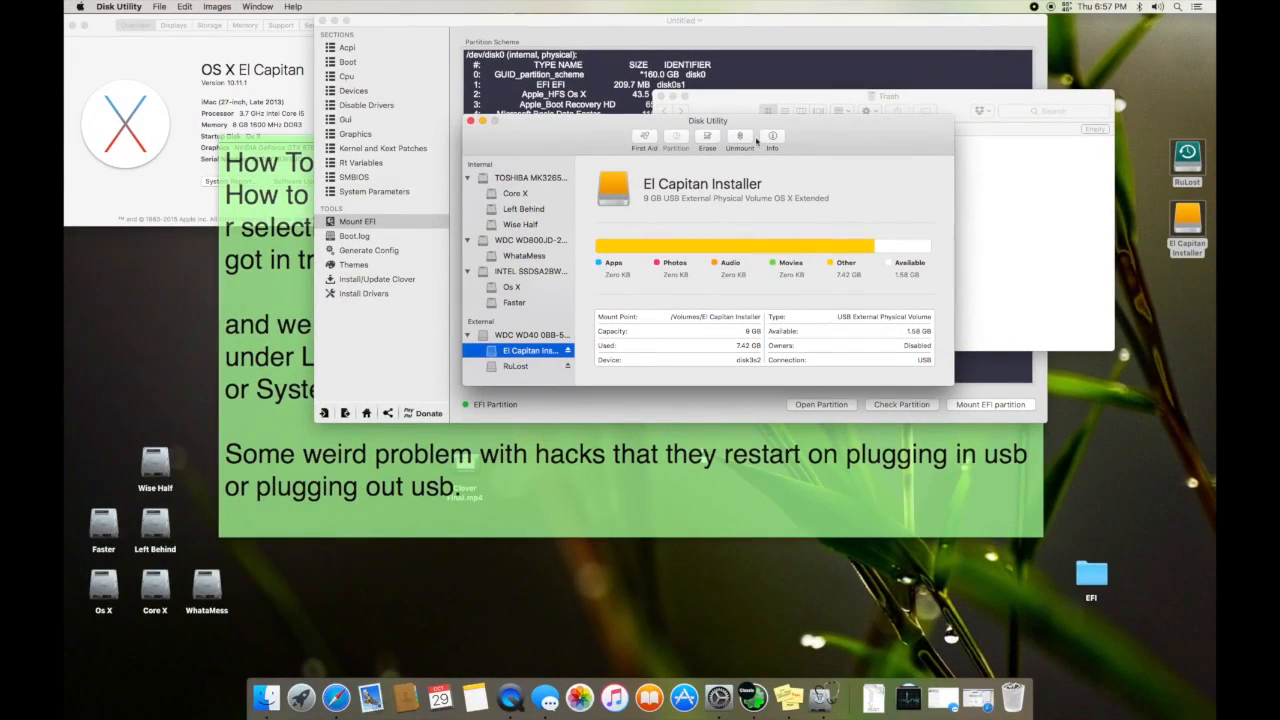
Check the El Capitan Installer USB, Os X and Faster volume details, then reposition the window
click(708, 140)
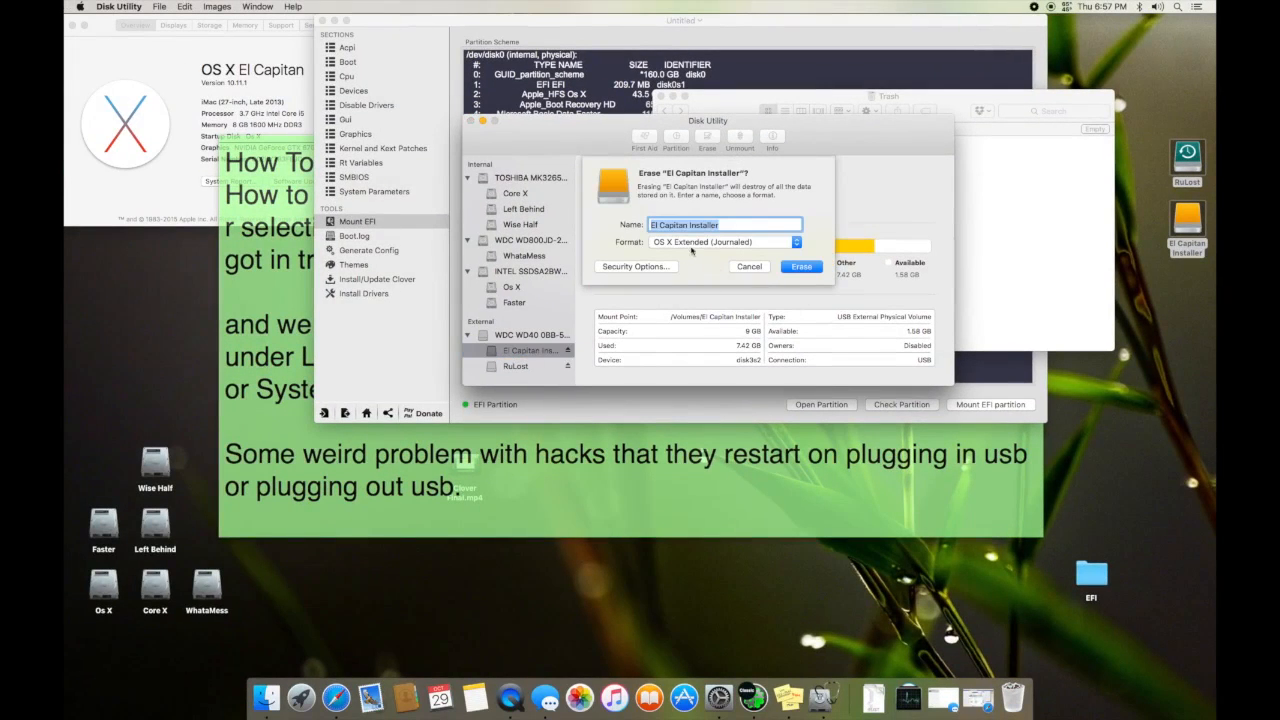
click(748, 266)
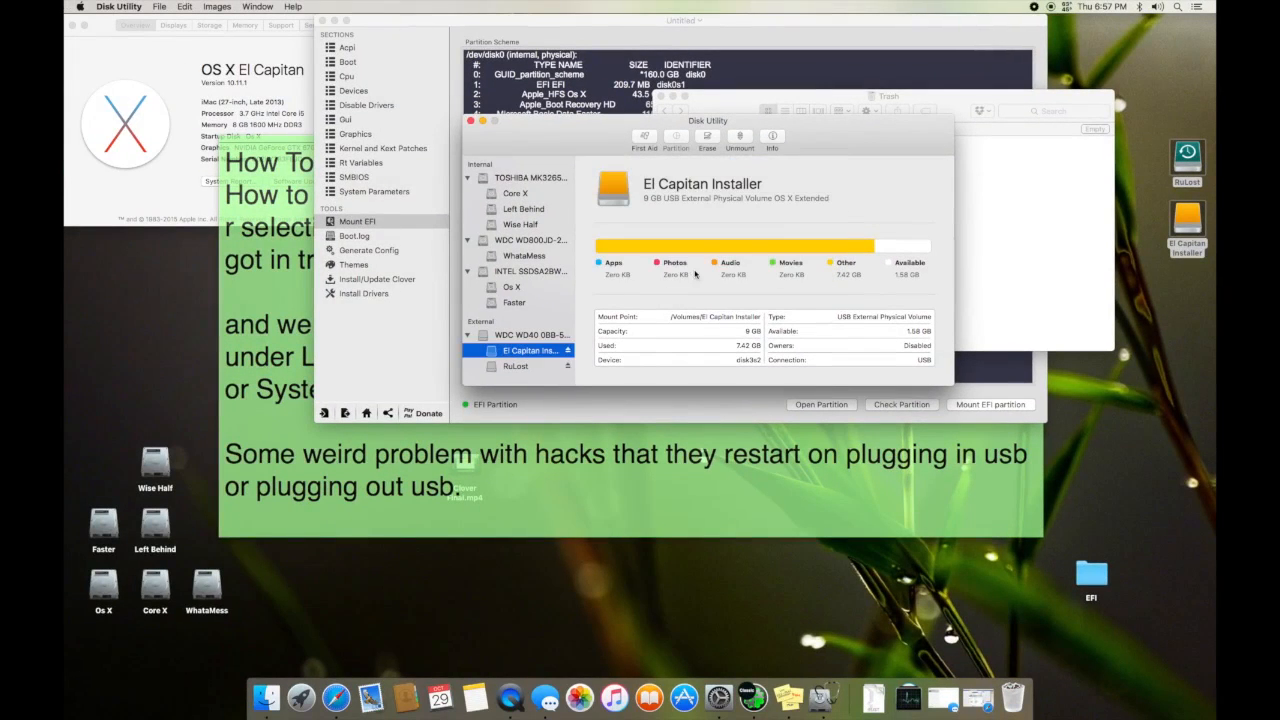
click(512, 288)
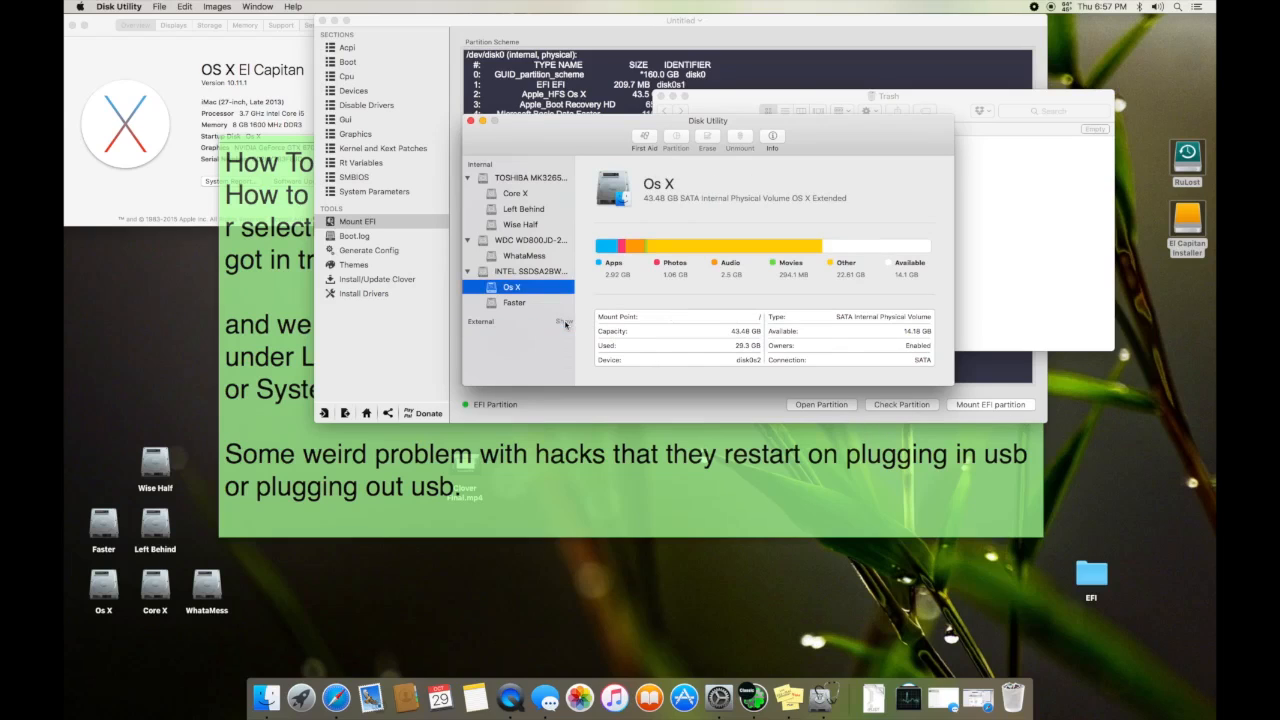
click(514, 302)
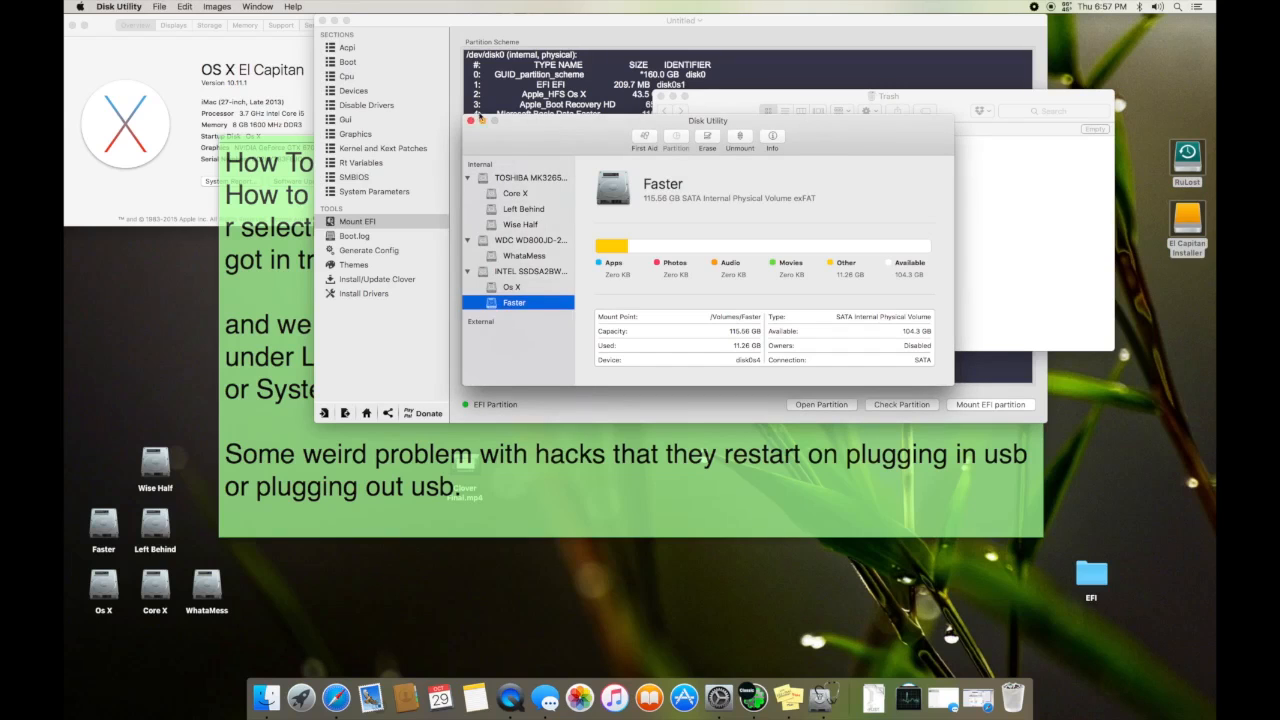
mouse_move(420, 140)
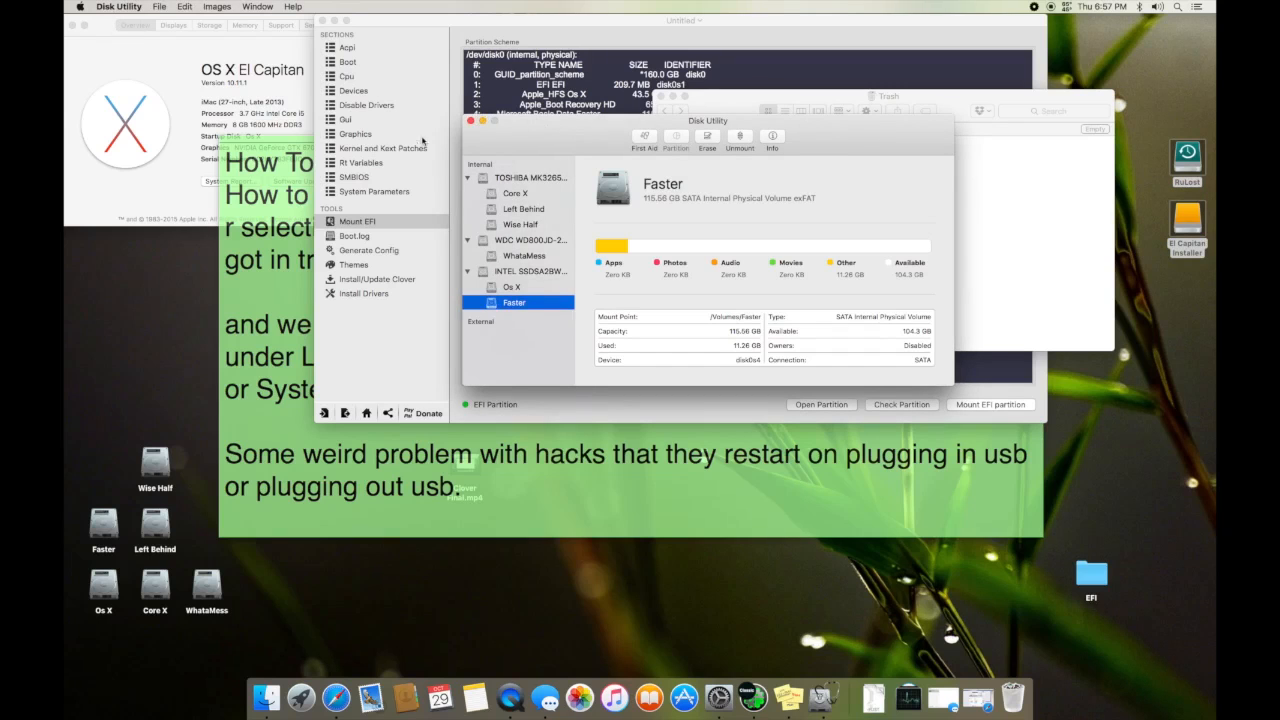
drag(708, 120, 562, 146)
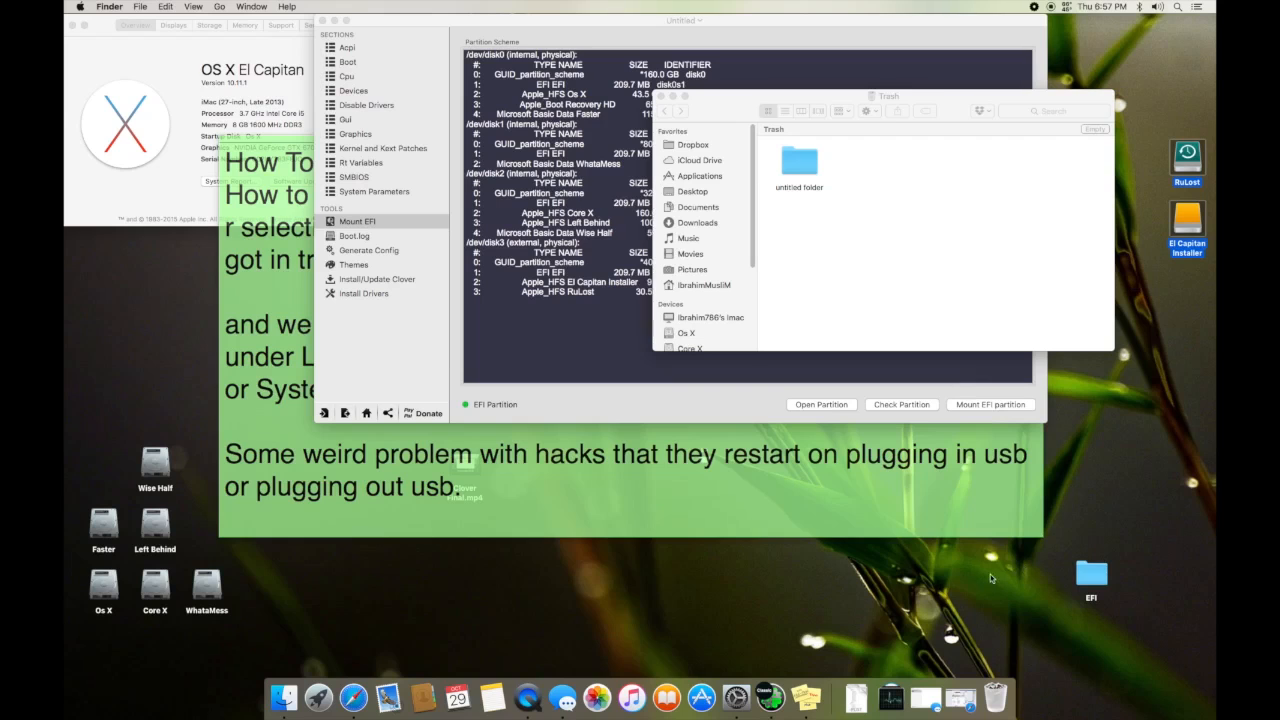
mouse_move(1172, 374)
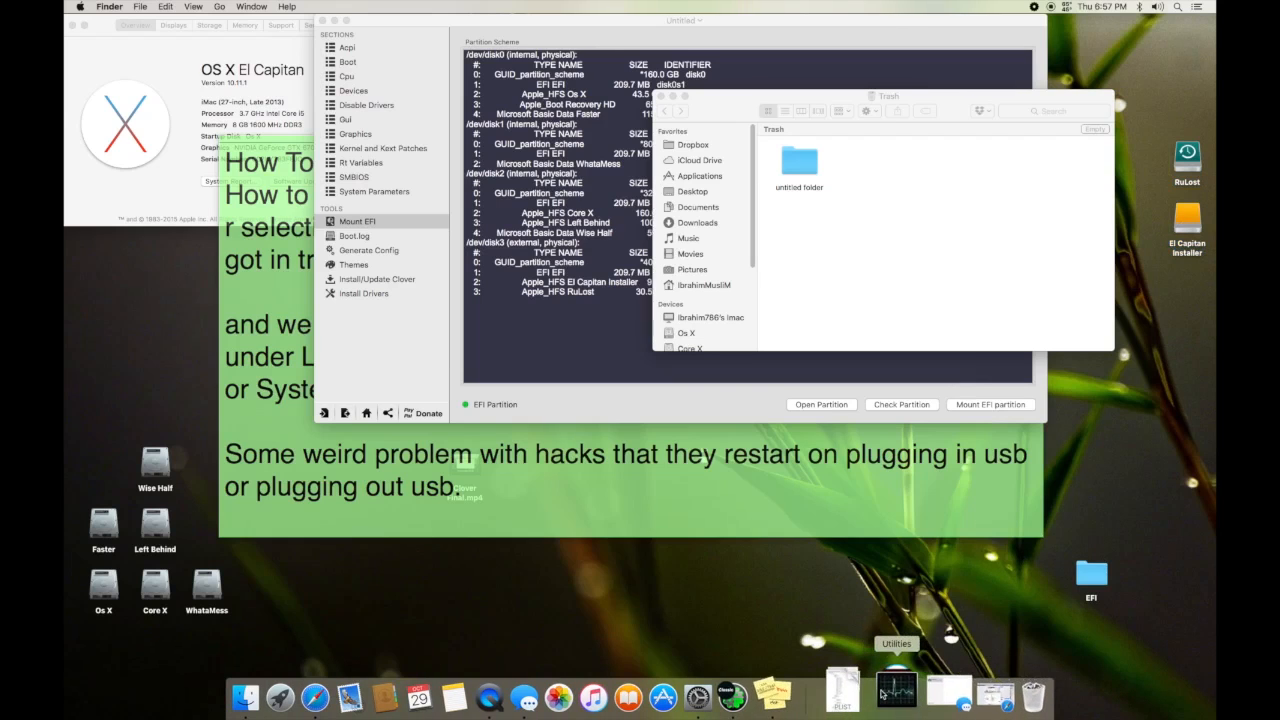
Search Spotlight for 'Clover Configurator' with Activity Monitor open
click(894, 690)
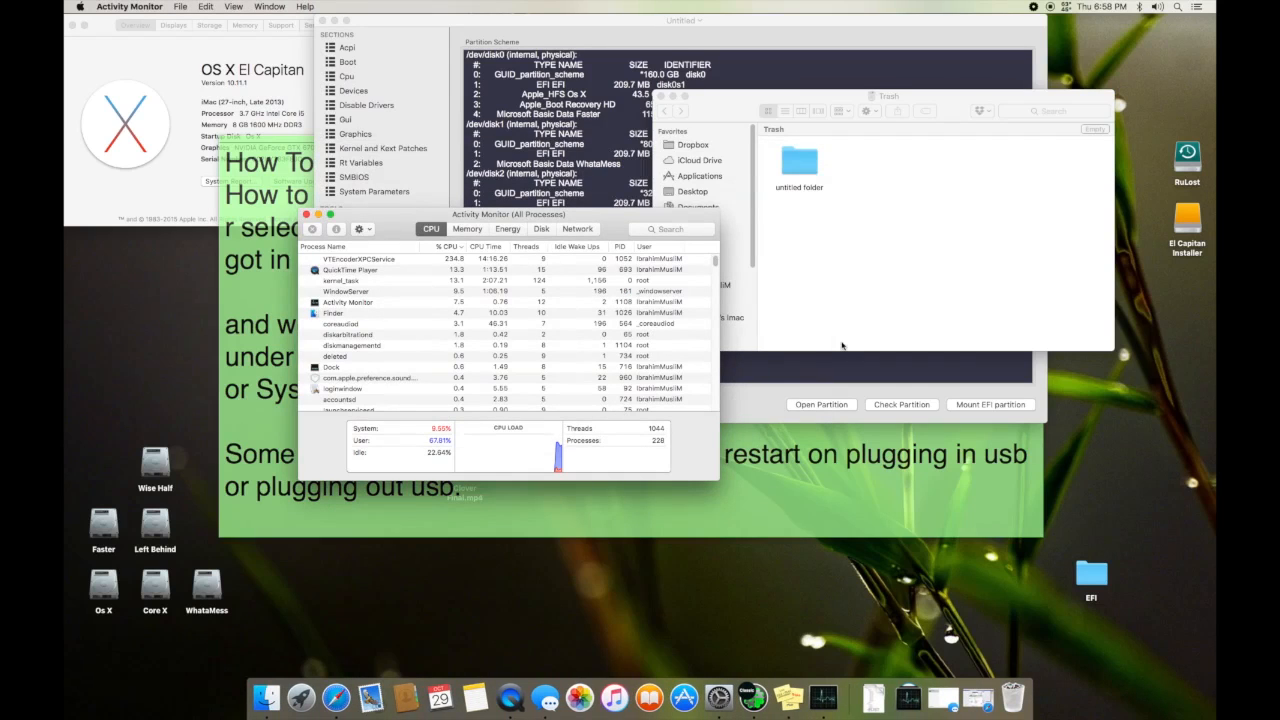
text(clover Configurator)
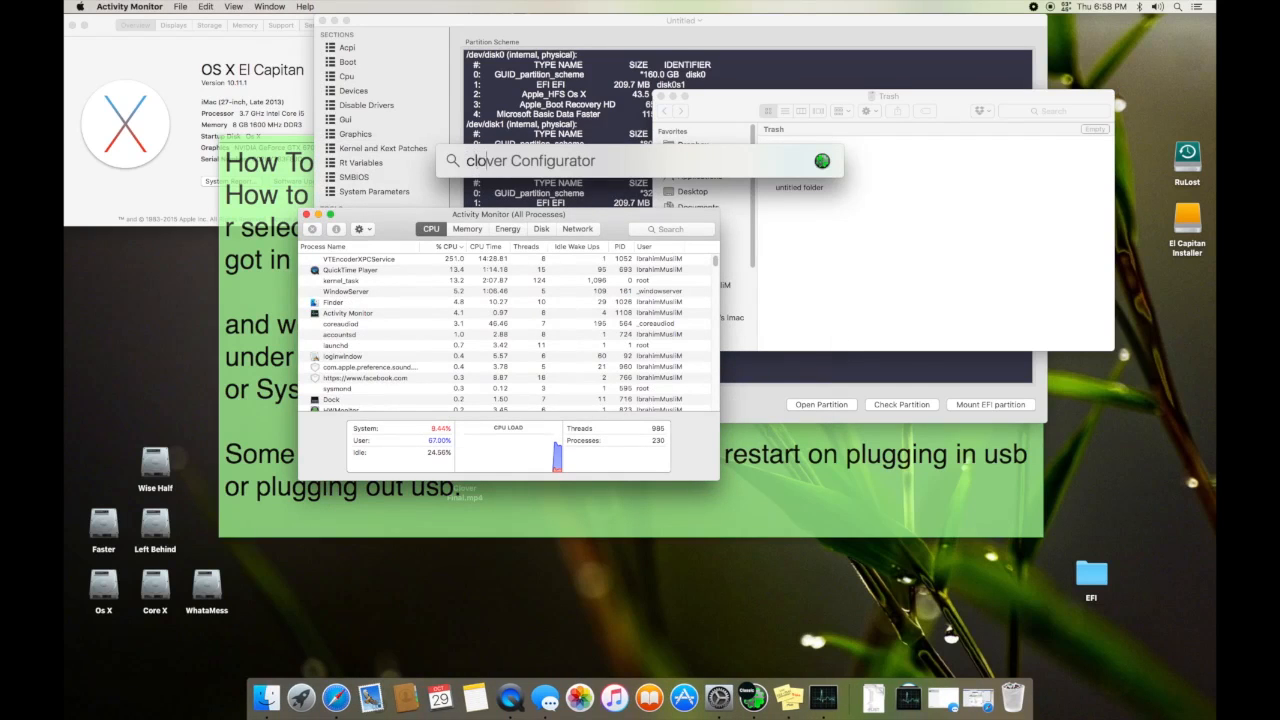
text(Clover Configurator)
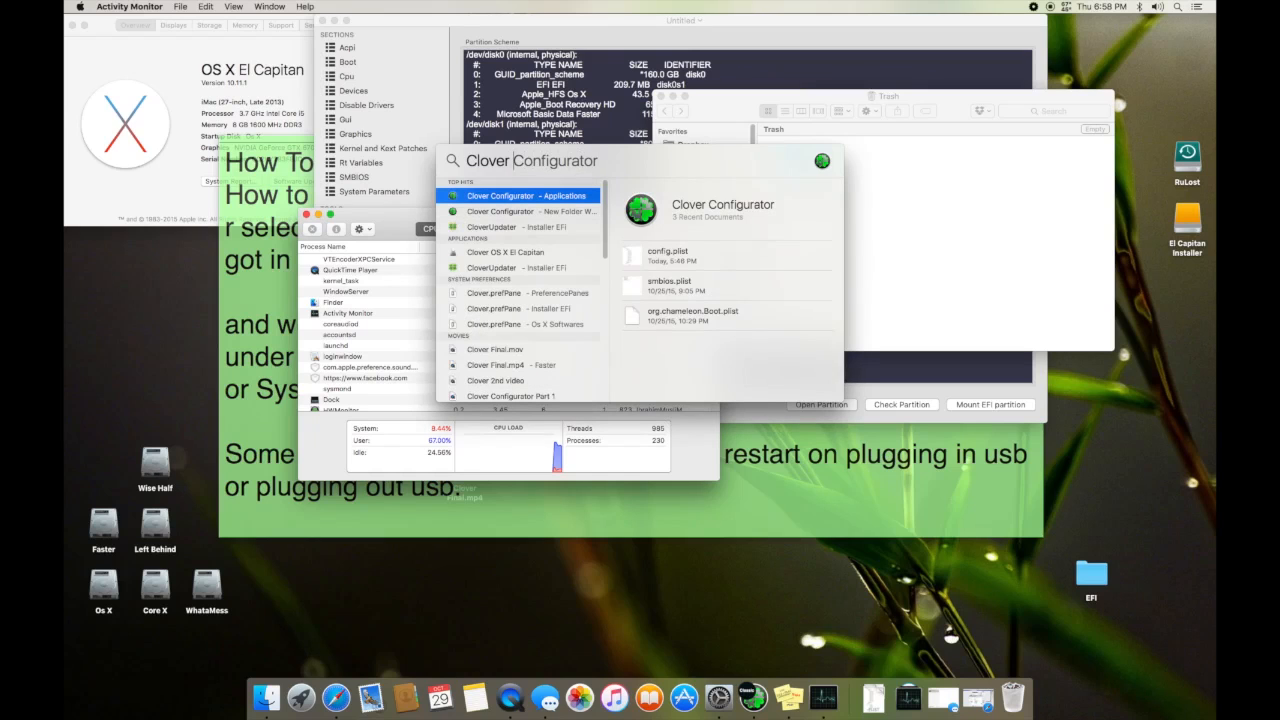
click(520, 292)
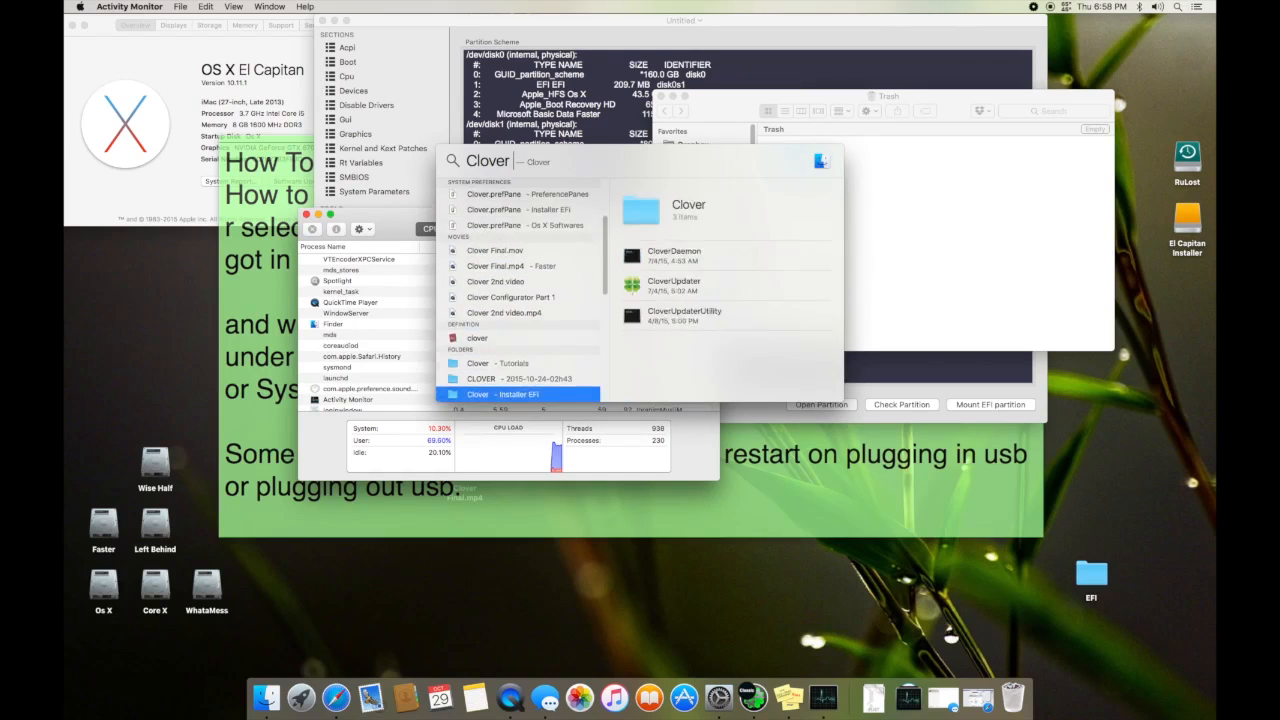
Browse the results to the Clover_v2.3k_r3292.pkg installer package
click(520, 348)
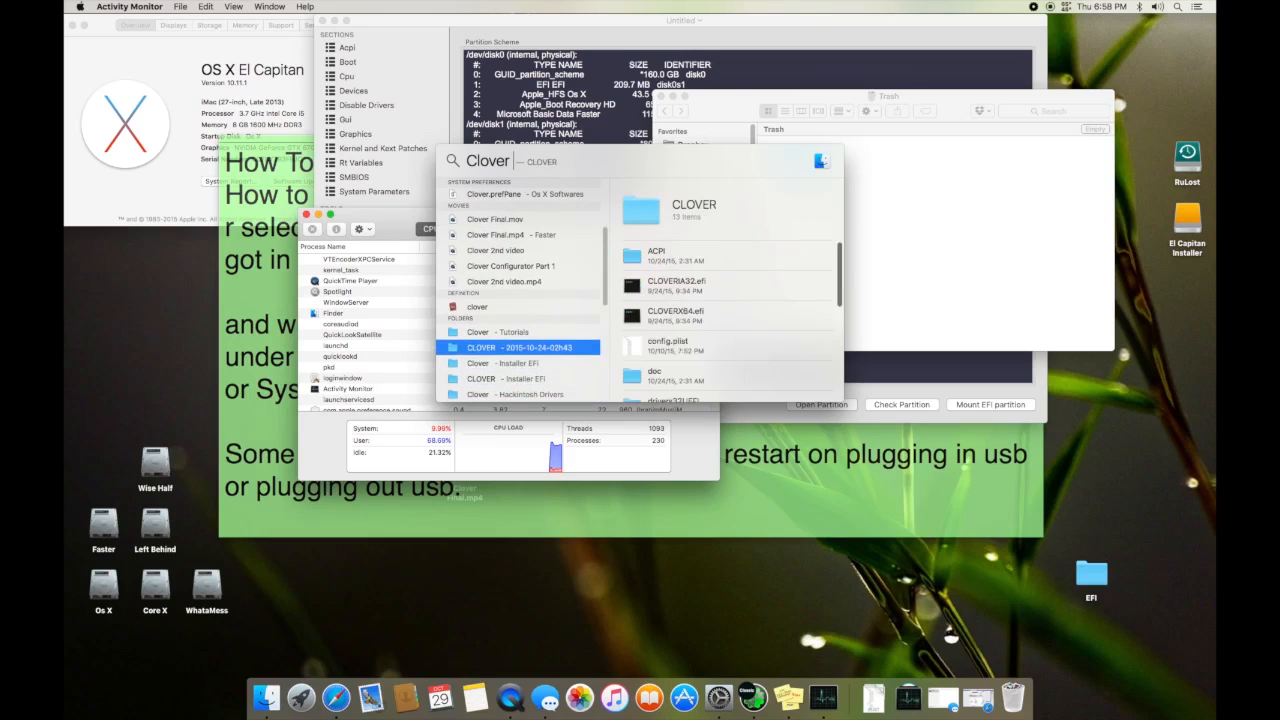
click(520, 394)
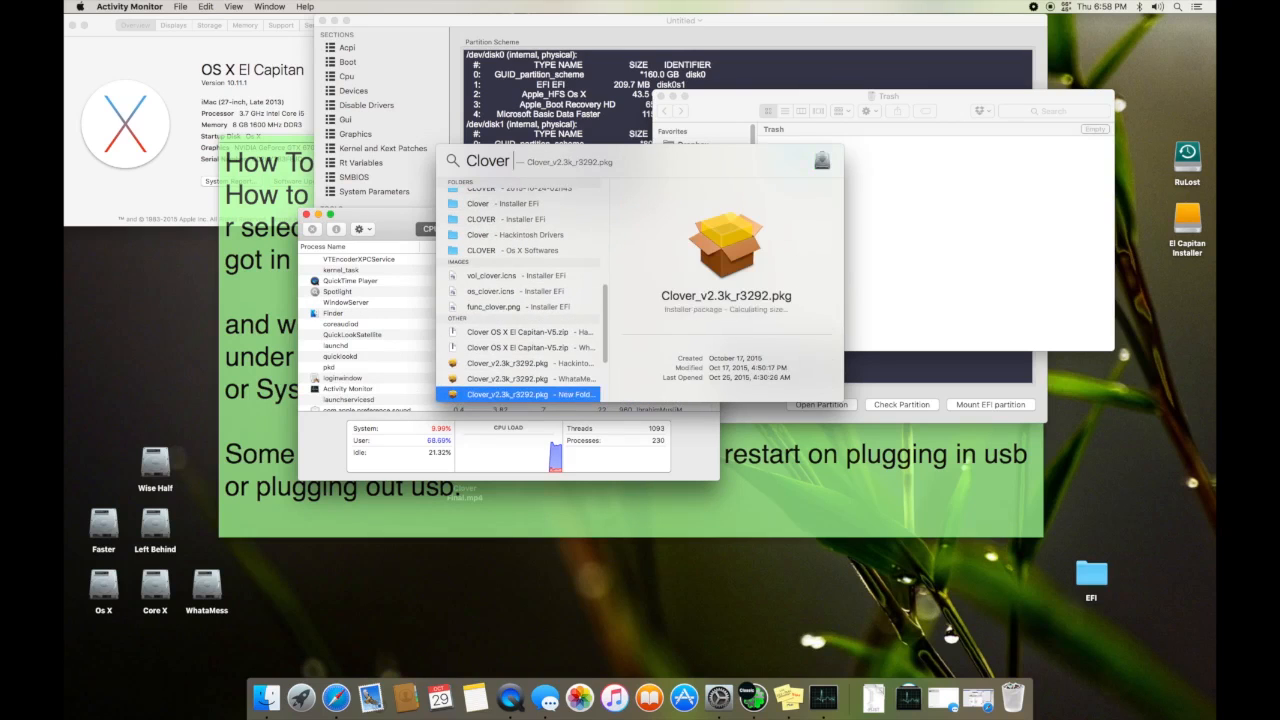
click(520, 364)
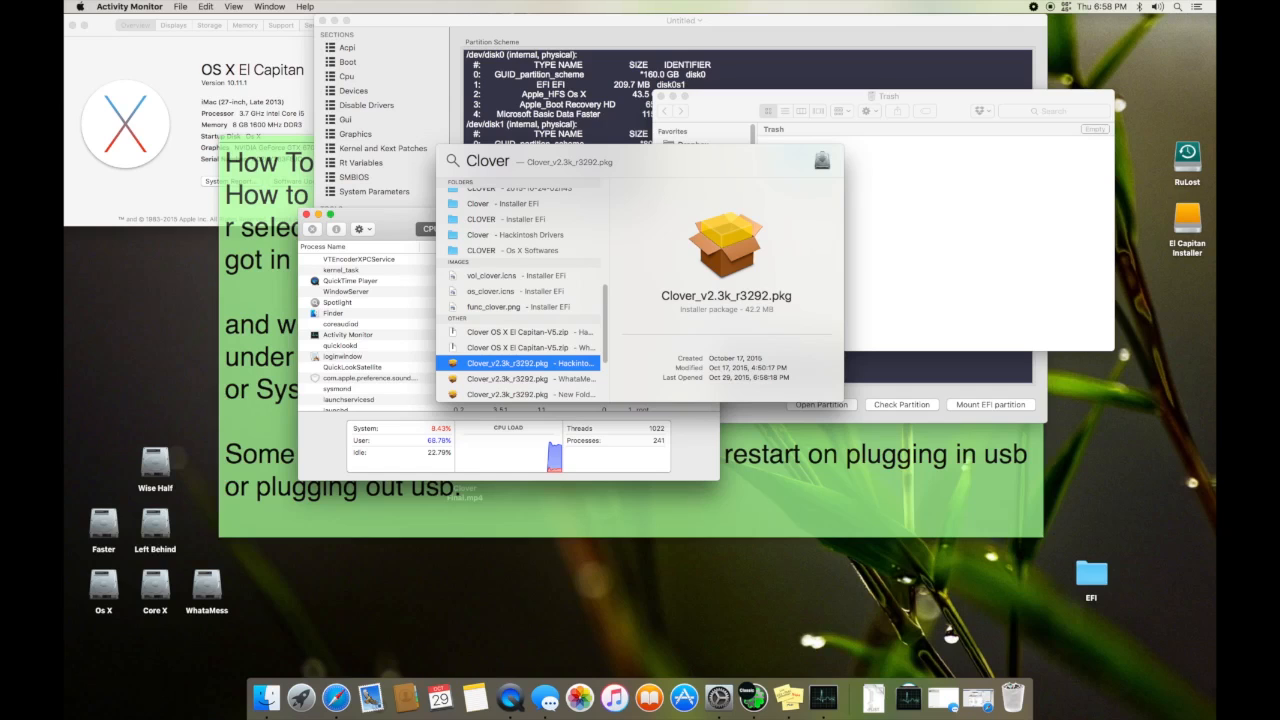
Start the Clover EFI installer and choose the El Capitan Installer USB as destination
double_click(508, 362)
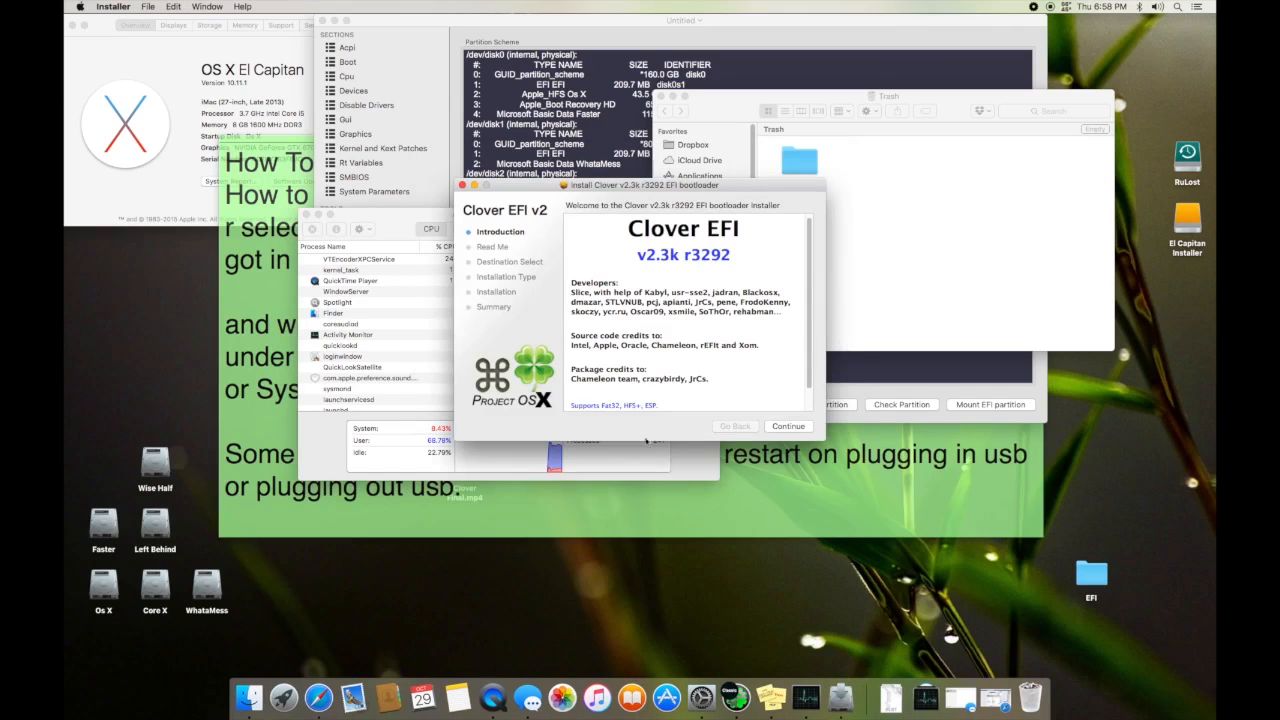
click(788, 424)
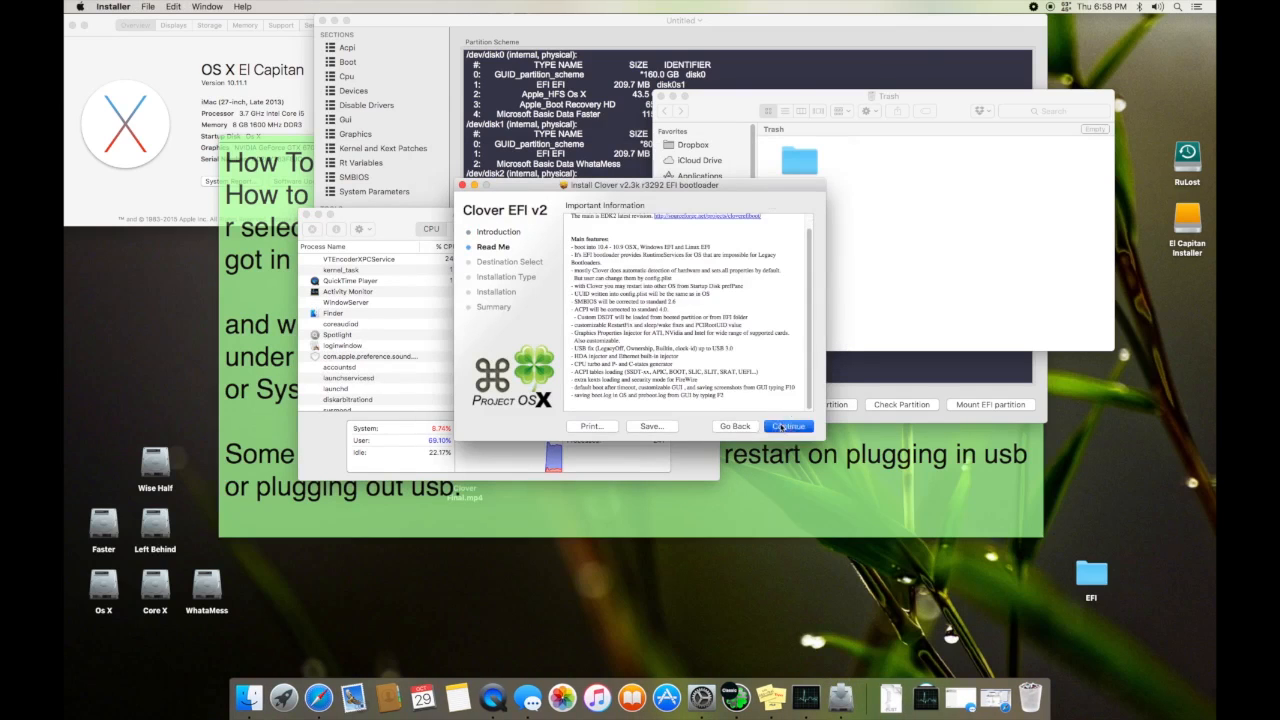
click(788, 426)
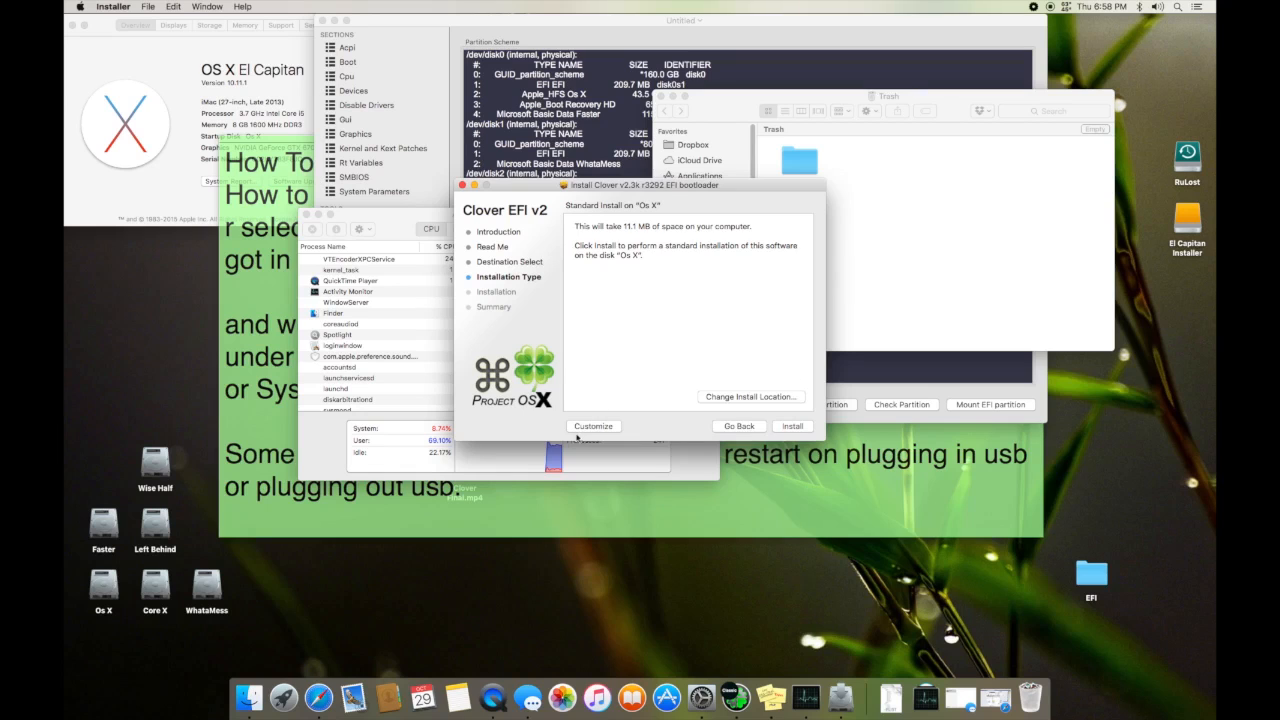
click(492, 248)
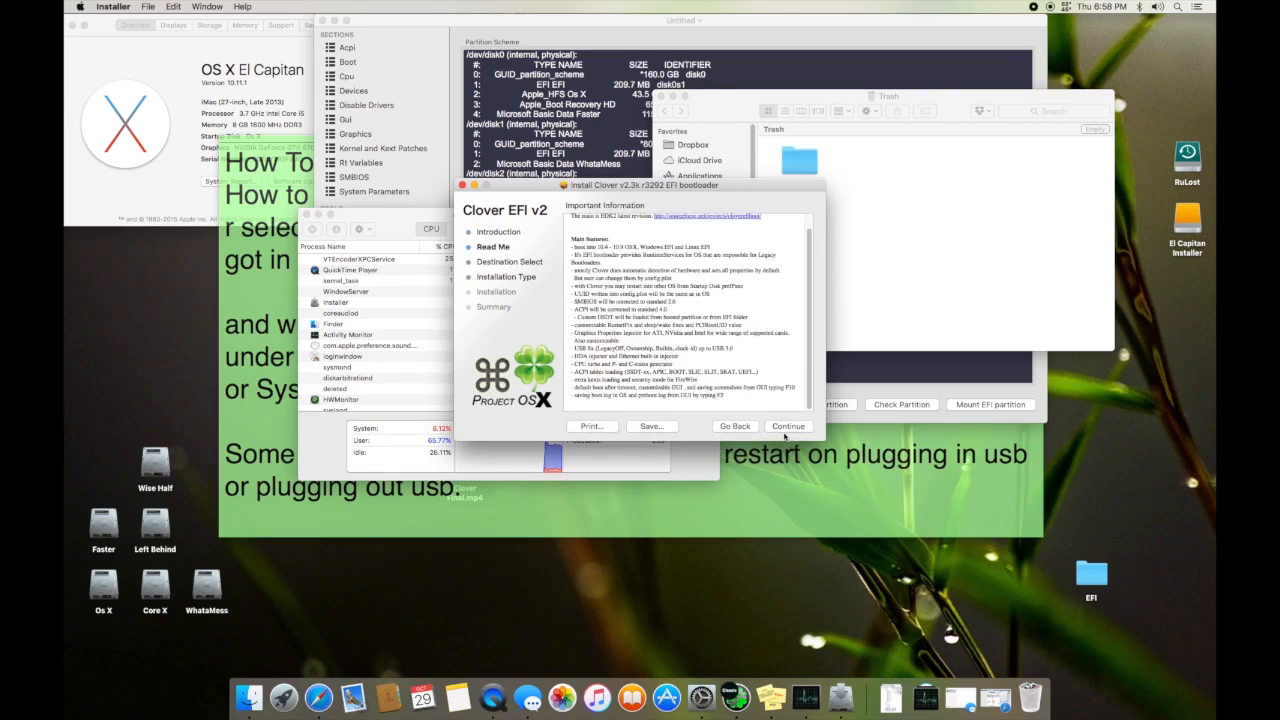
click(788, 426)
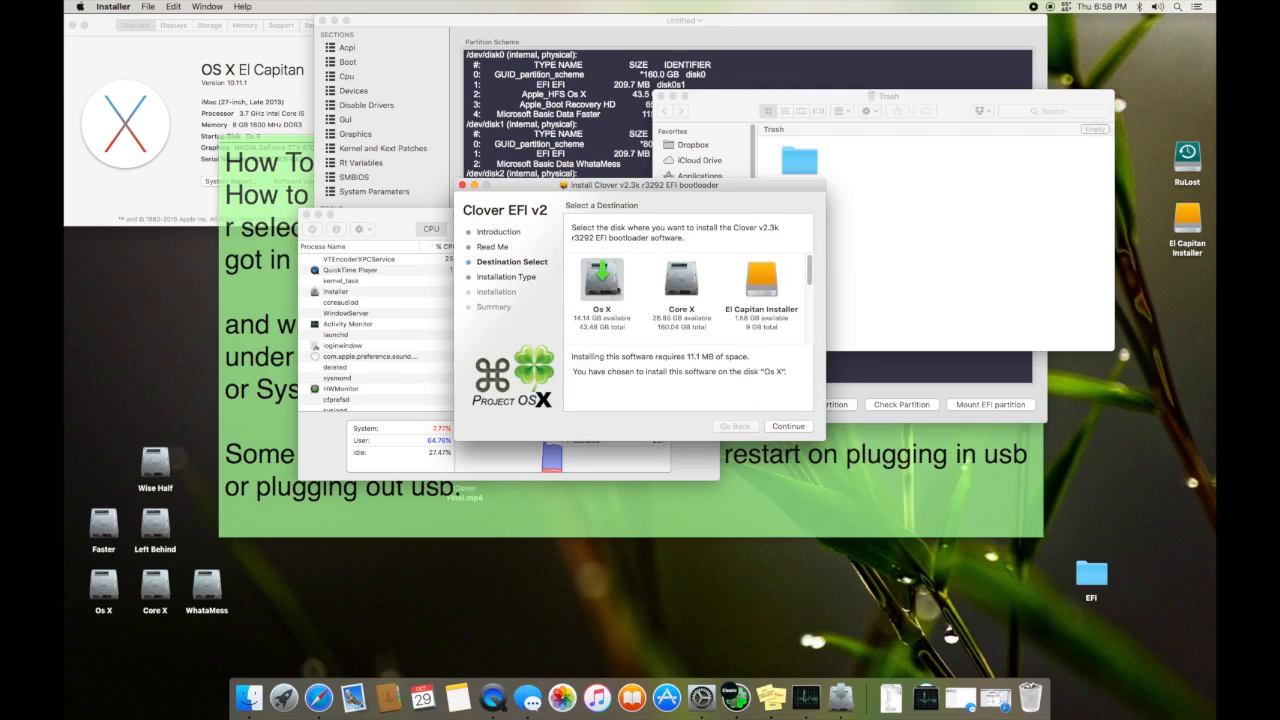
click(760, 278)
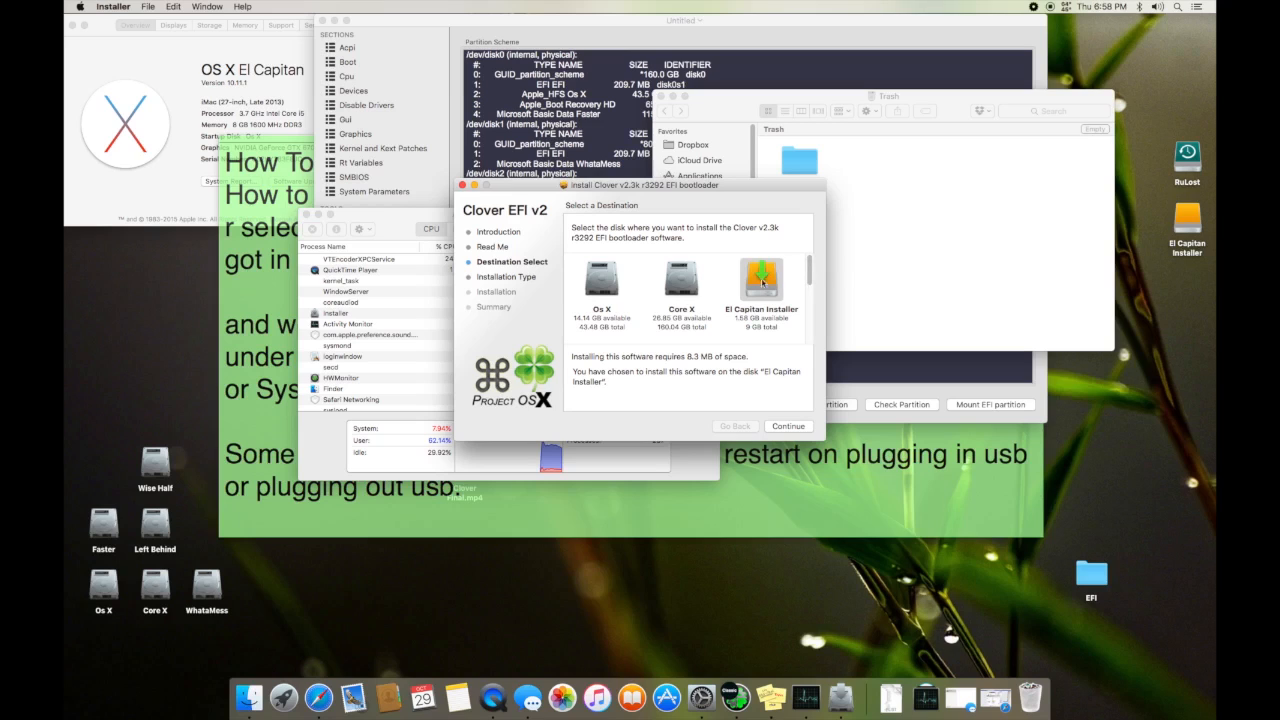
mouse_move(760, 280)
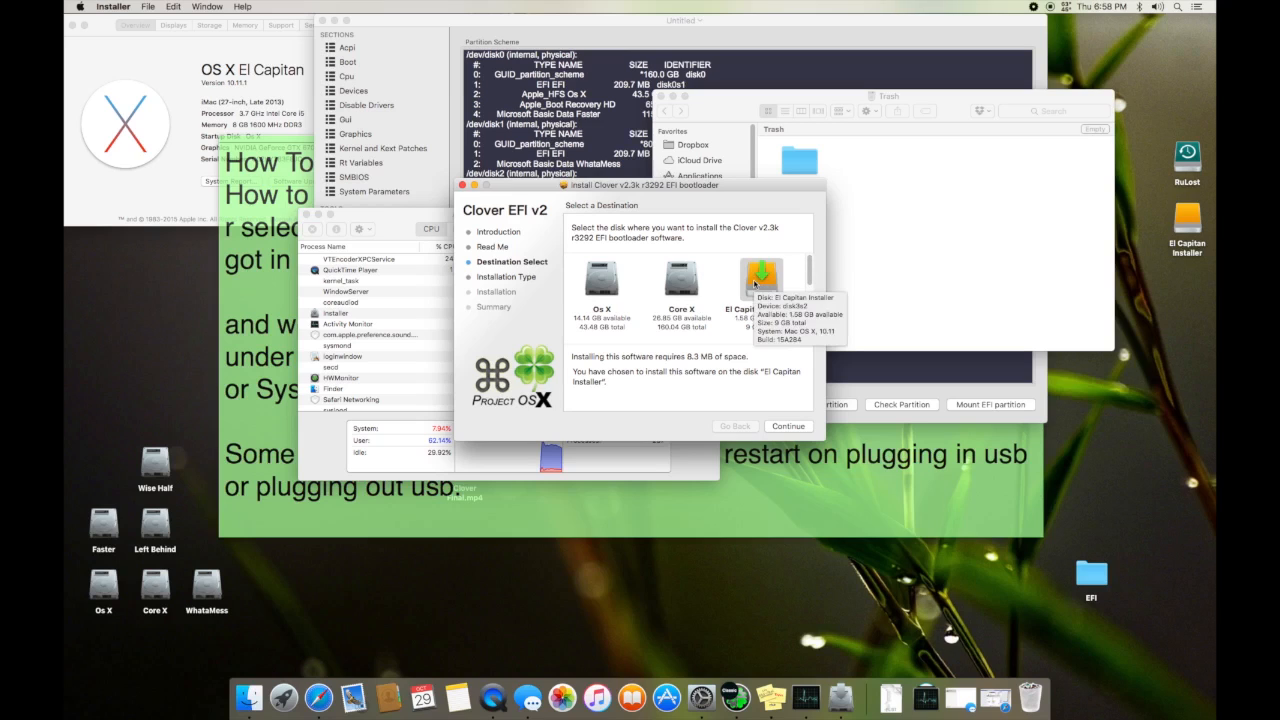
Customize for UEFI booting only with ESP install, start installation and authorize with the admin password
click(788, 426)
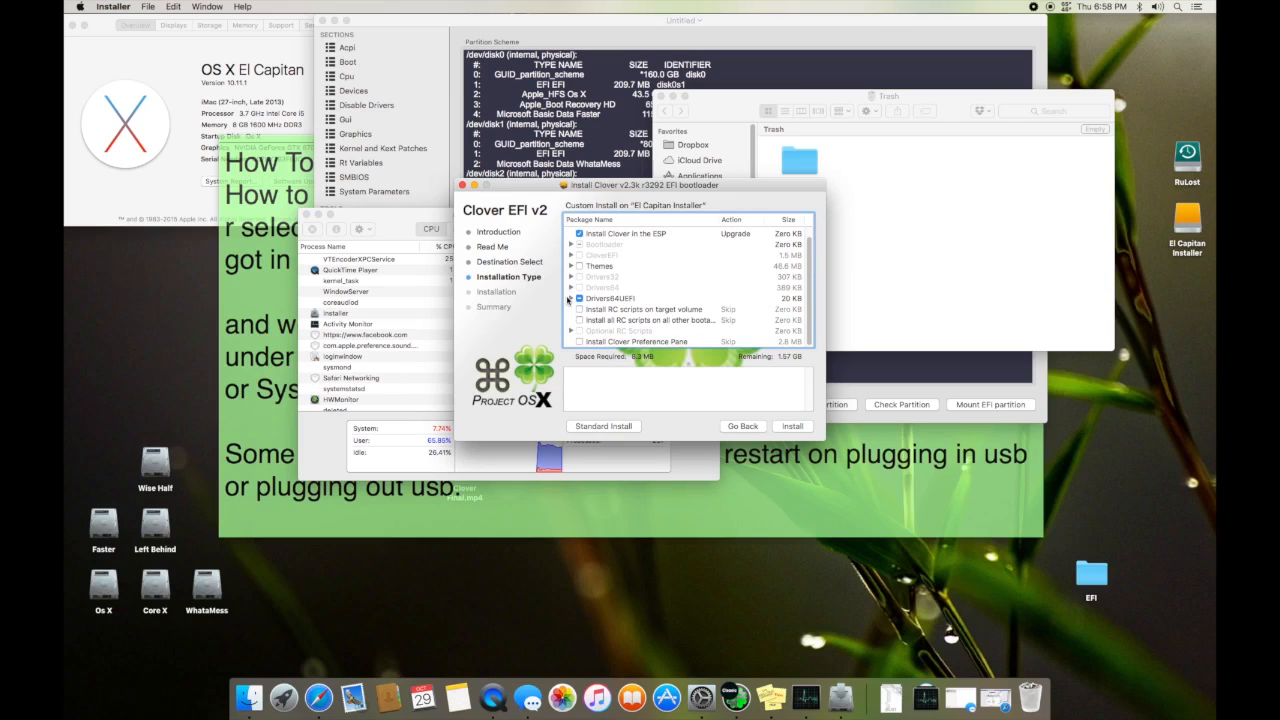
click(572, 298)
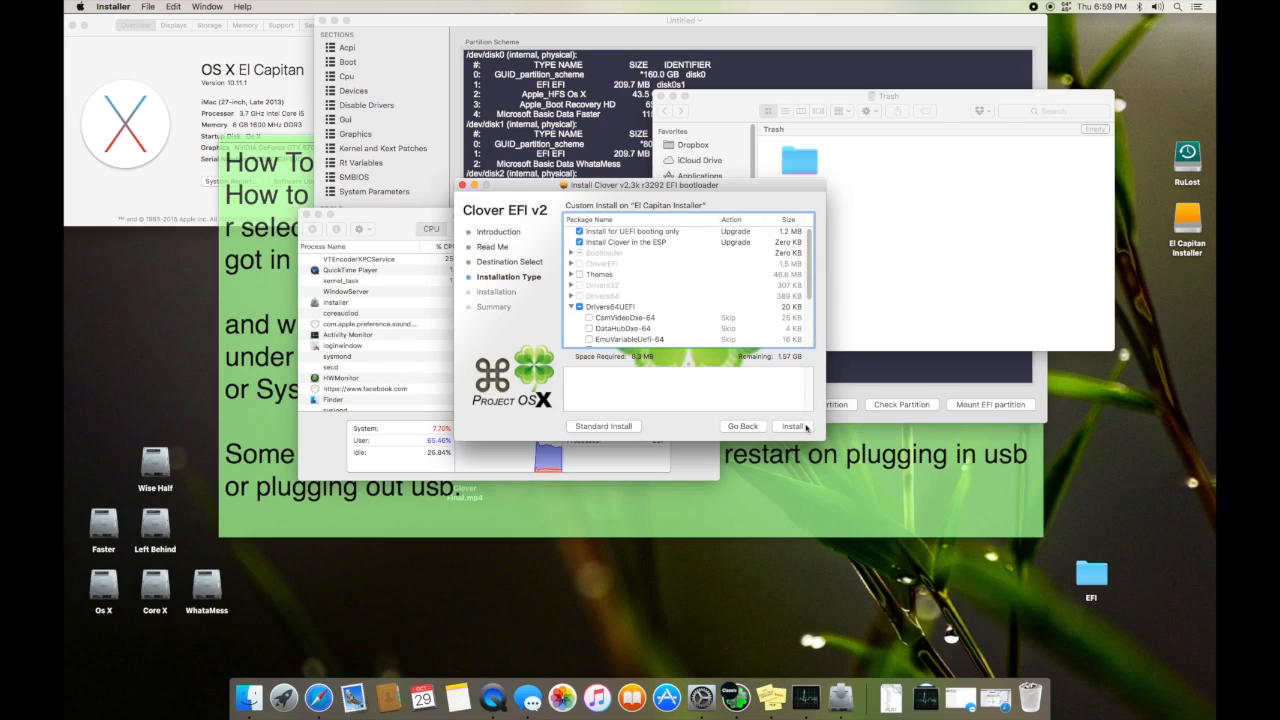
click(792, 426)
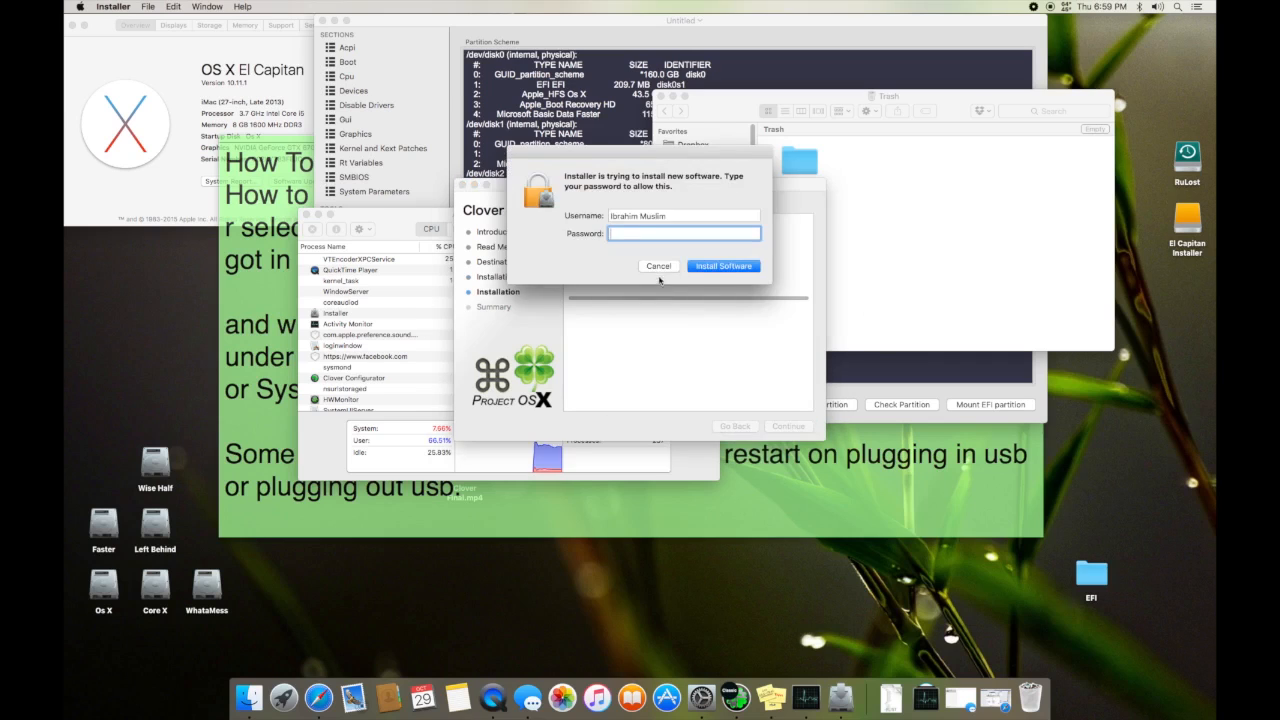
click(724, 264)
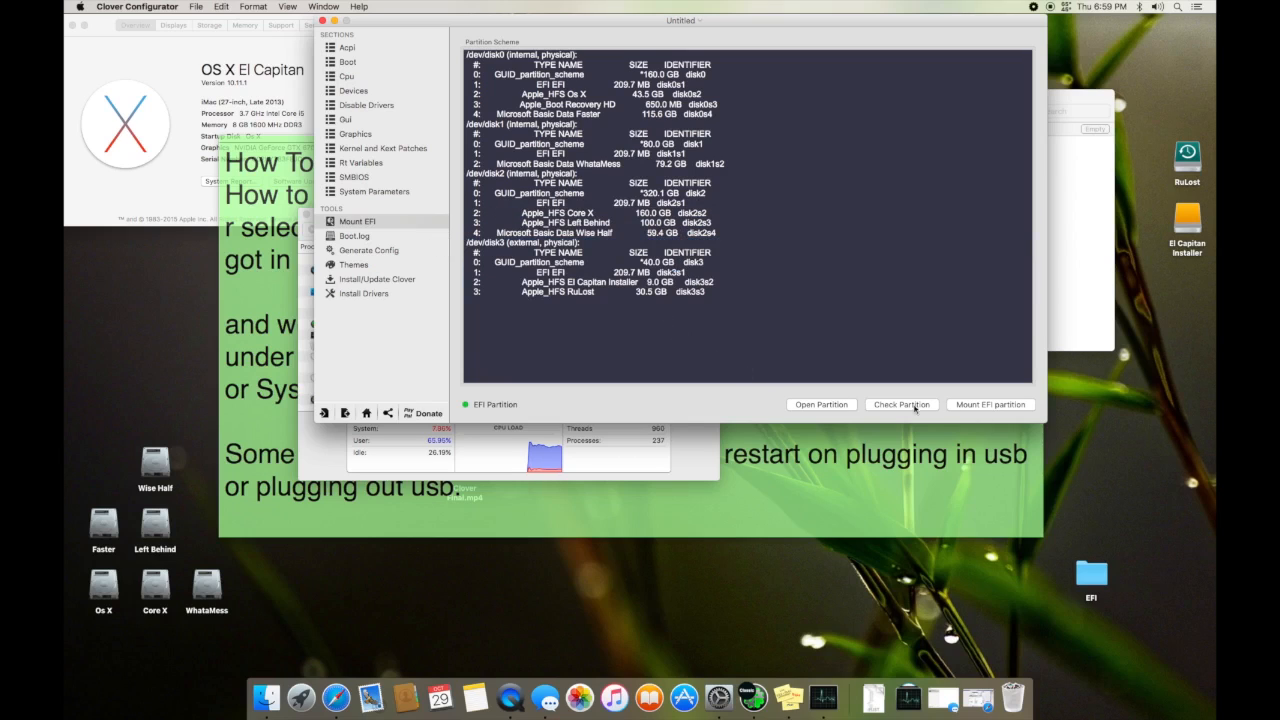
Check the partition list and select the El Capitan Installer USB's mounted EFI volume
click(990, 404)
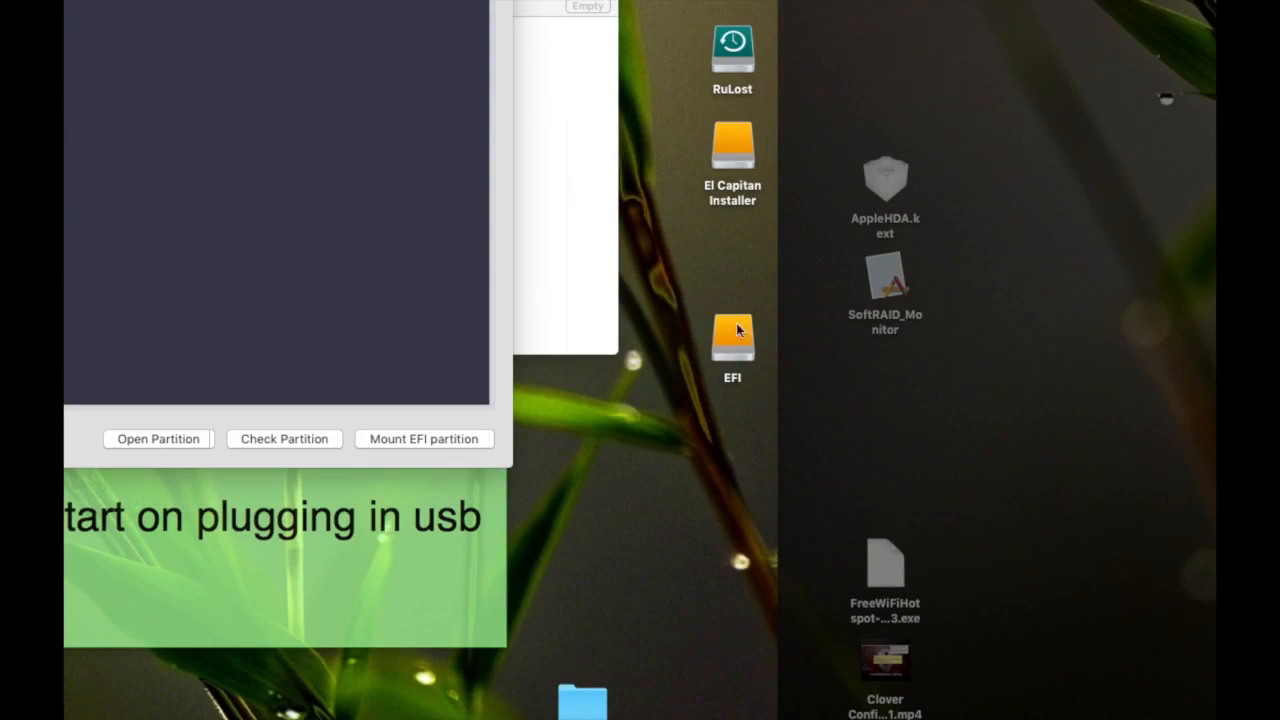
click(732, 338)
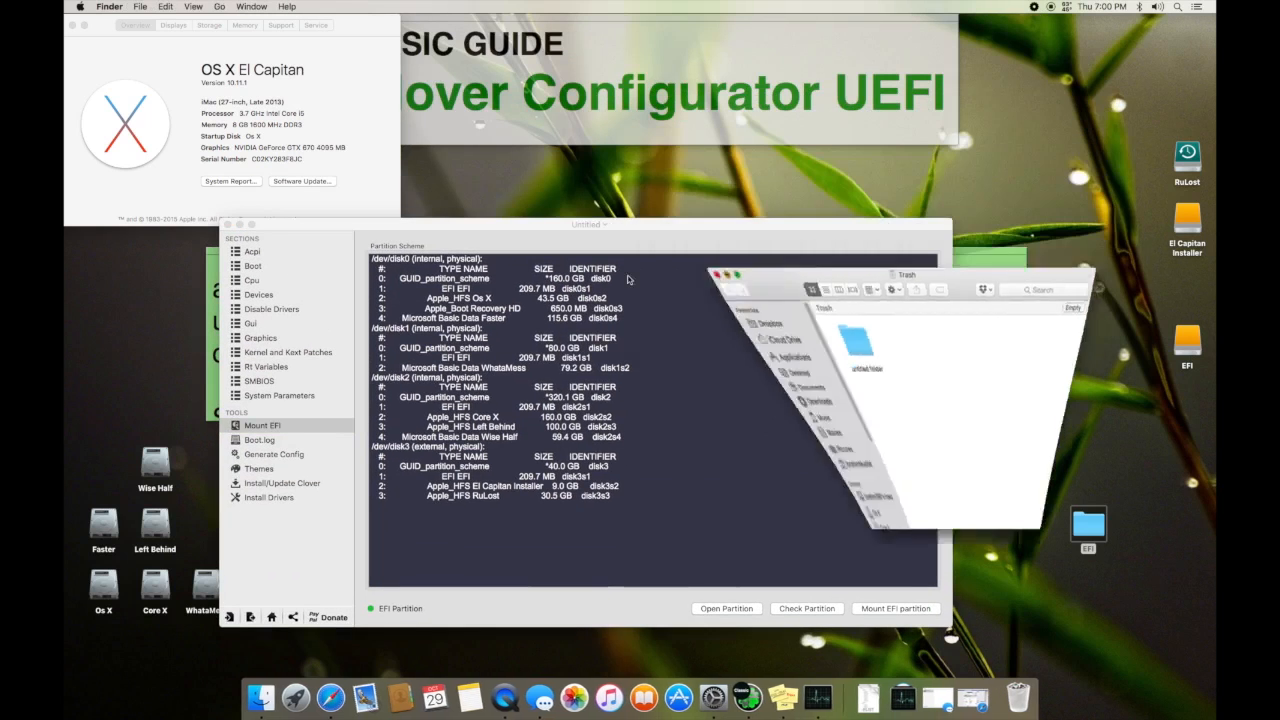
Mount the USB drive's EFI partition from the Mount EFI tool so its config.plist loads
click(378, 172)
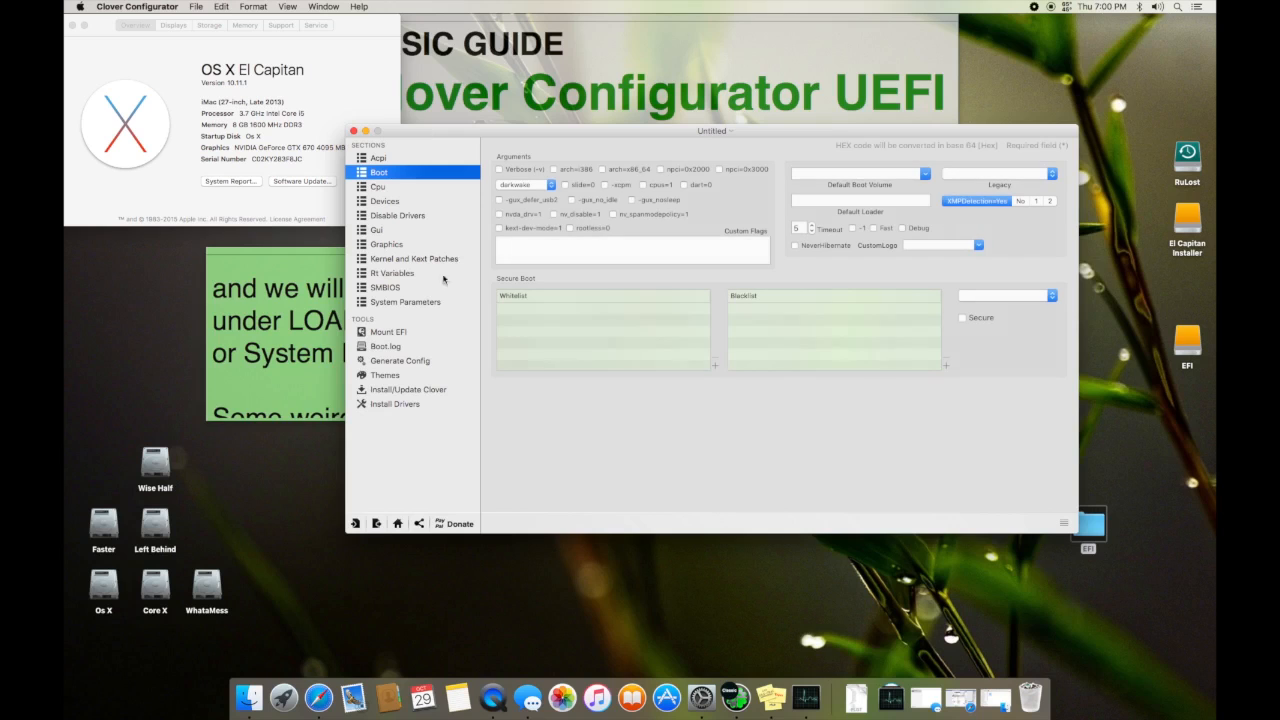
click(396, 522)
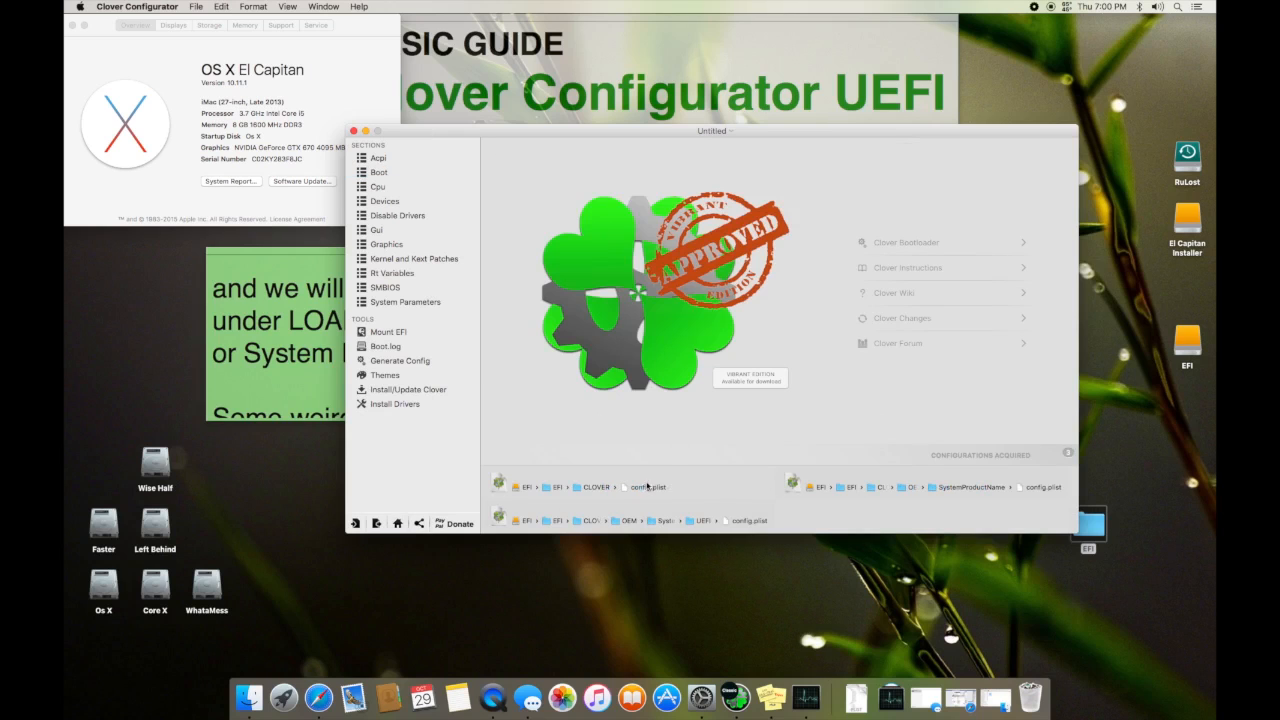
click(388, 332)
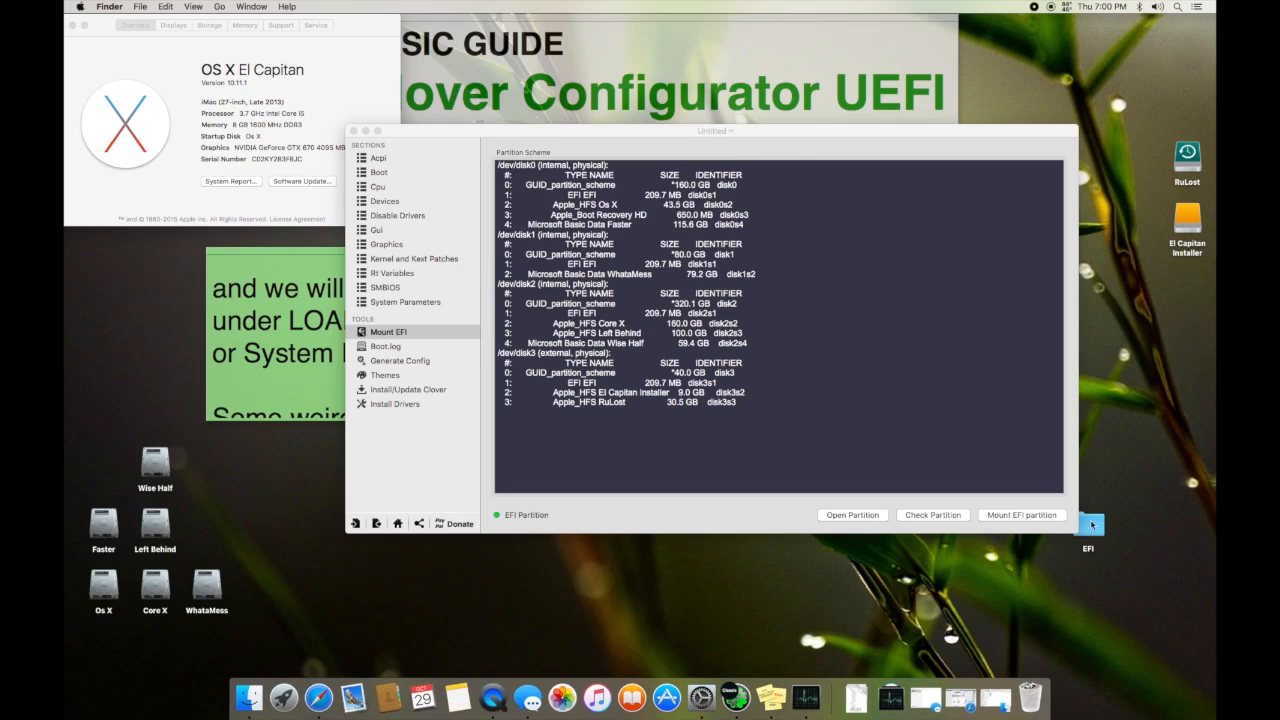
click(388, 332)
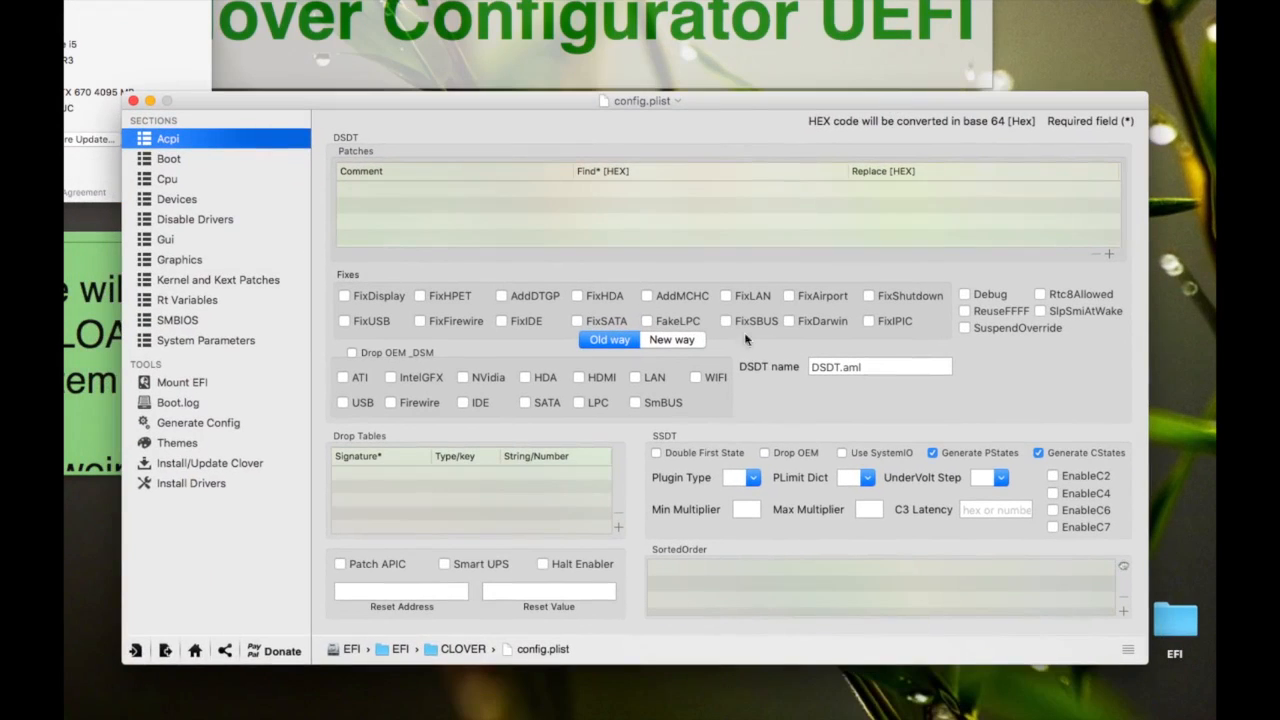
mouse_move(624, 264)
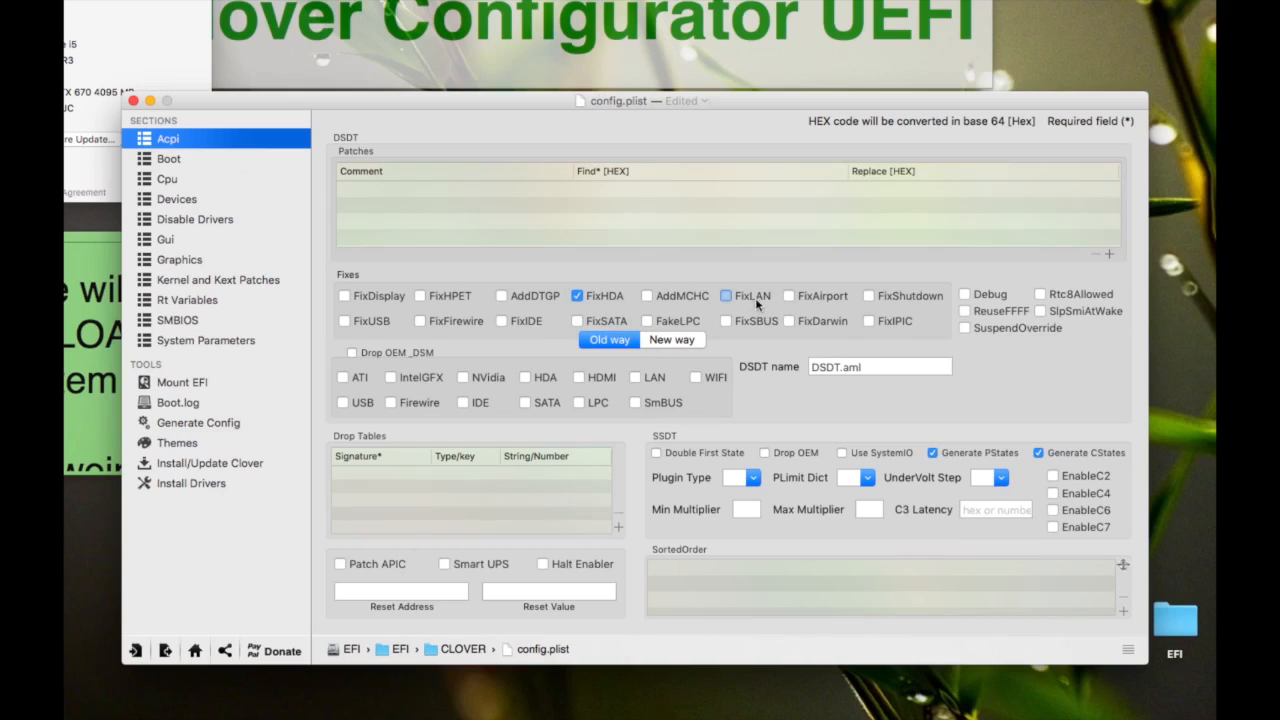
click(724, 296)
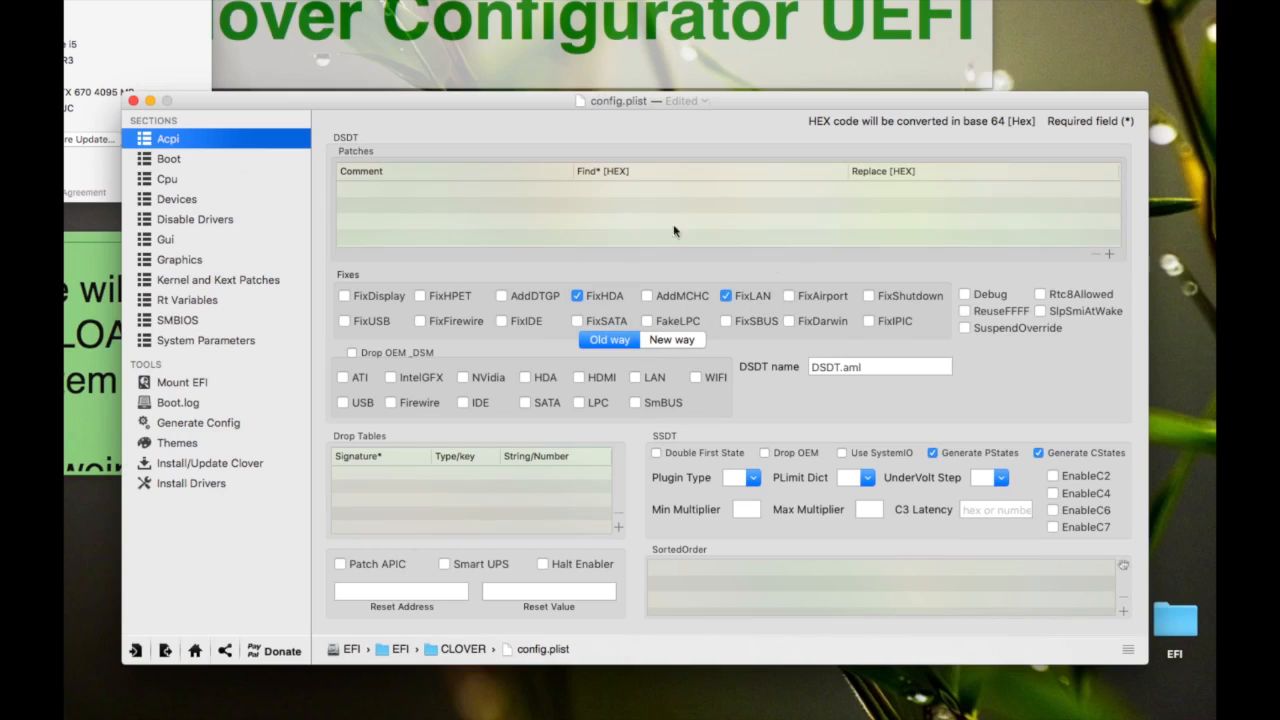
mouse_move(684, 322)
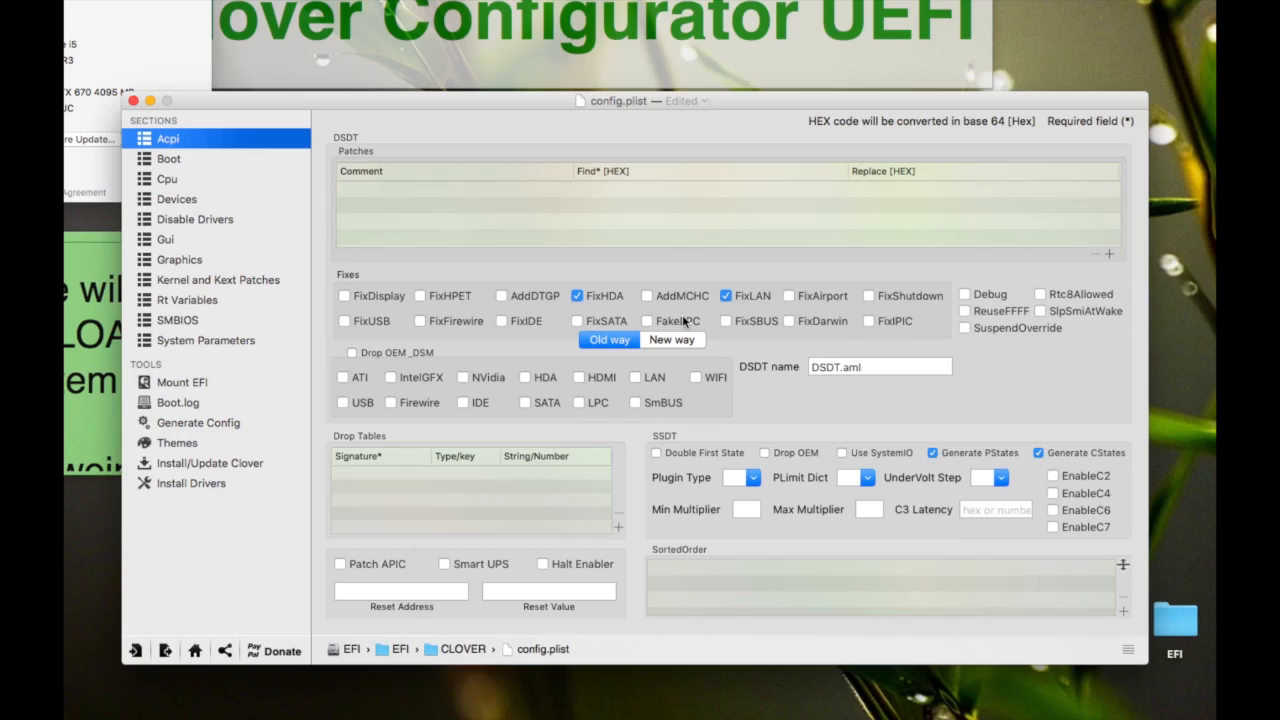
mouse_move(730, 320)
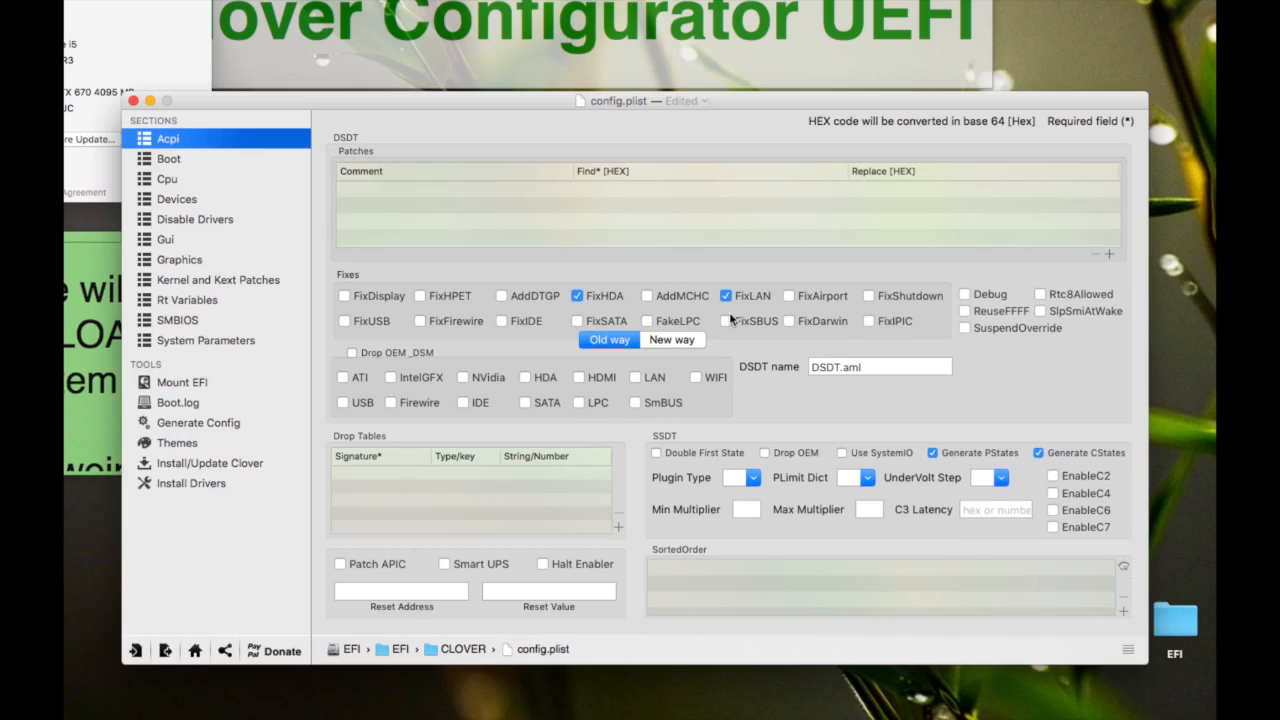
mouse_move(832, 270)
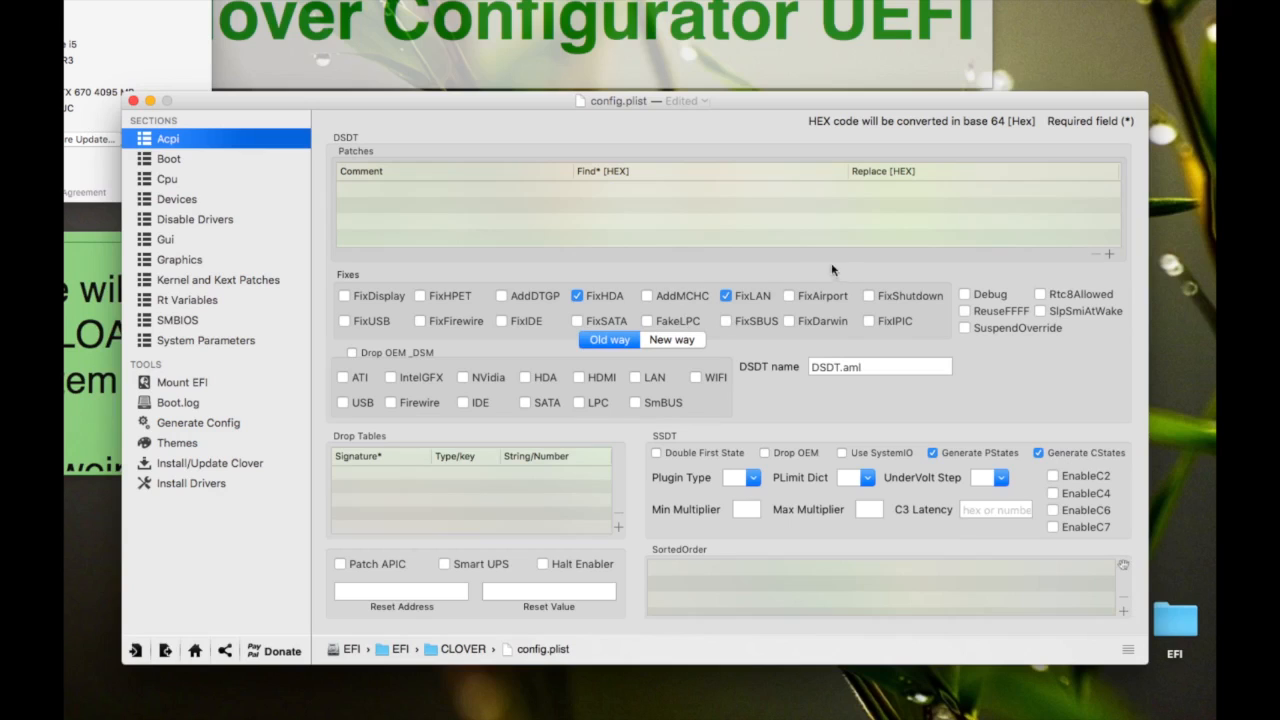
click(672, 340)
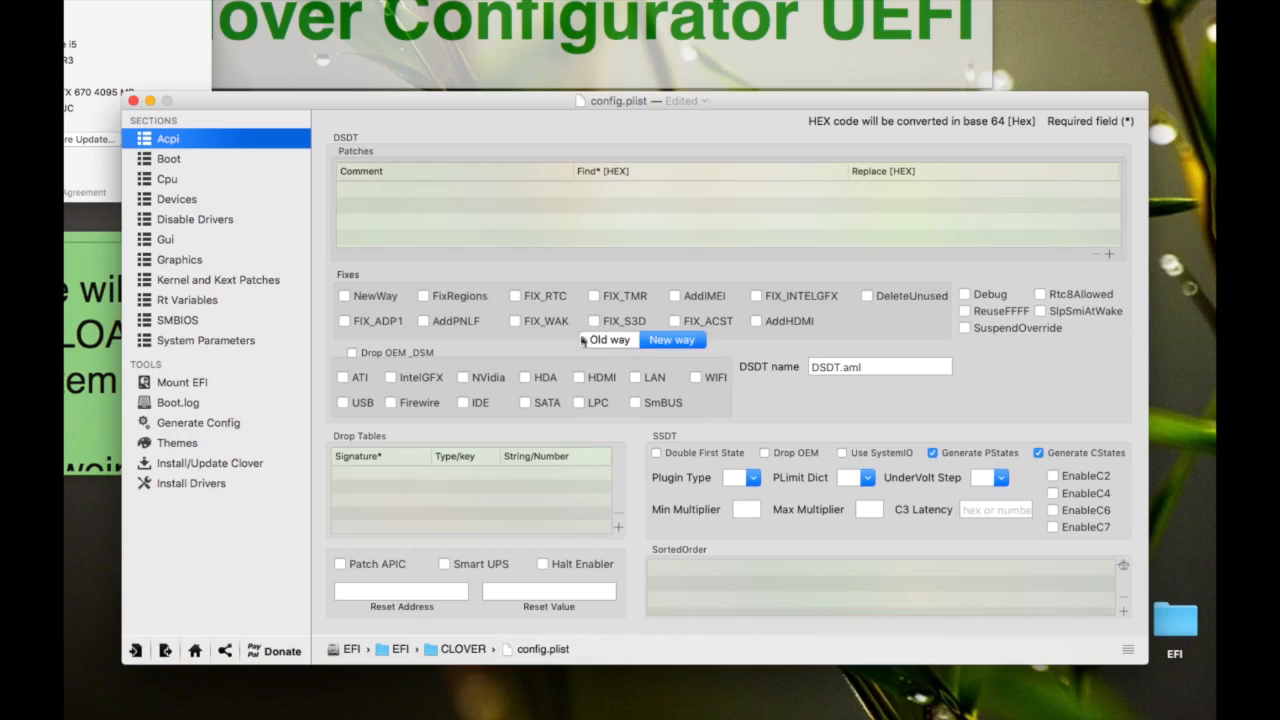
click(344, 296)
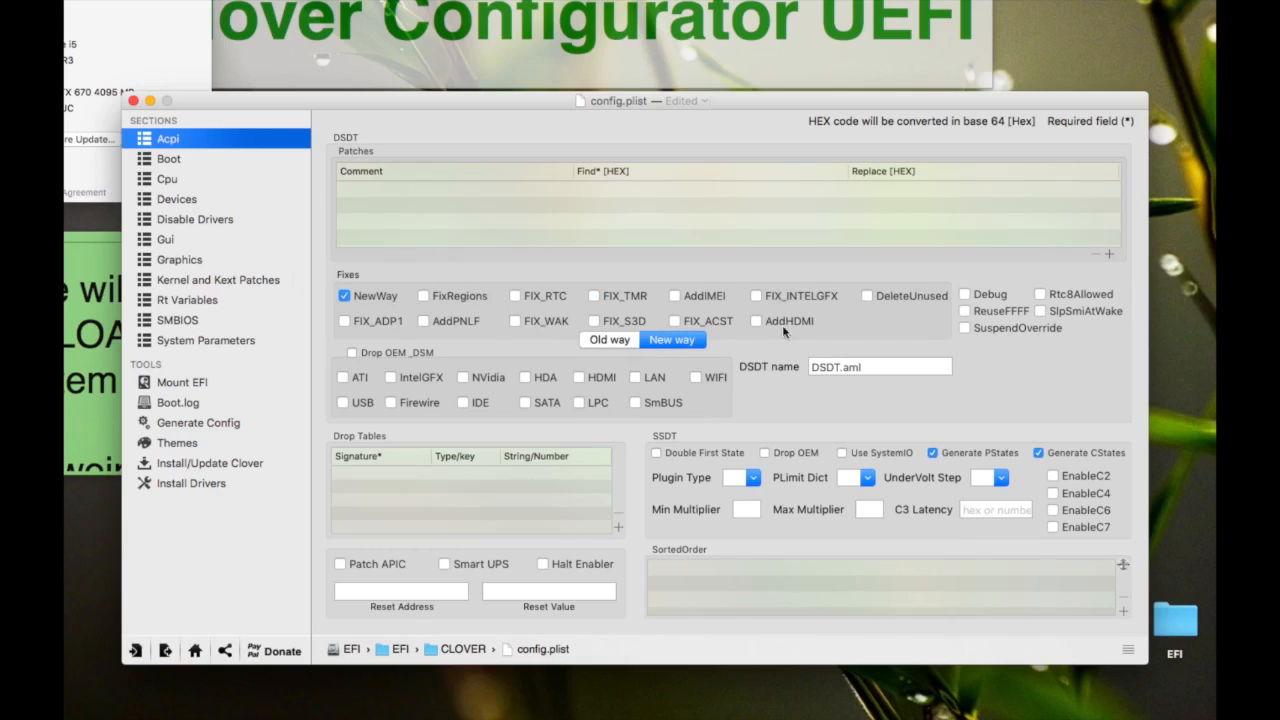
click(608, 340)
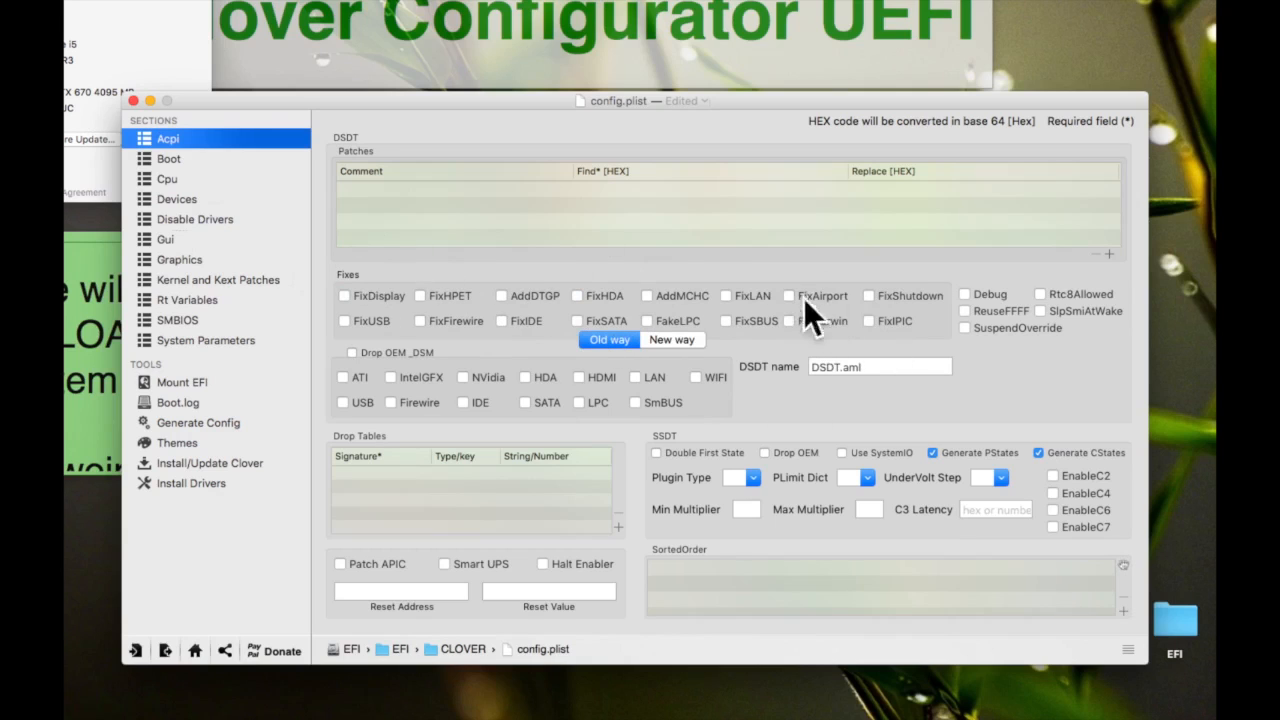
click(672, 340)
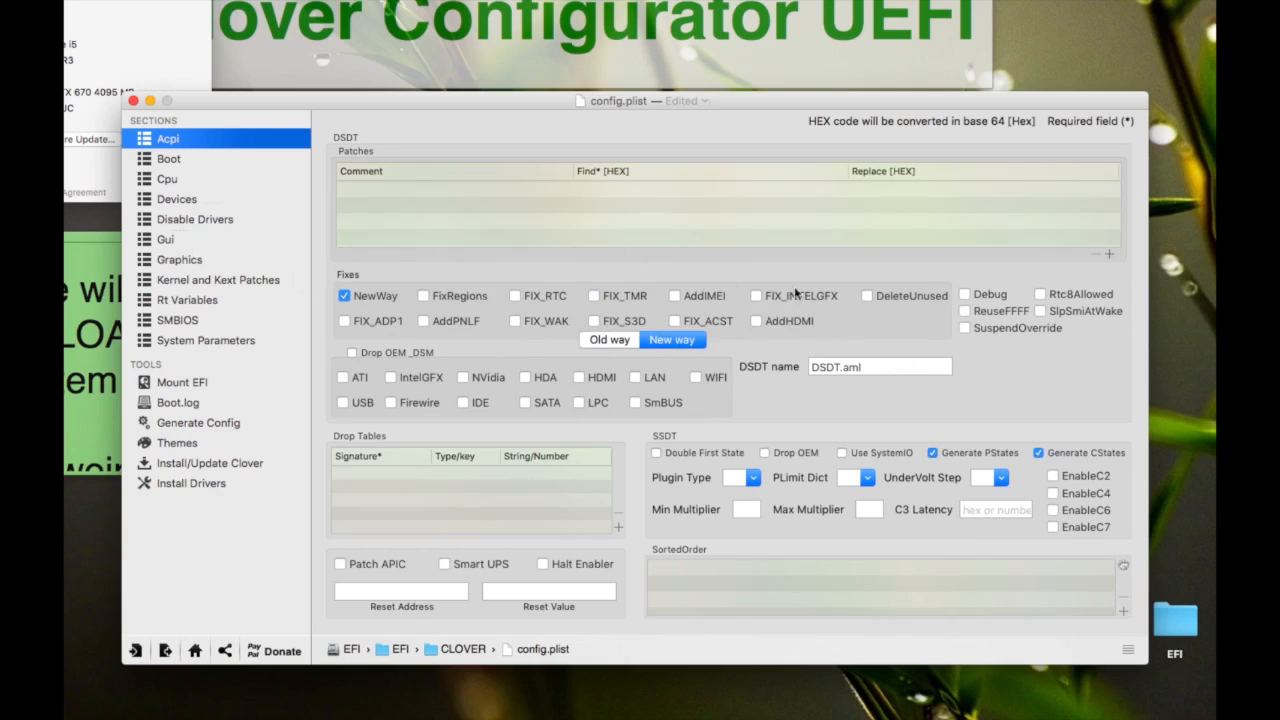
mouse_move(790, 340)
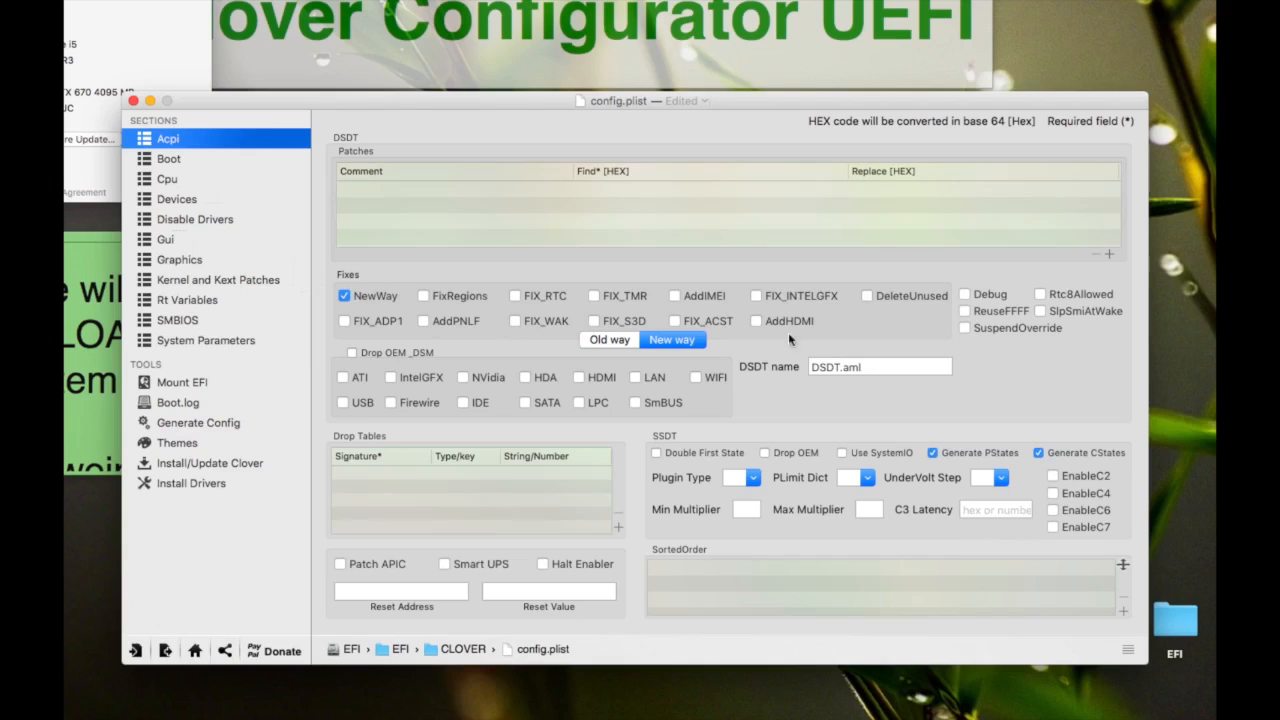
click(344, 296)
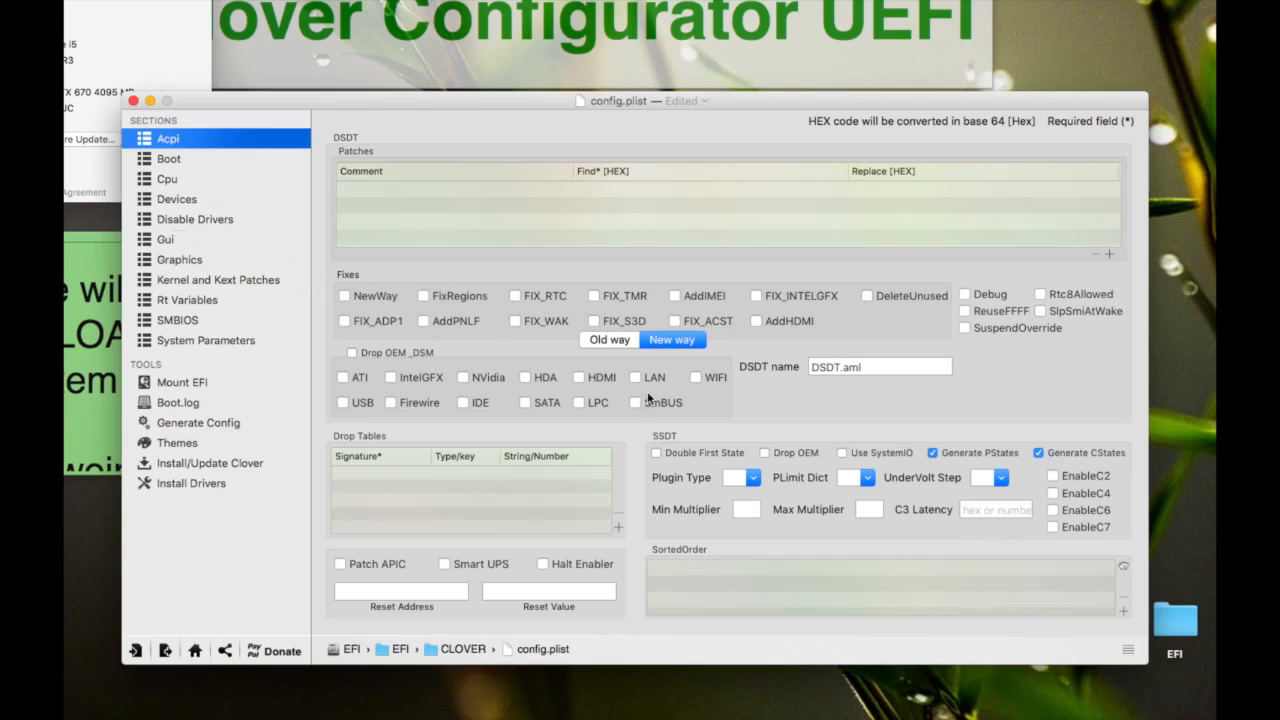
mouse_move(676, 172)
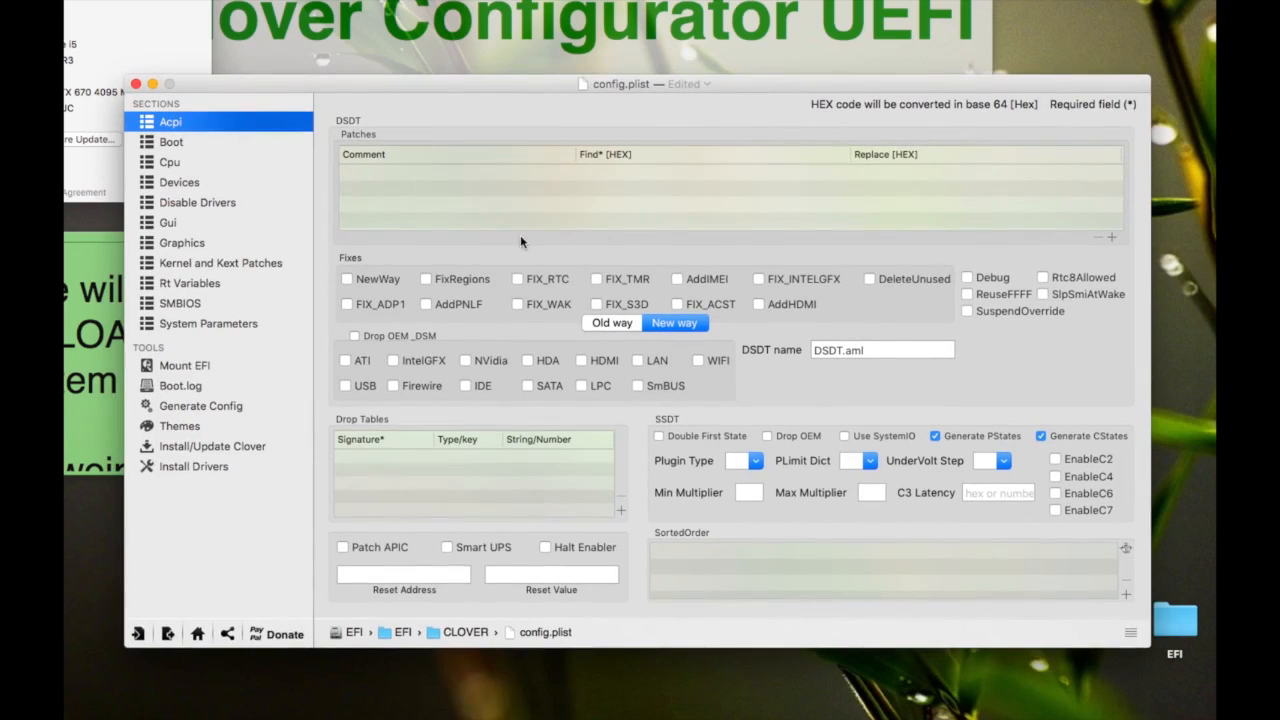
mouse_move(404, 348)
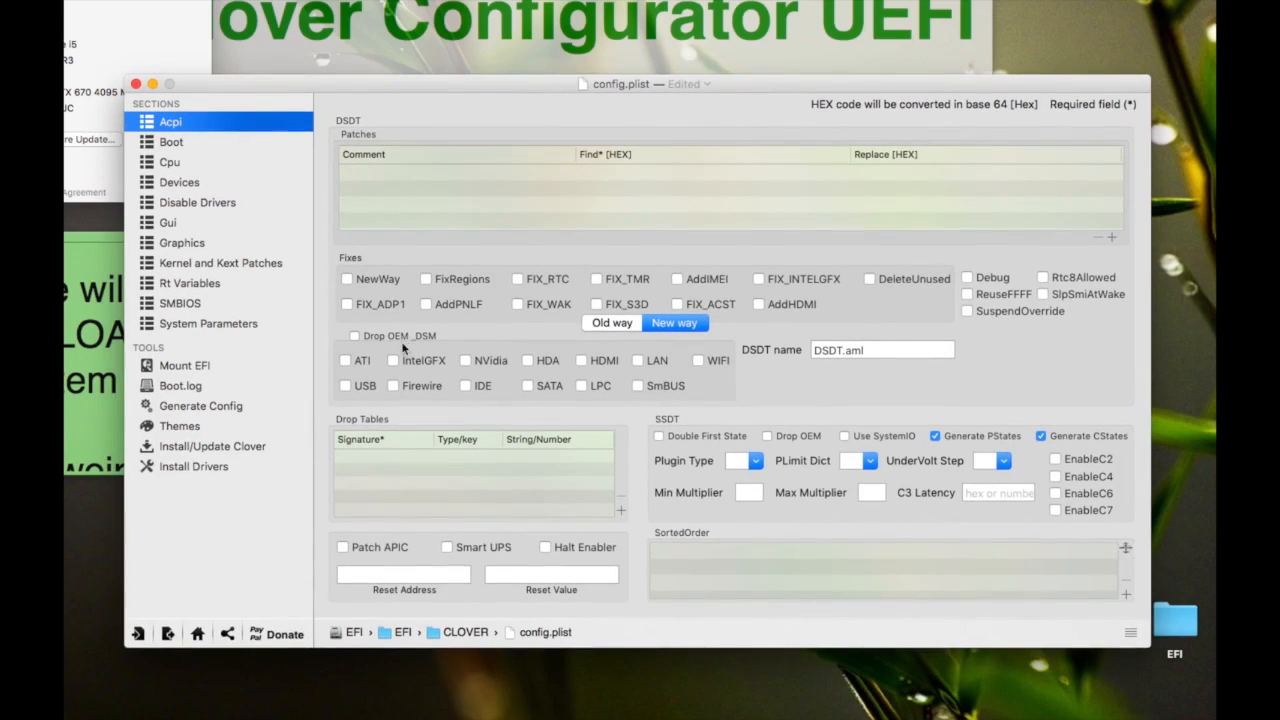
mouse_move(308, 160)
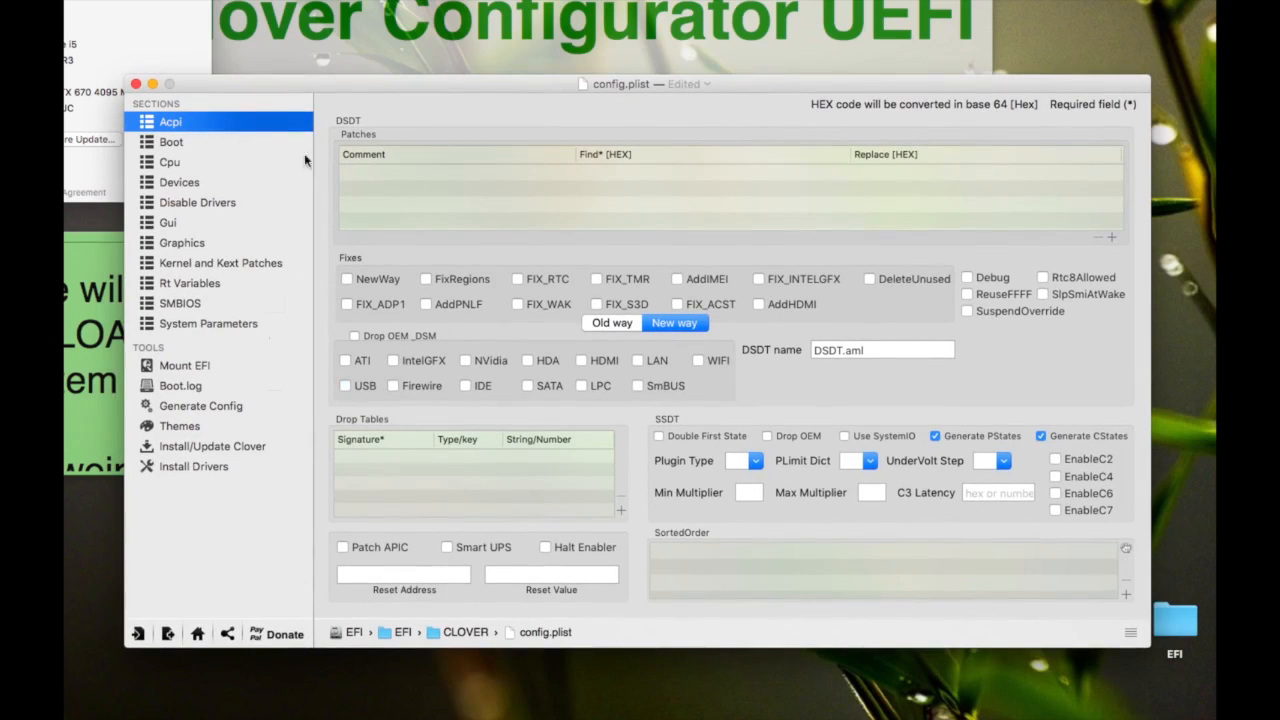
In Devices USB settings, toggle ownership fixing and turn USB injection off
click(172, 140)
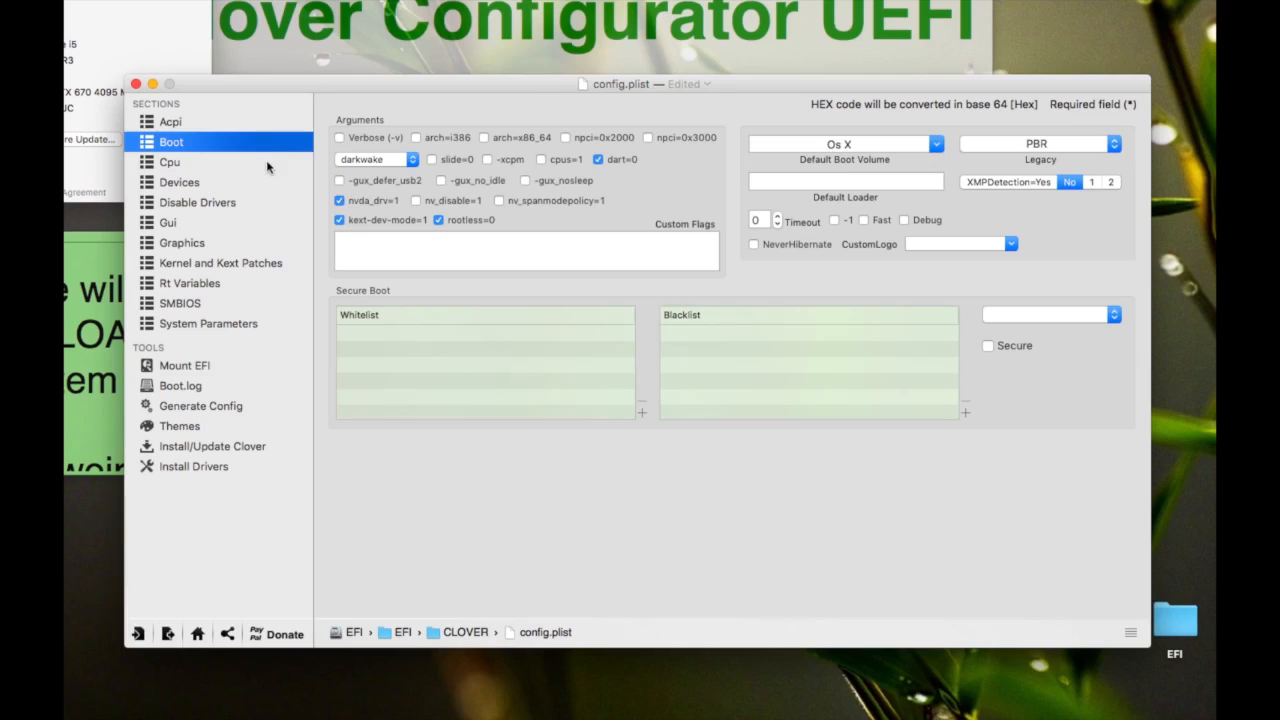
click(180, 182)
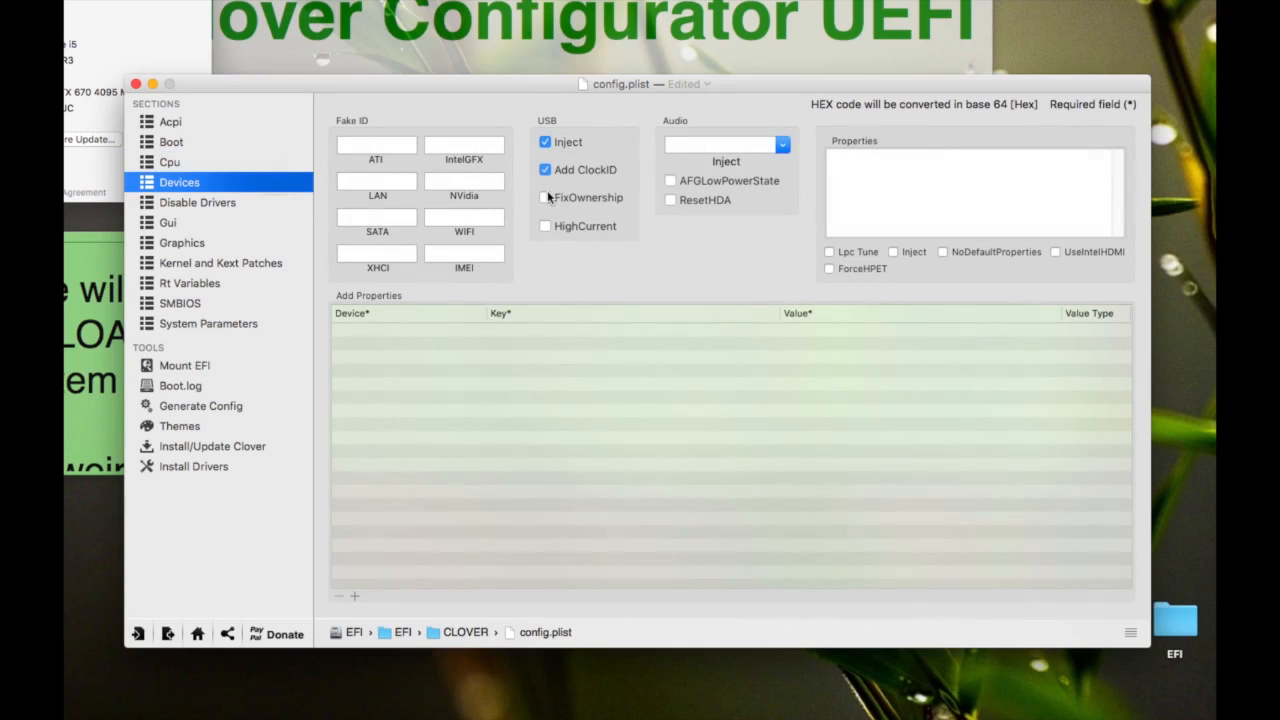
click(544, 198)
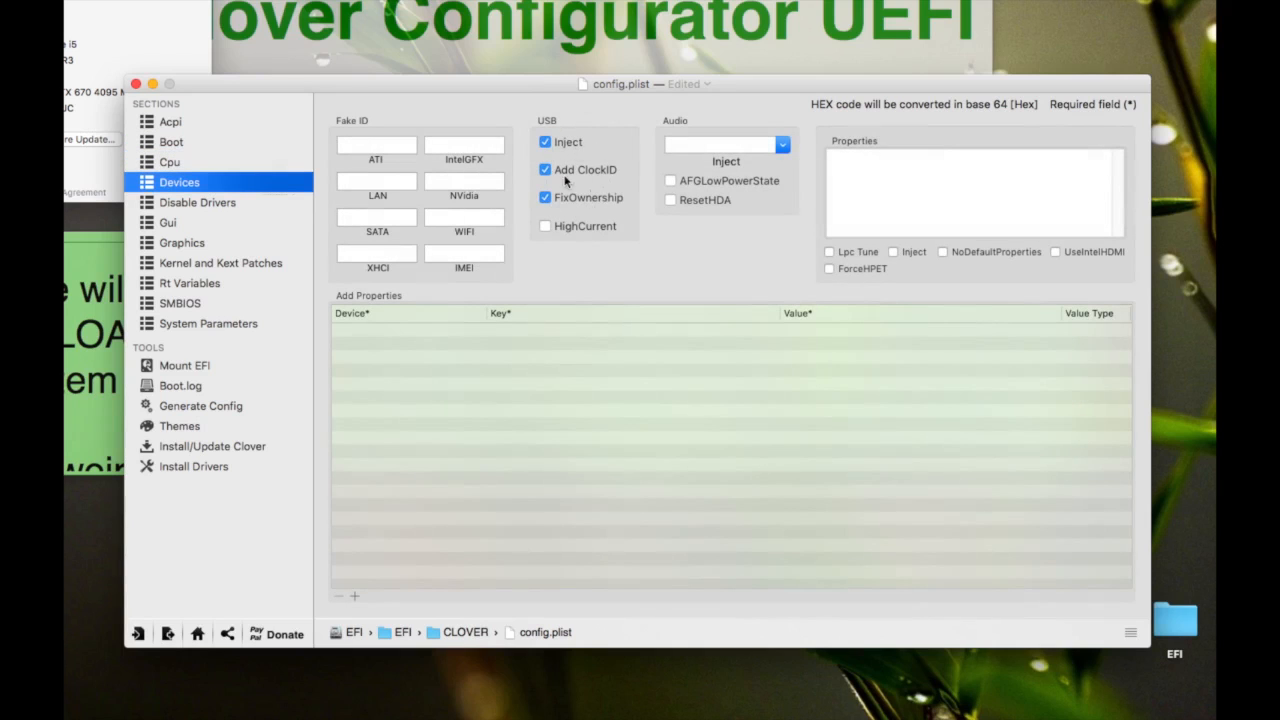
mouse_move(624, 130)
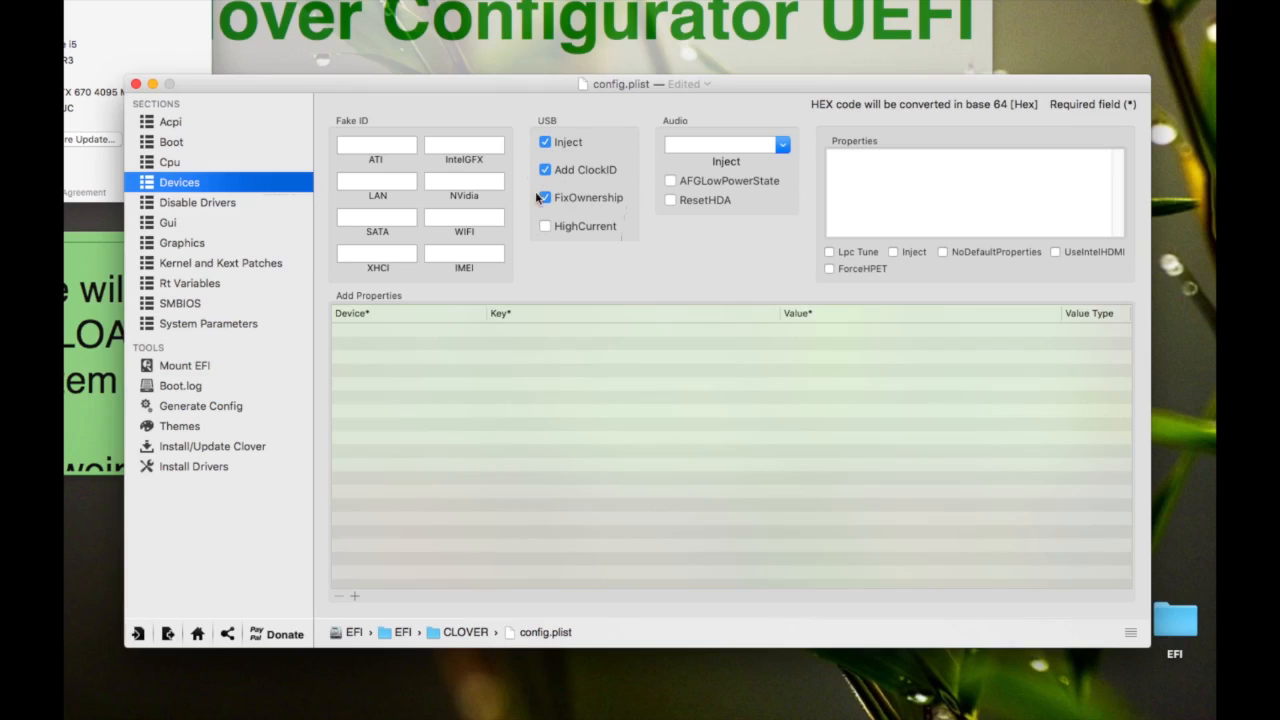
click(544, 198)
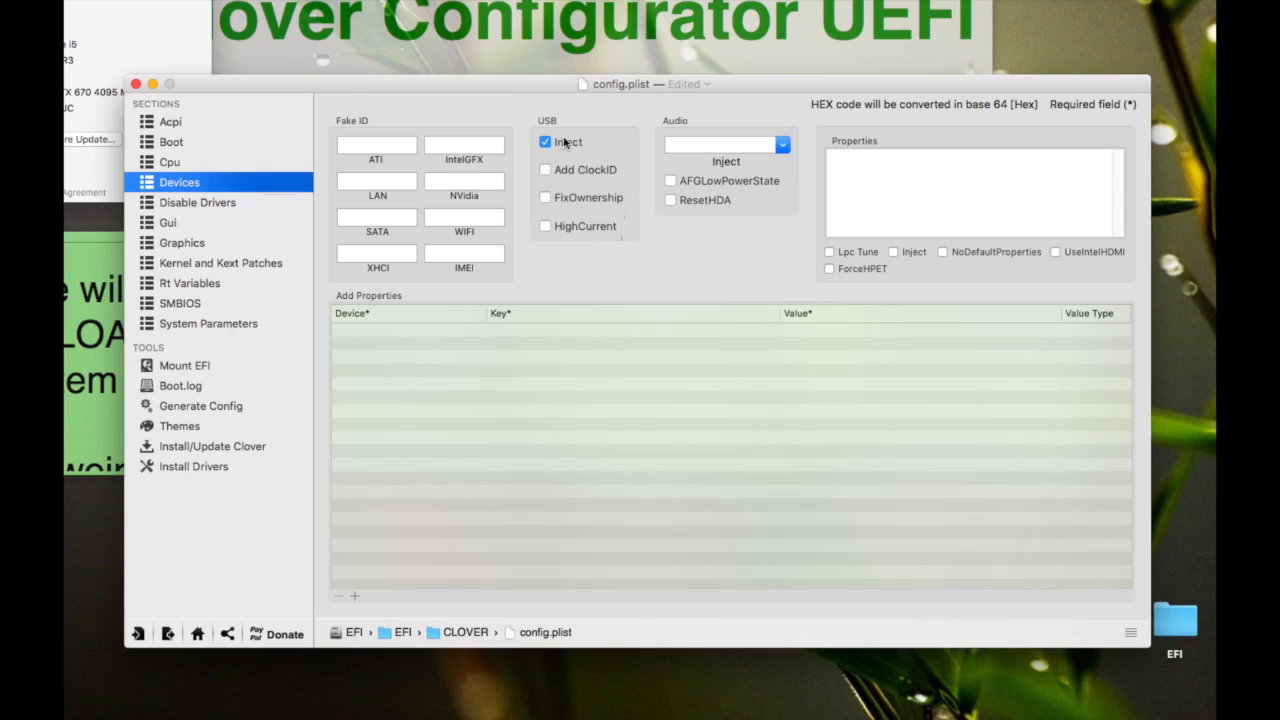
click(544, 140)
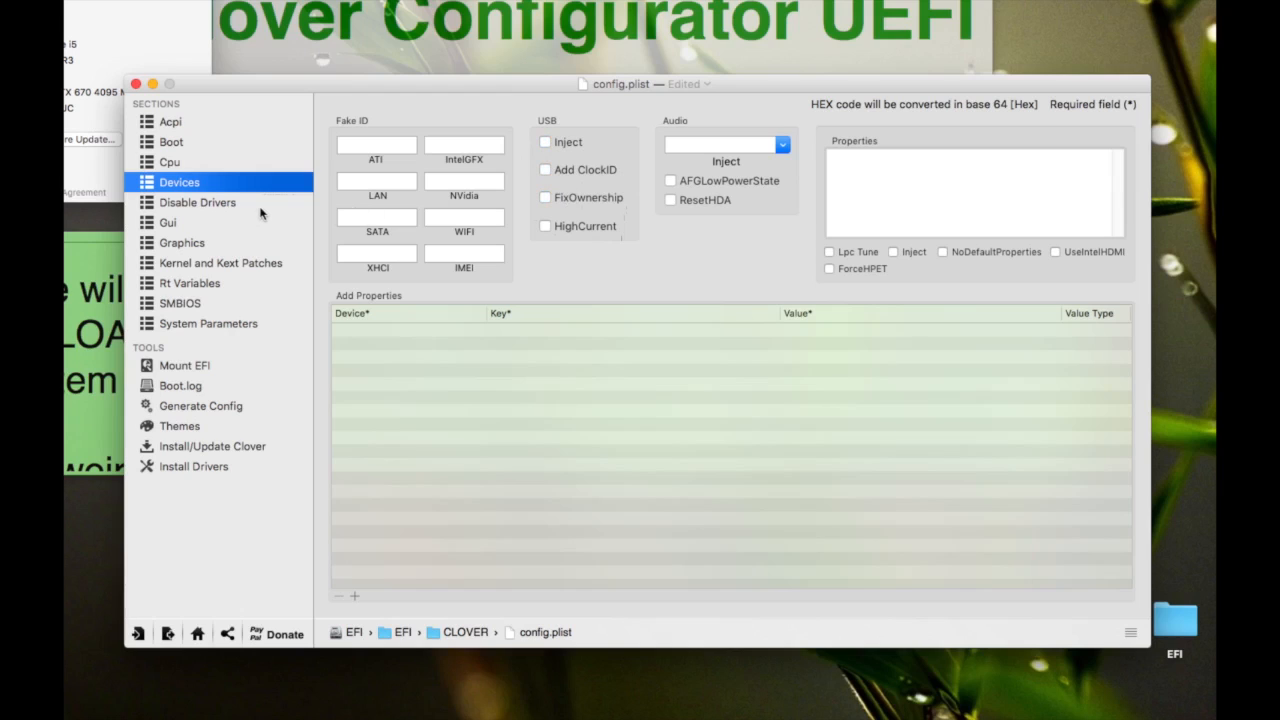
Type a fake device ID starting '0x0', clear it, and move on to the CPU settings
click(168, 162)
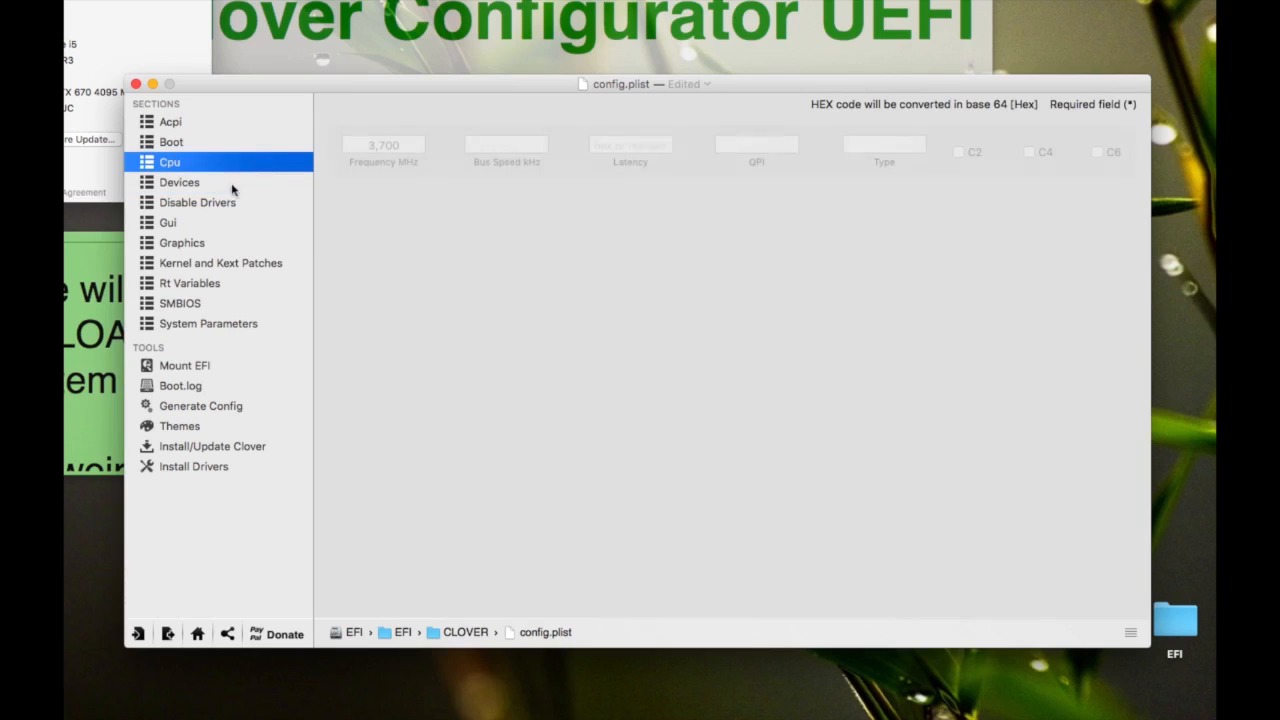
click(180, 182)
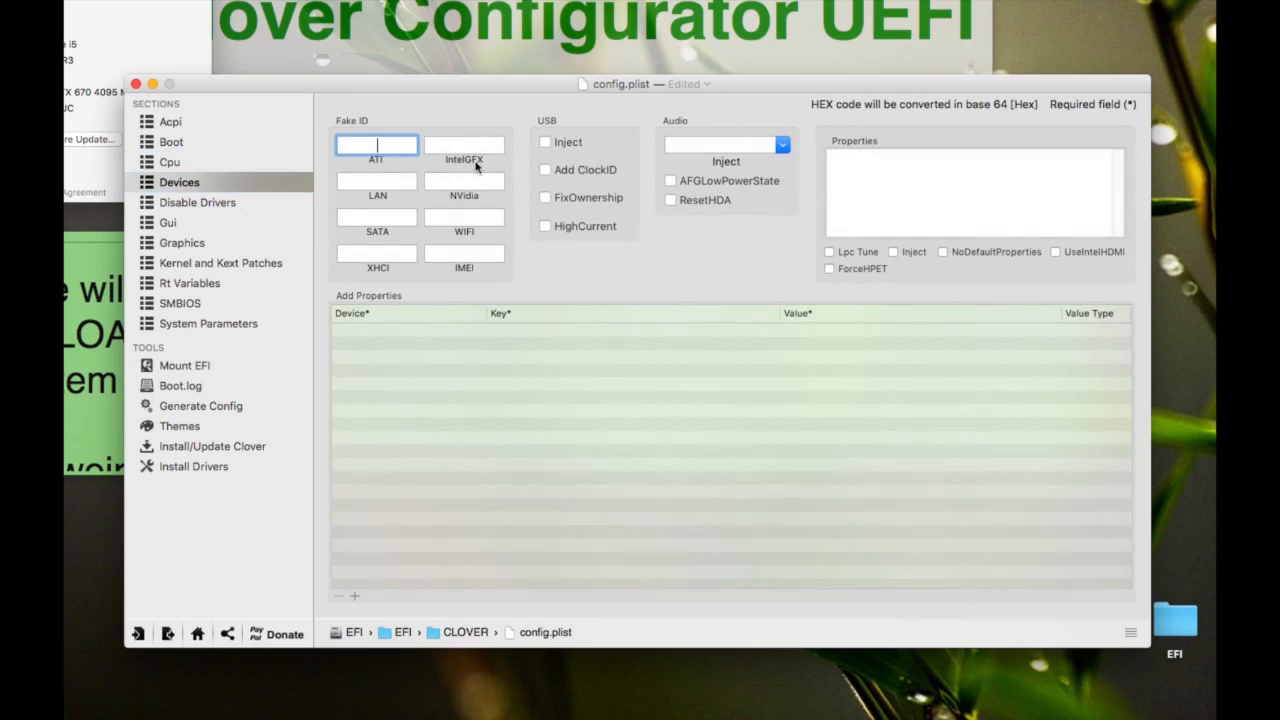
text(0x)
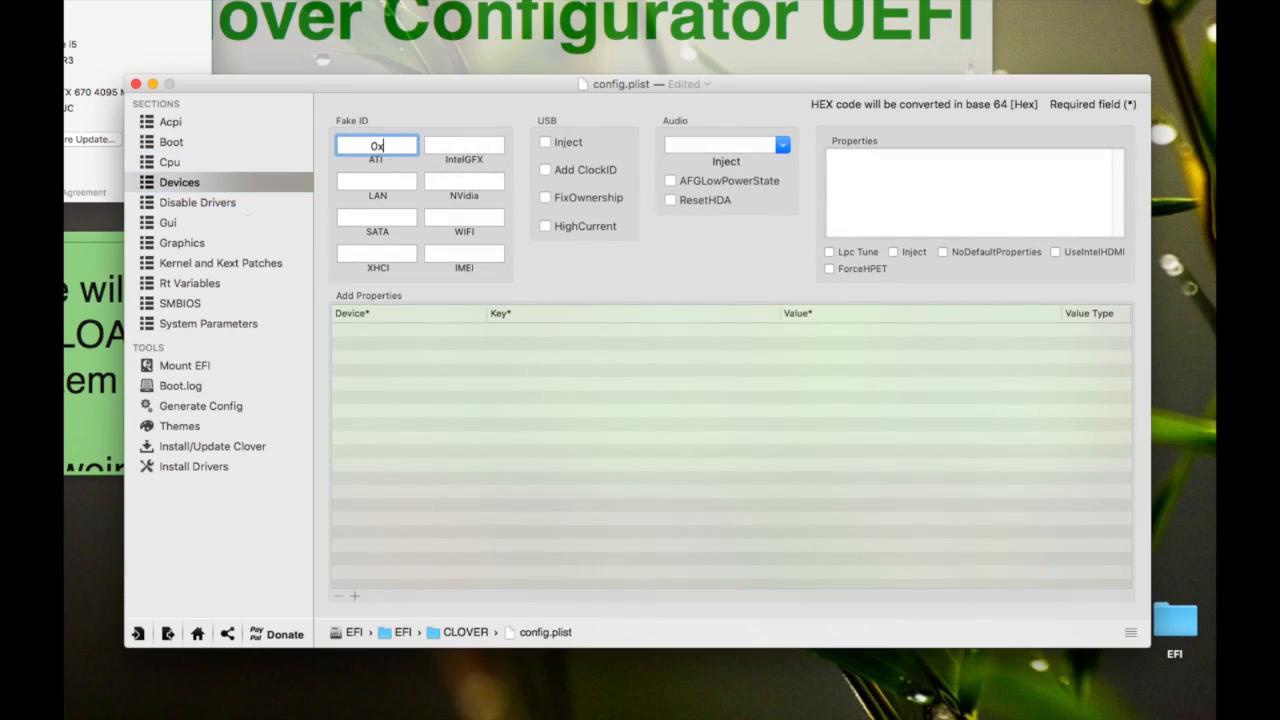
text(0)
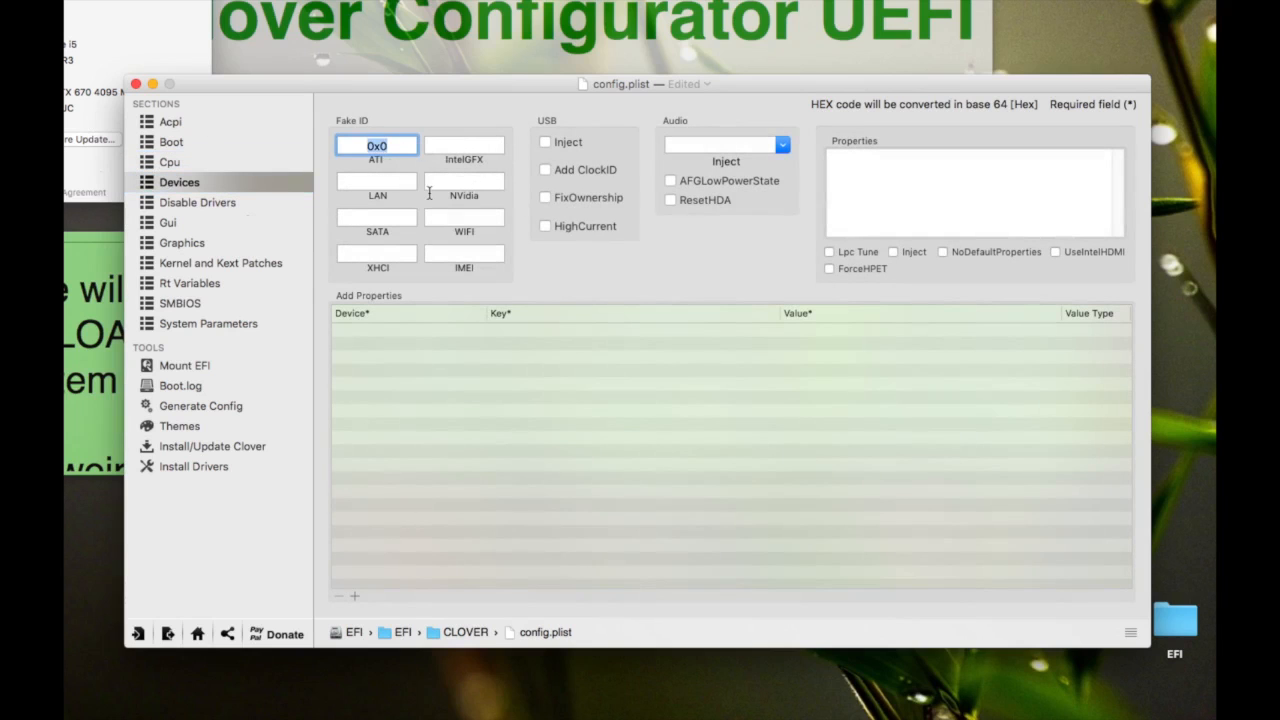
click(464, 144)
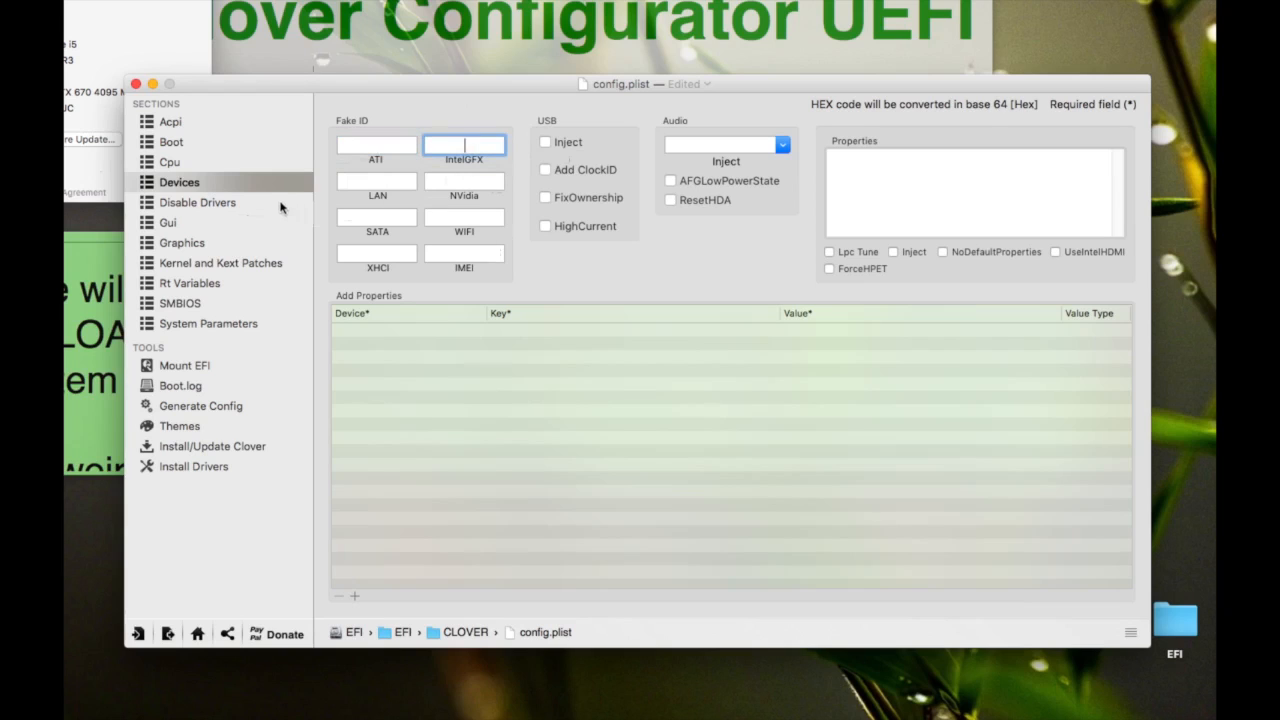
mouse_move(128, 184)
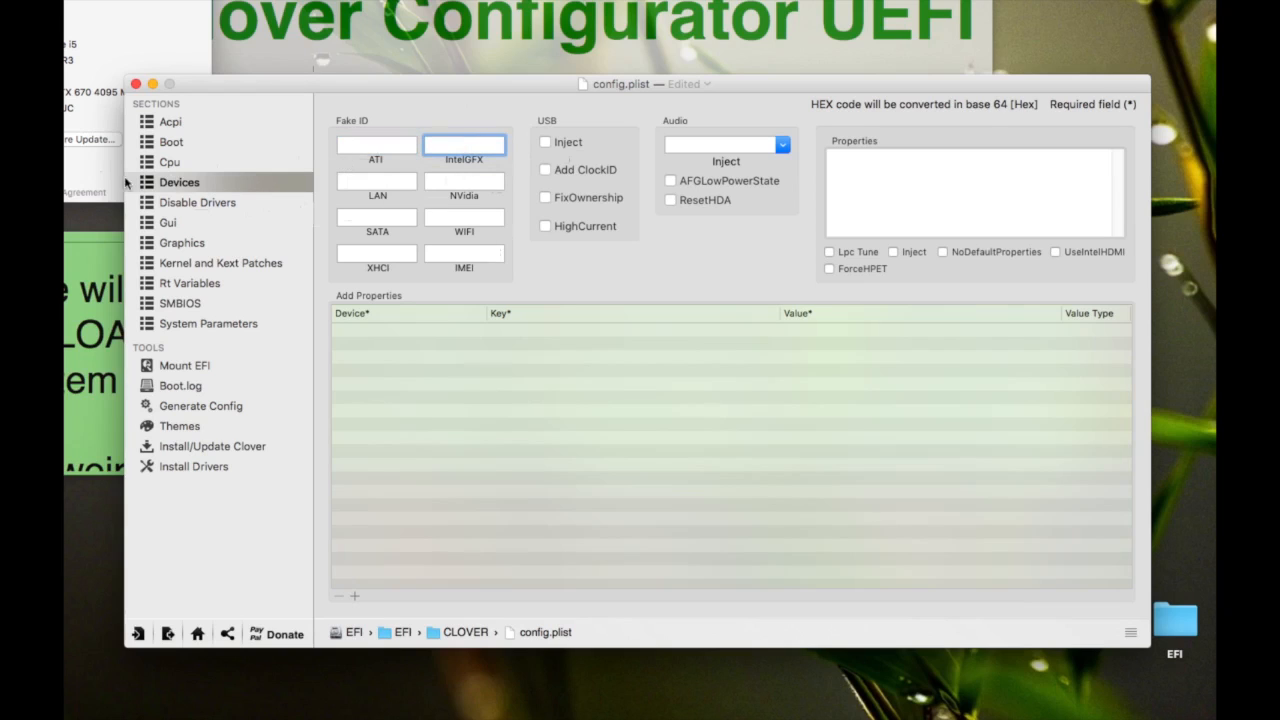
click(170, 162)
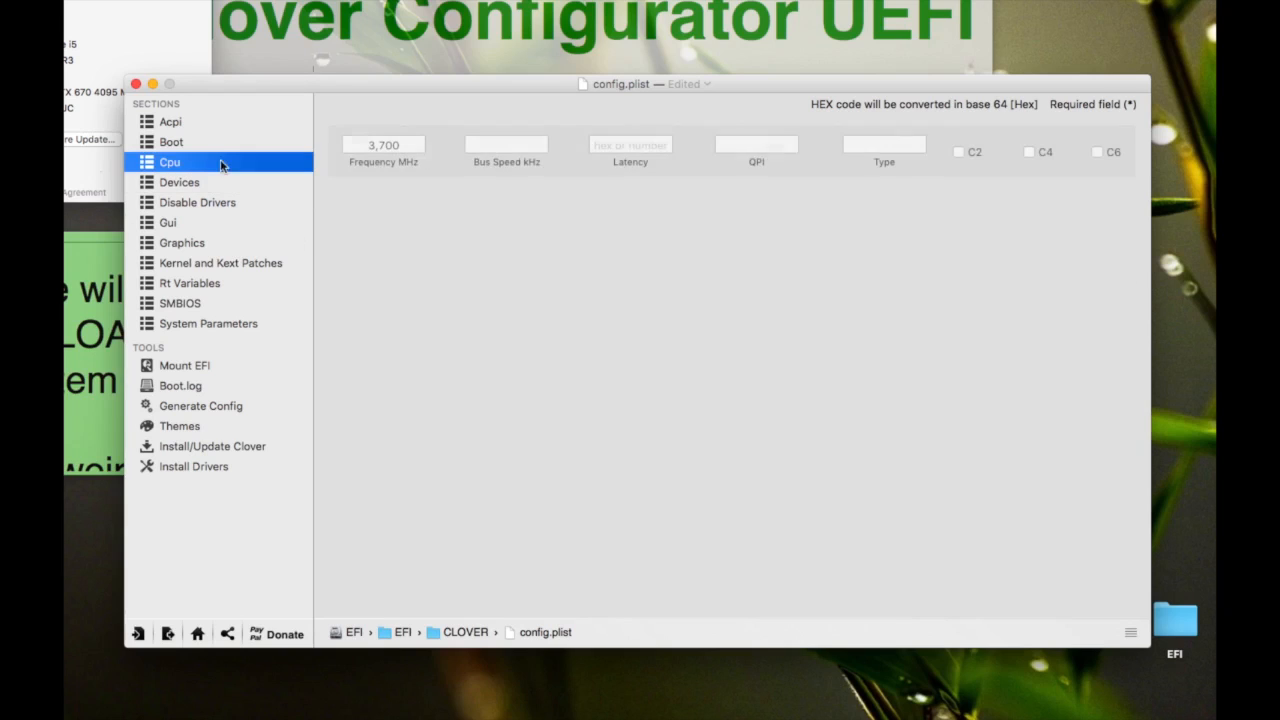
Try npci=0x2000 in Boot arguments but leave only dart=0, nvda_drv=1, kext-dev-mode=1, rootless=0 enabled
click(172, 142)
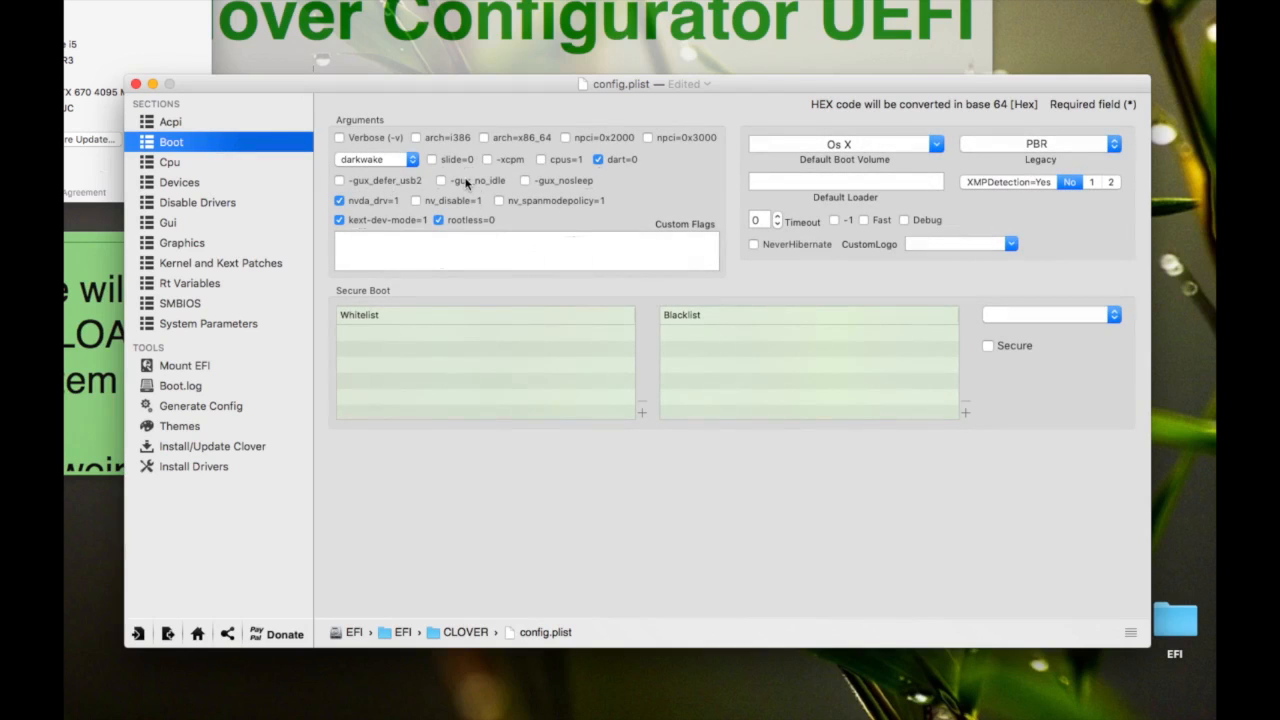
click(598, 160)
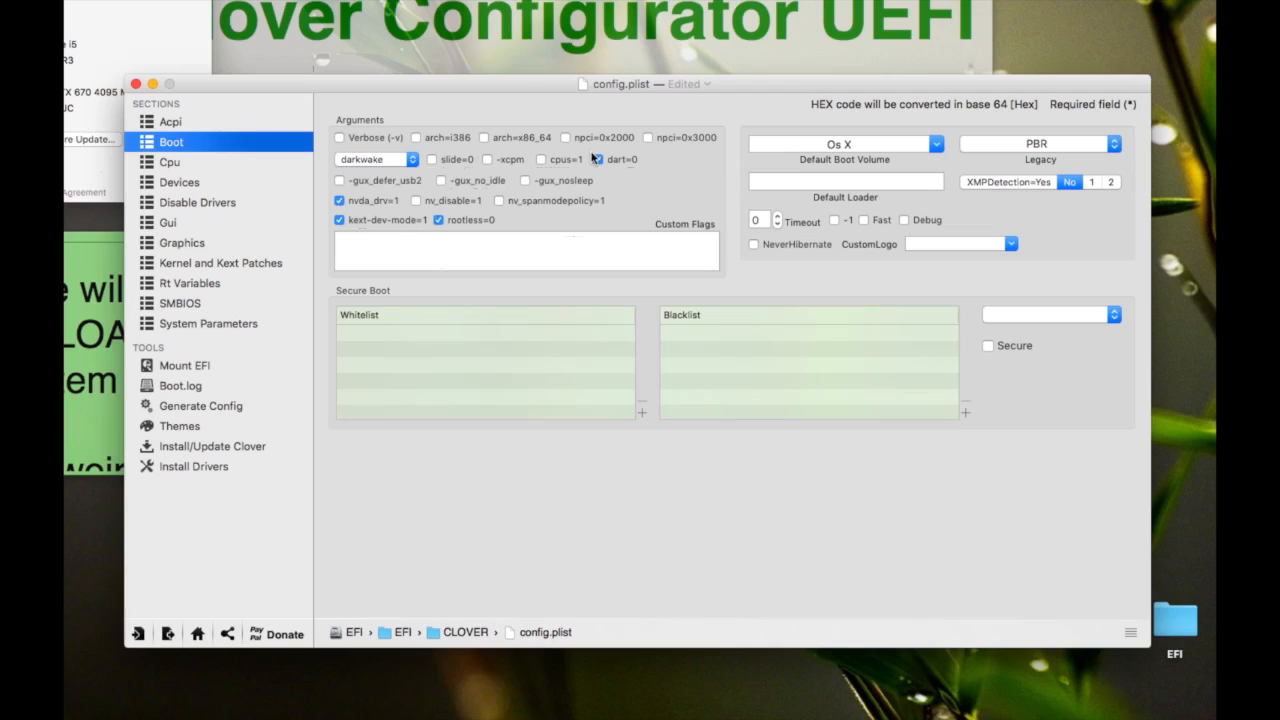
click(598, 160)
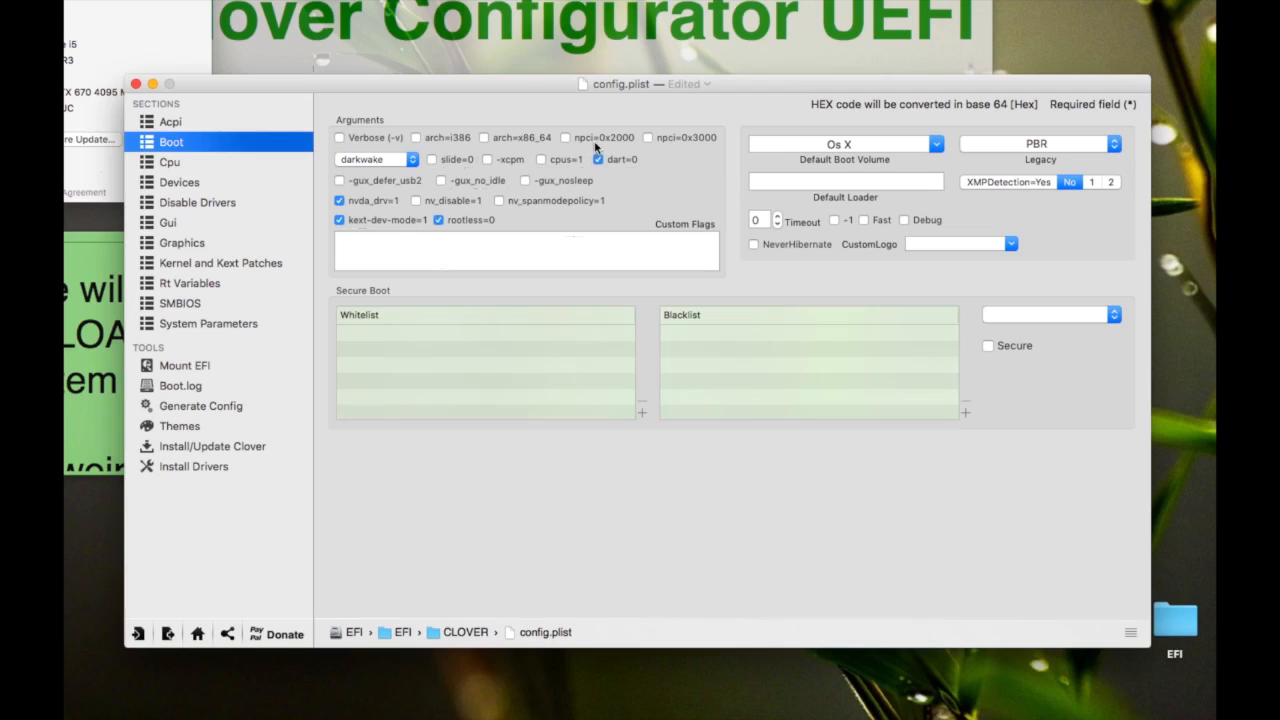
click(564, 136)
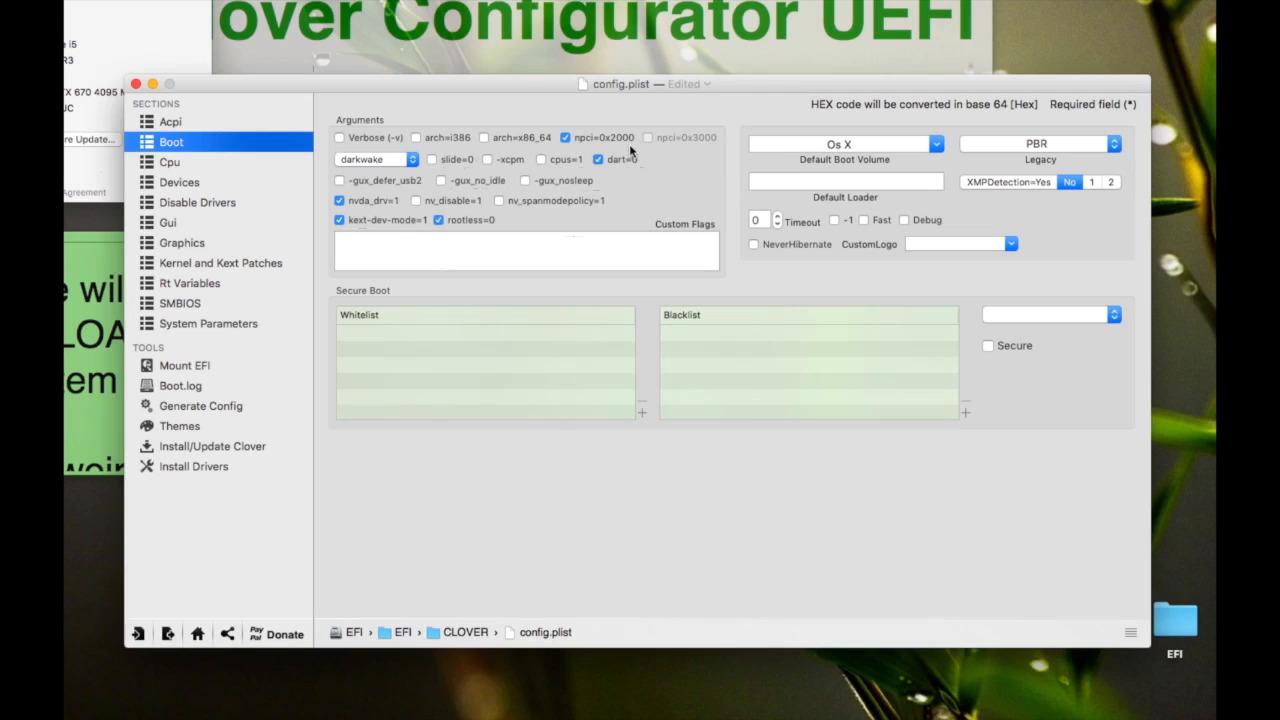
click(564, 136)
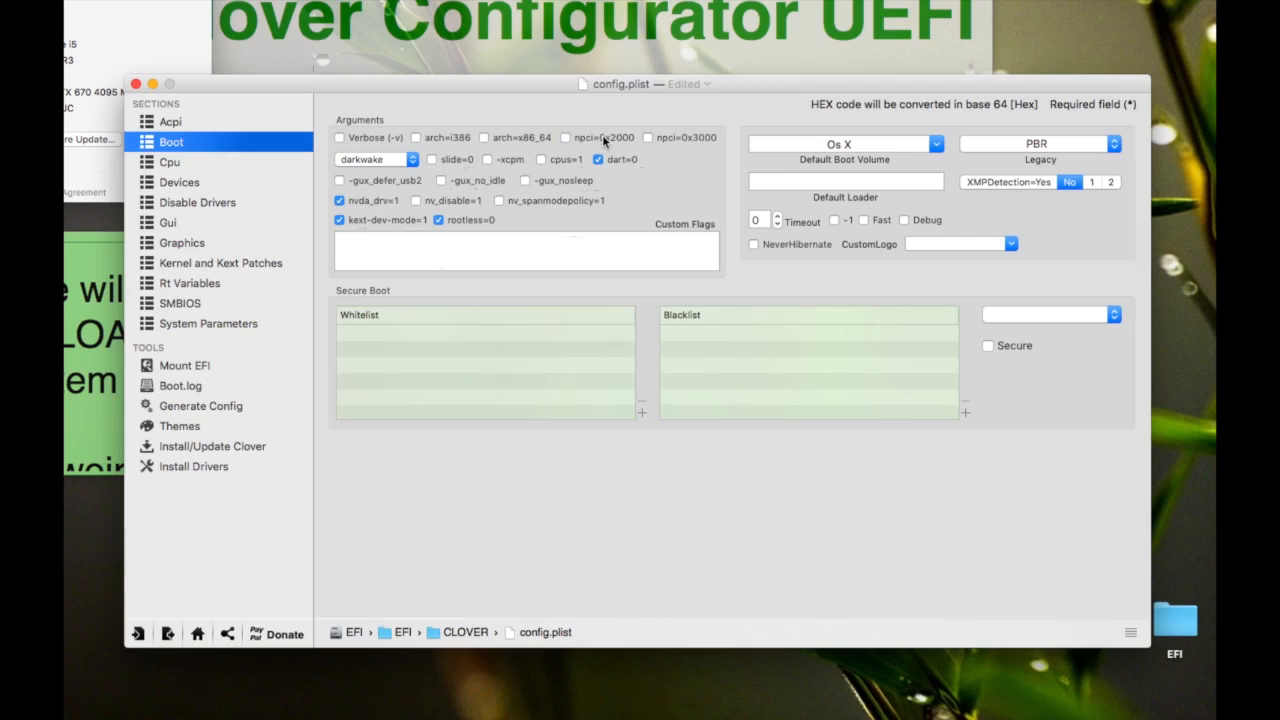
click(568, 136)
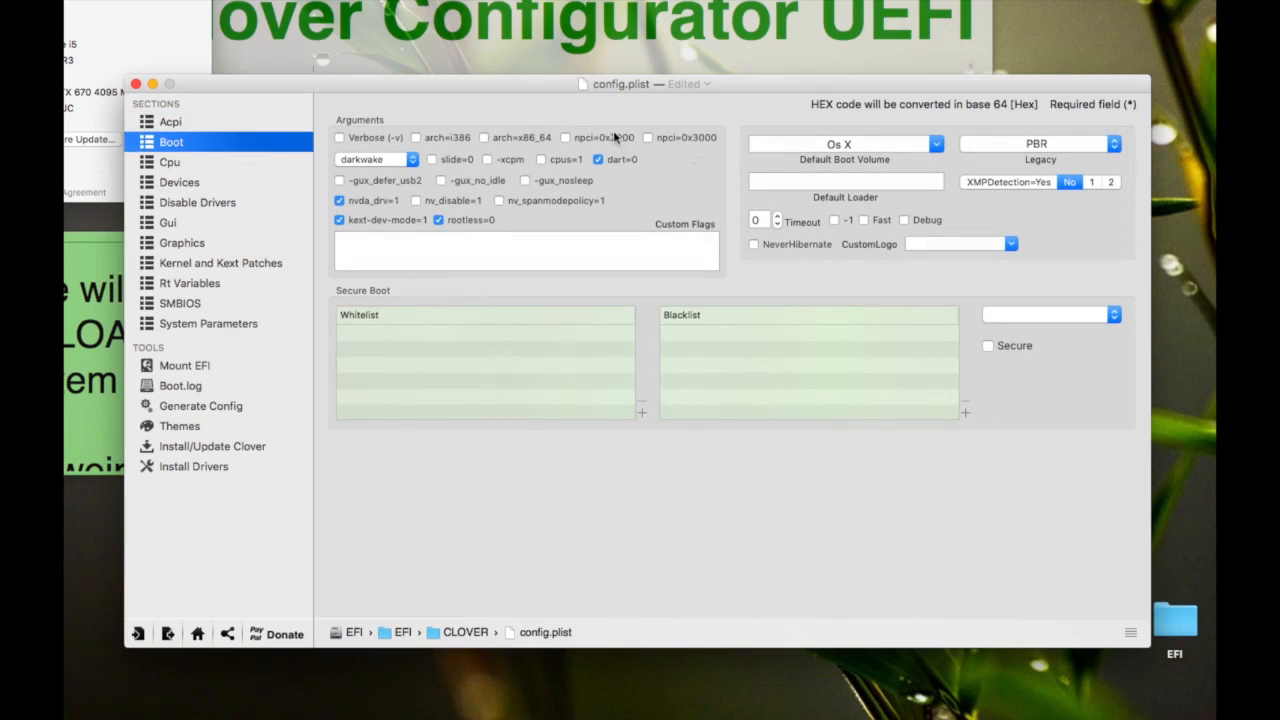
click(566, 136)
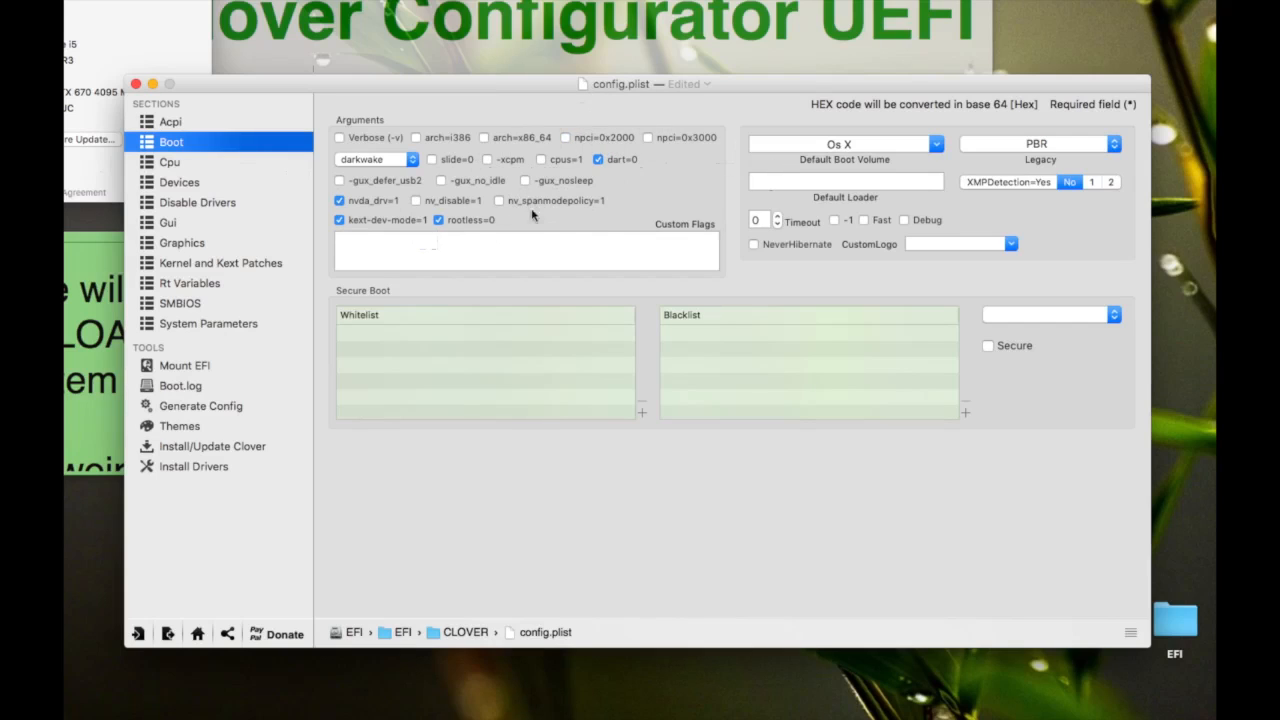
mouse_move(520, 264)
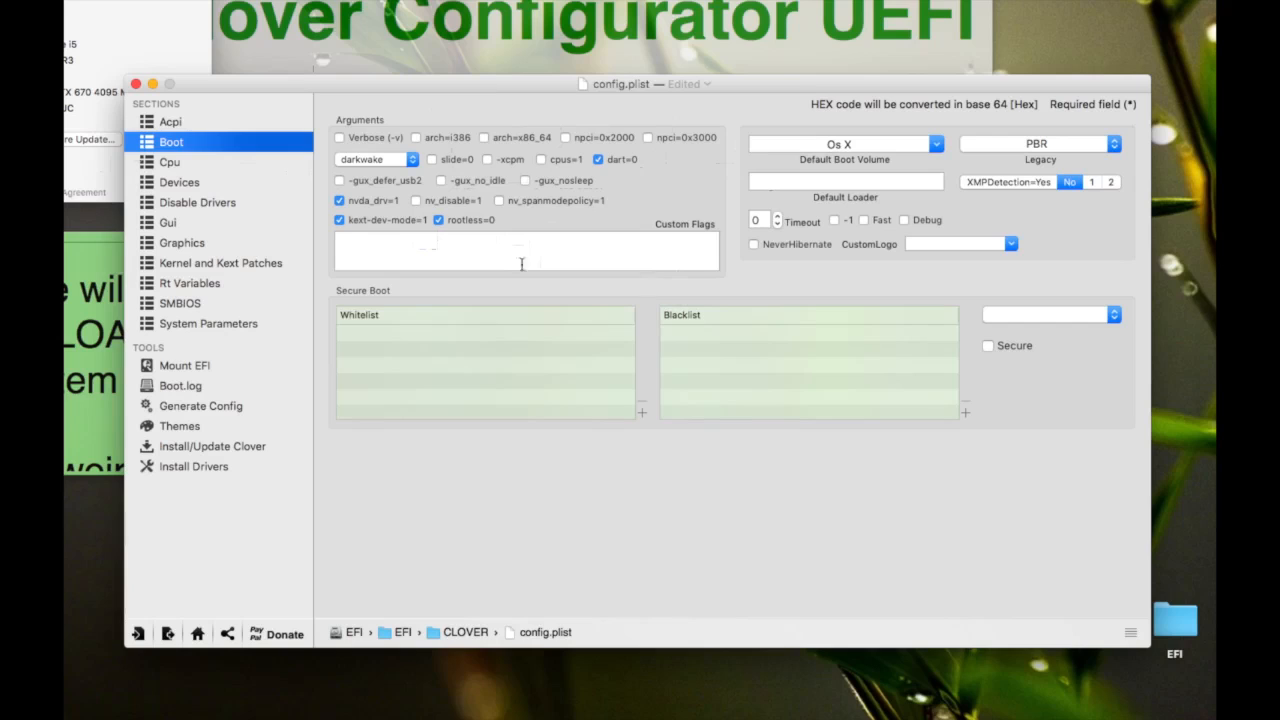
Switch the ACPI DSDT fixes to the Old way list and enable FixUSB
click(170, 122)
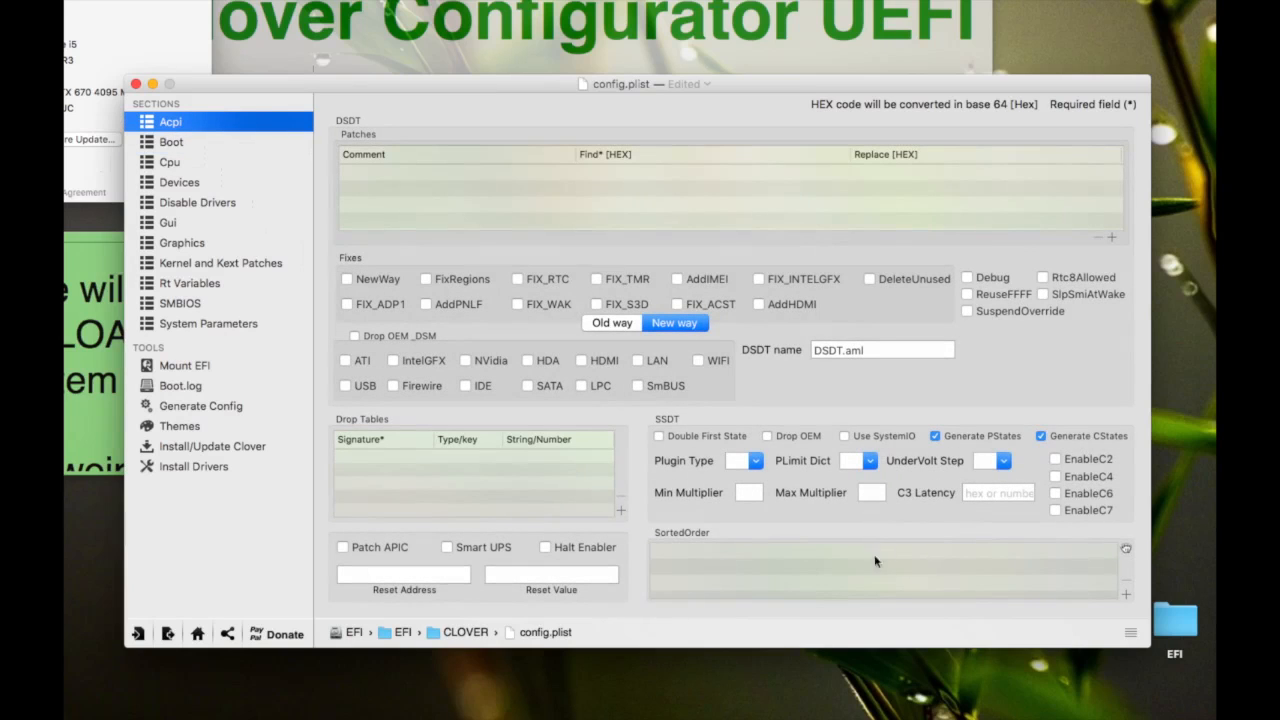
mouse_move(1060, 448)
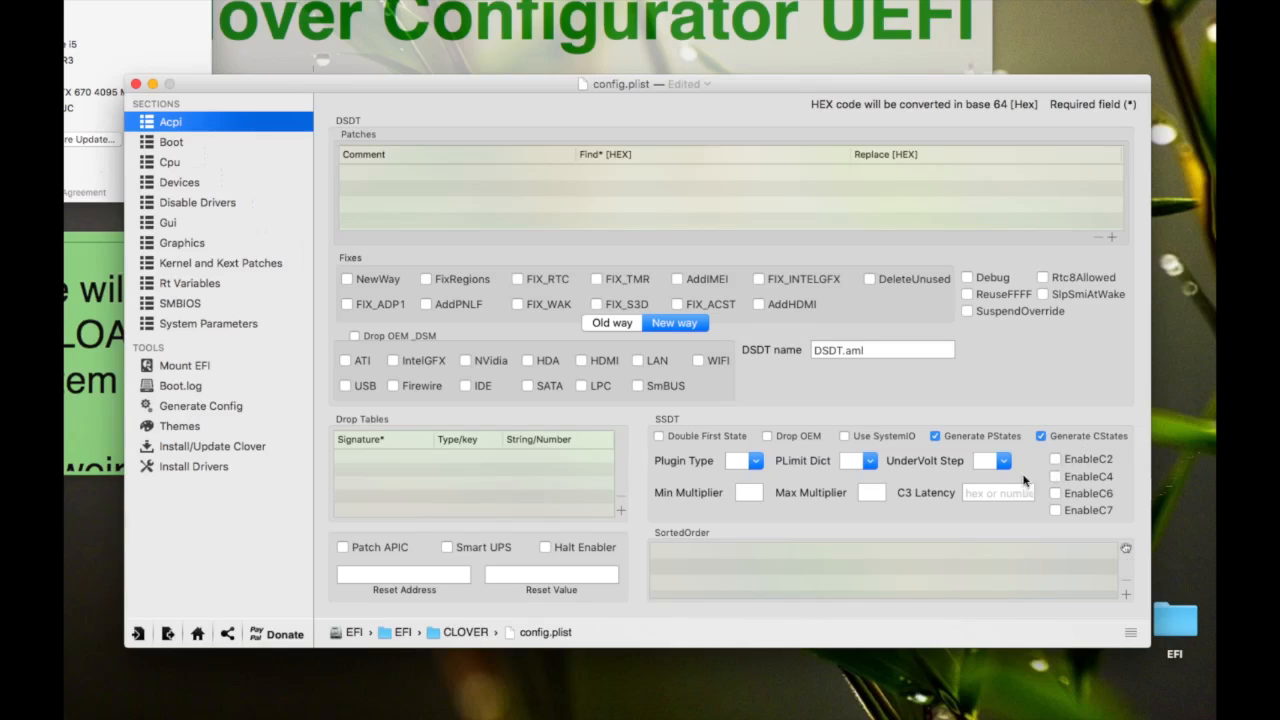
click(1056, 458)
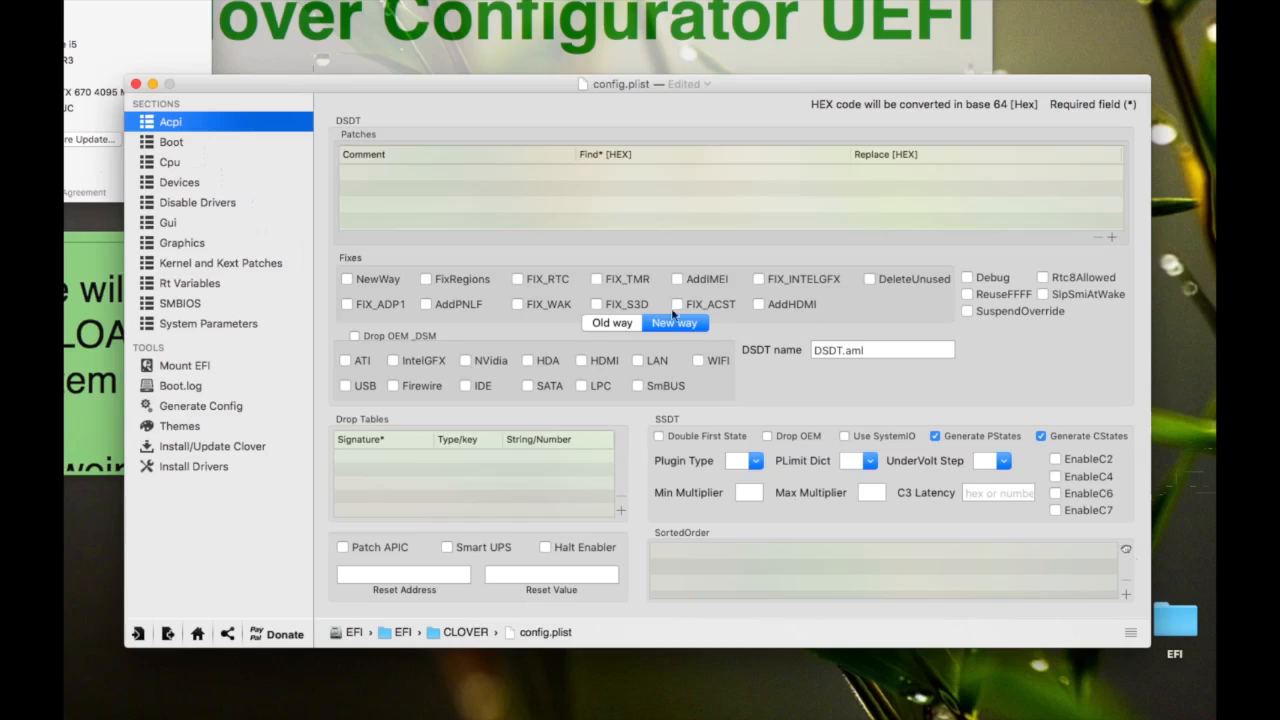
click(612, 322)
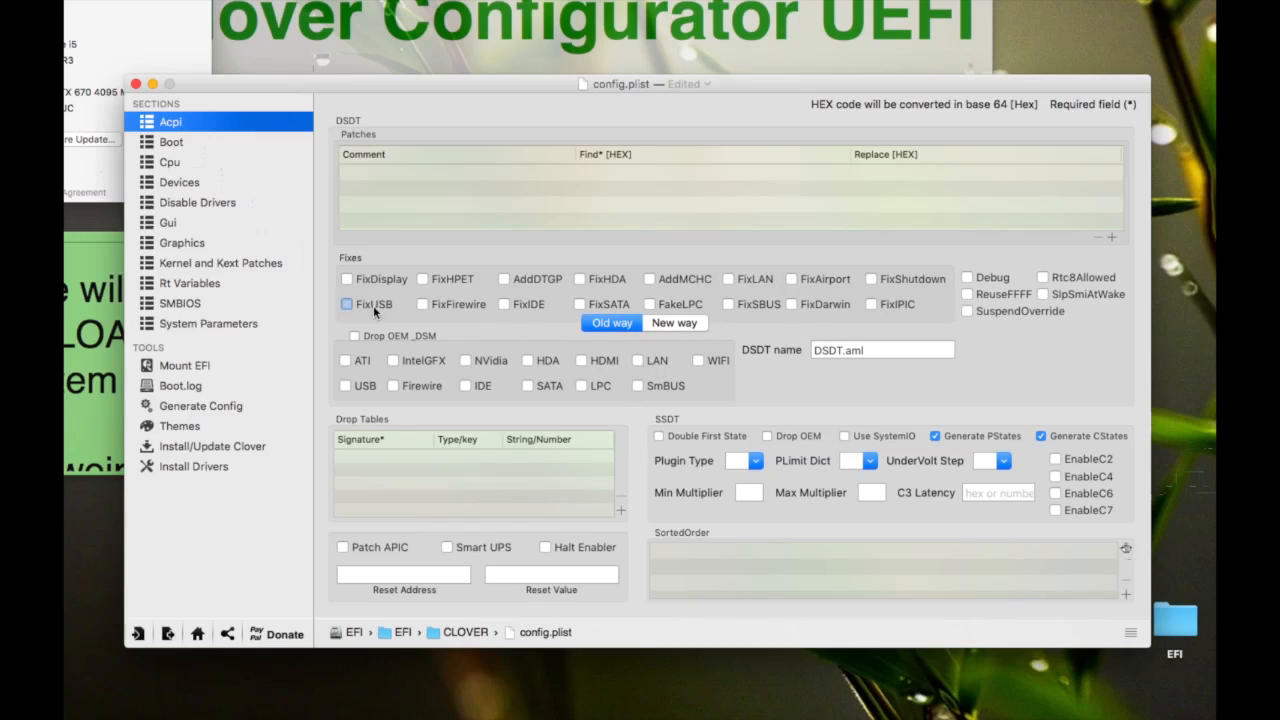
click(348, 304)
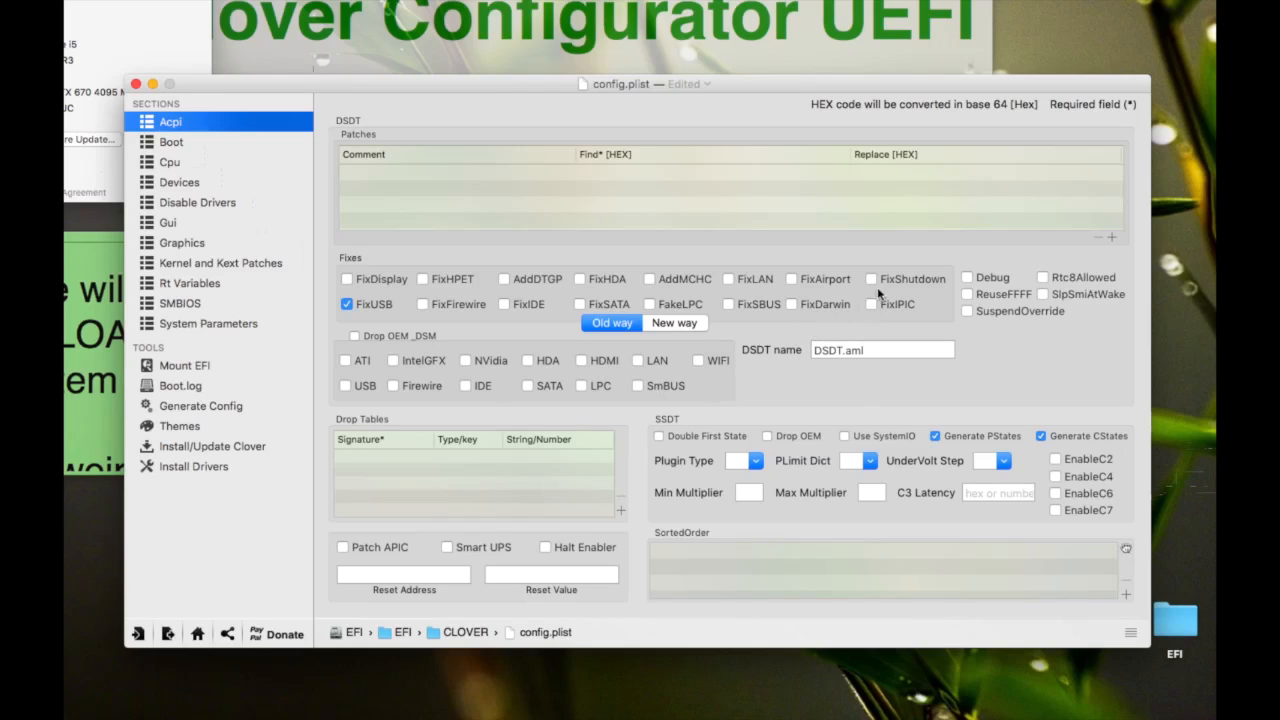
Try FixShutdown and FixPIC, then leave them unticked and return to Boot settings
click(872, 278)
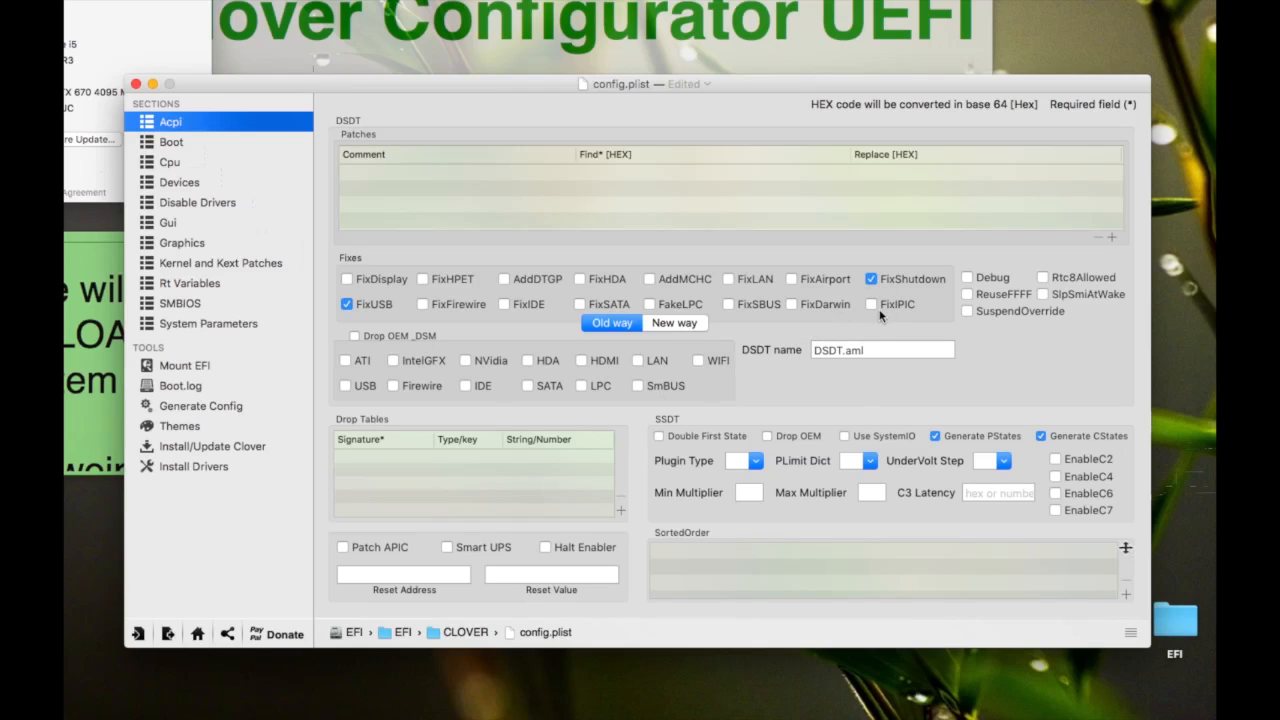
click(872, 304)
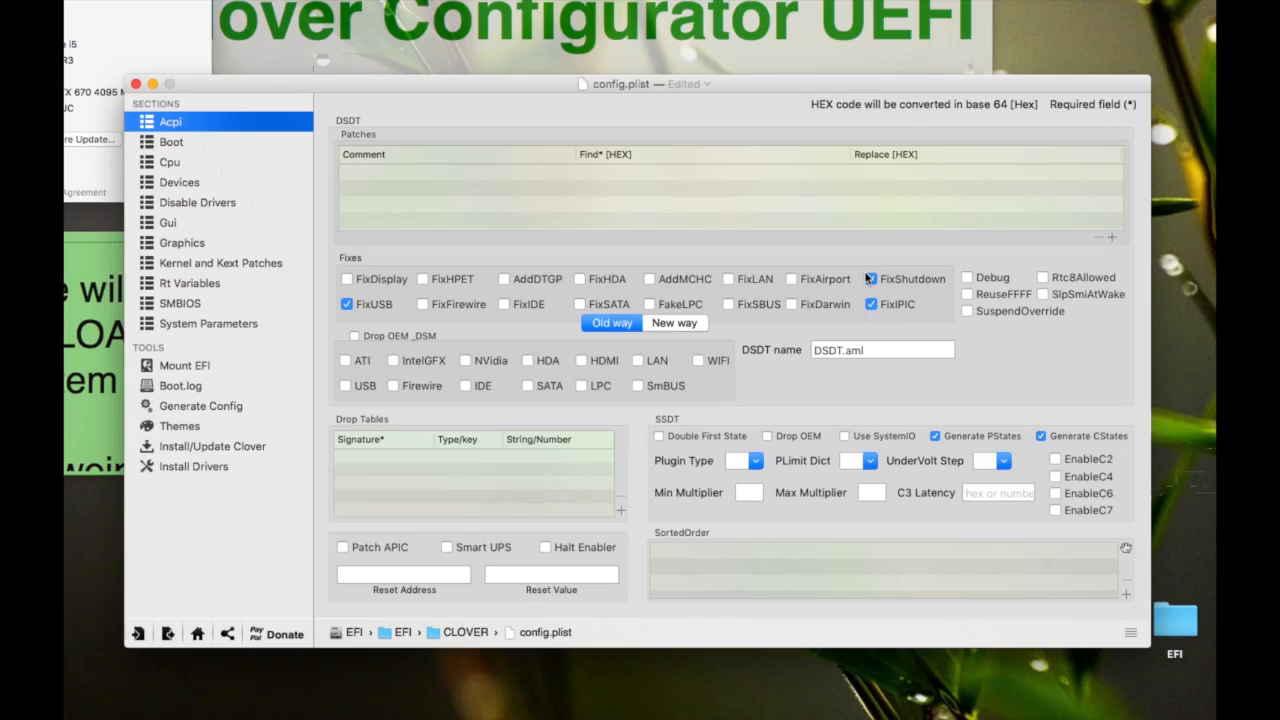
mouse_move(684, 268)
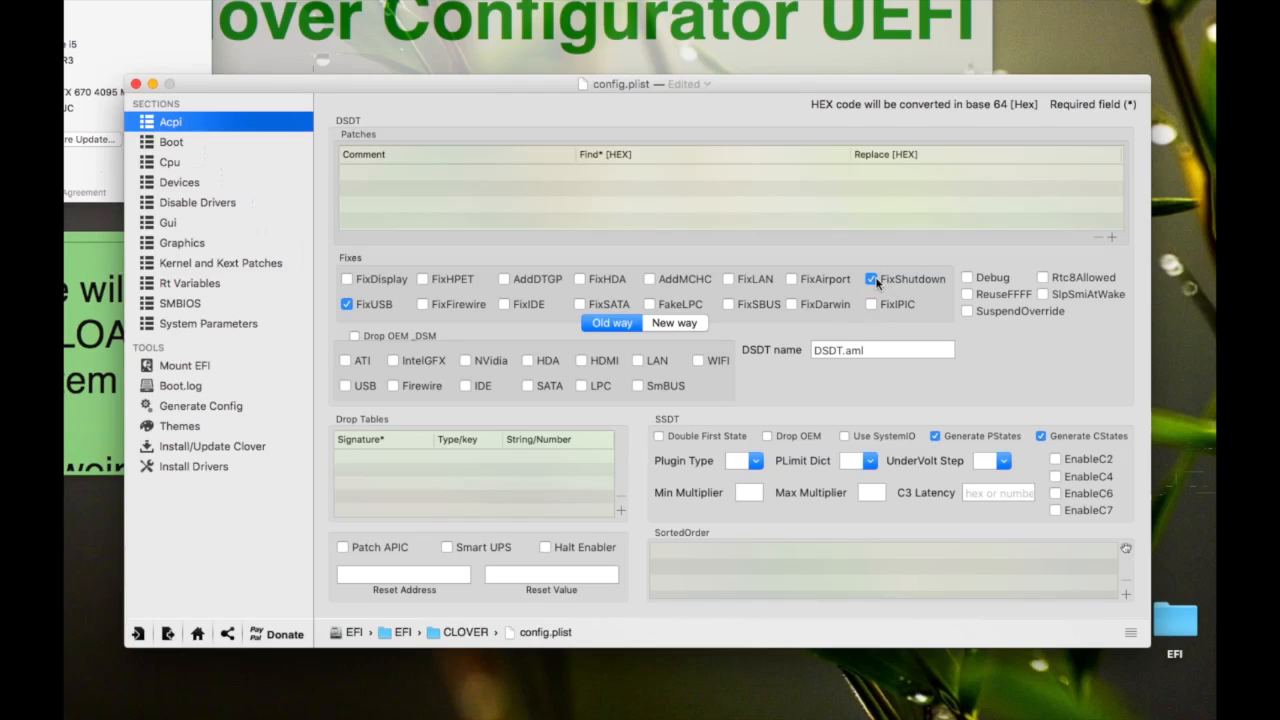
click(872, 280)
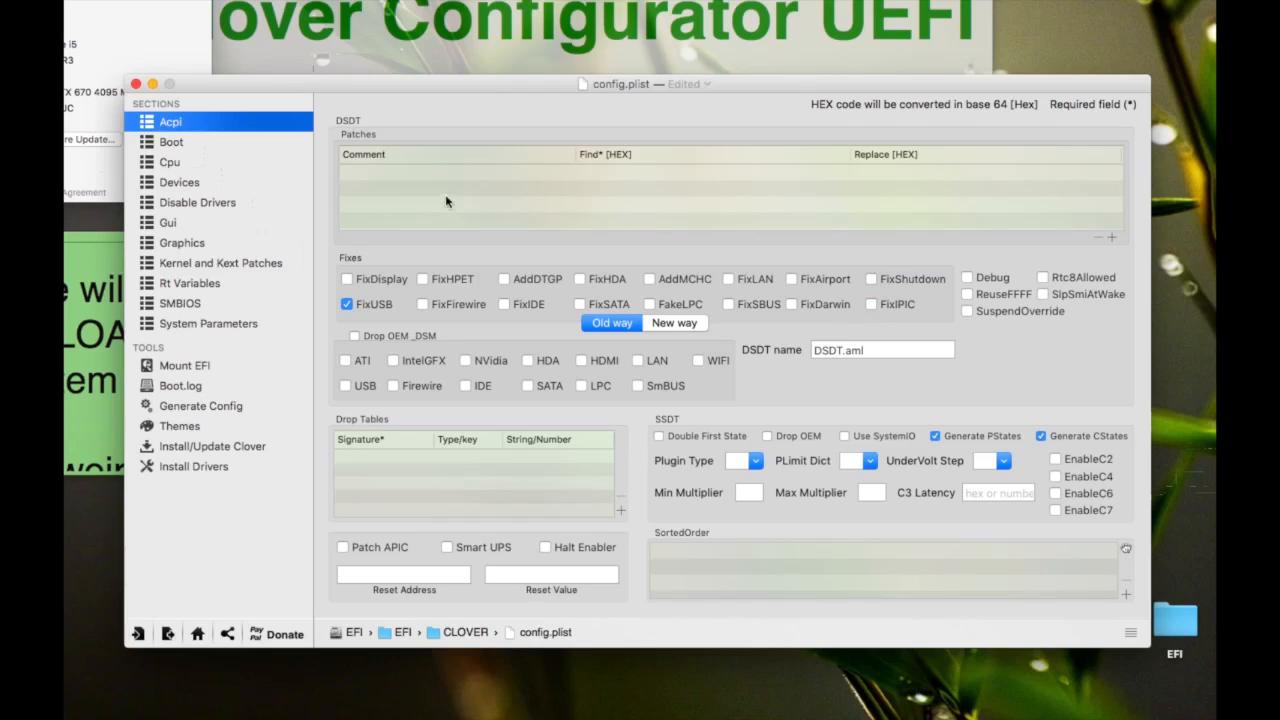
click(172, 142)
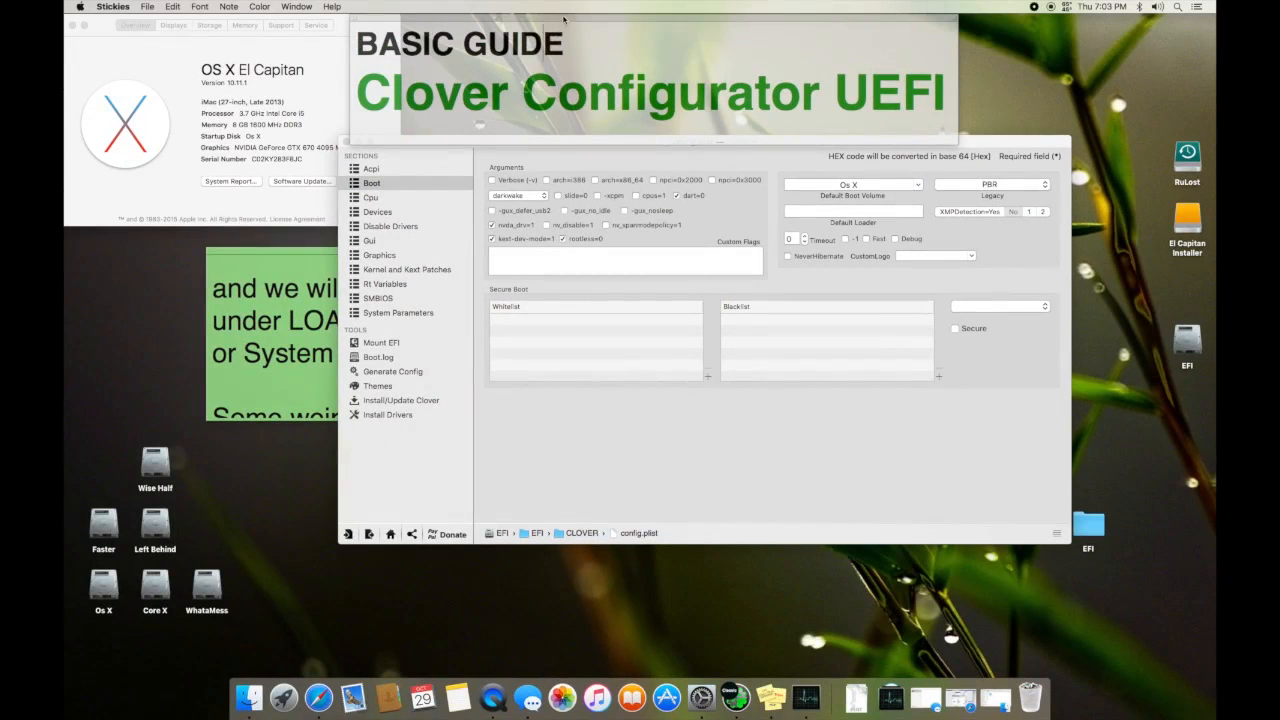
Pass through Devices back to the ACPI settings to confirm FixUSB is still ticked
drag(650, 80, 580, 144)
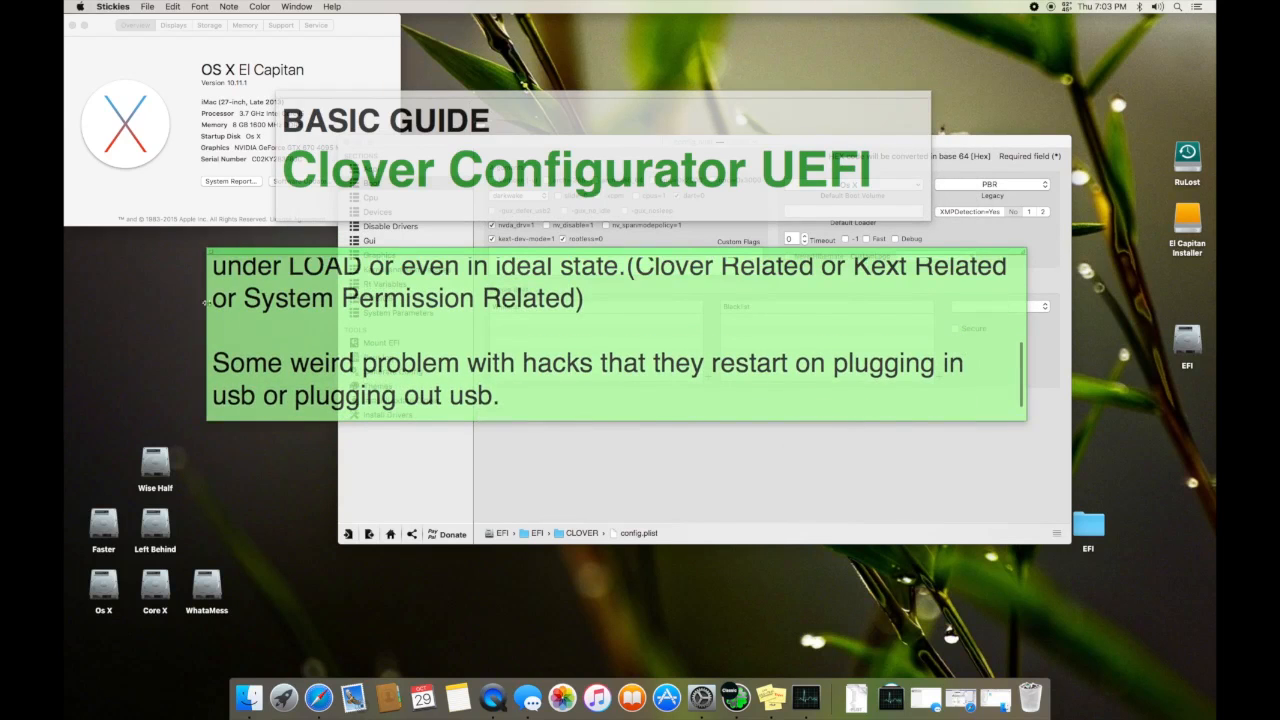
scroll(up, 3)
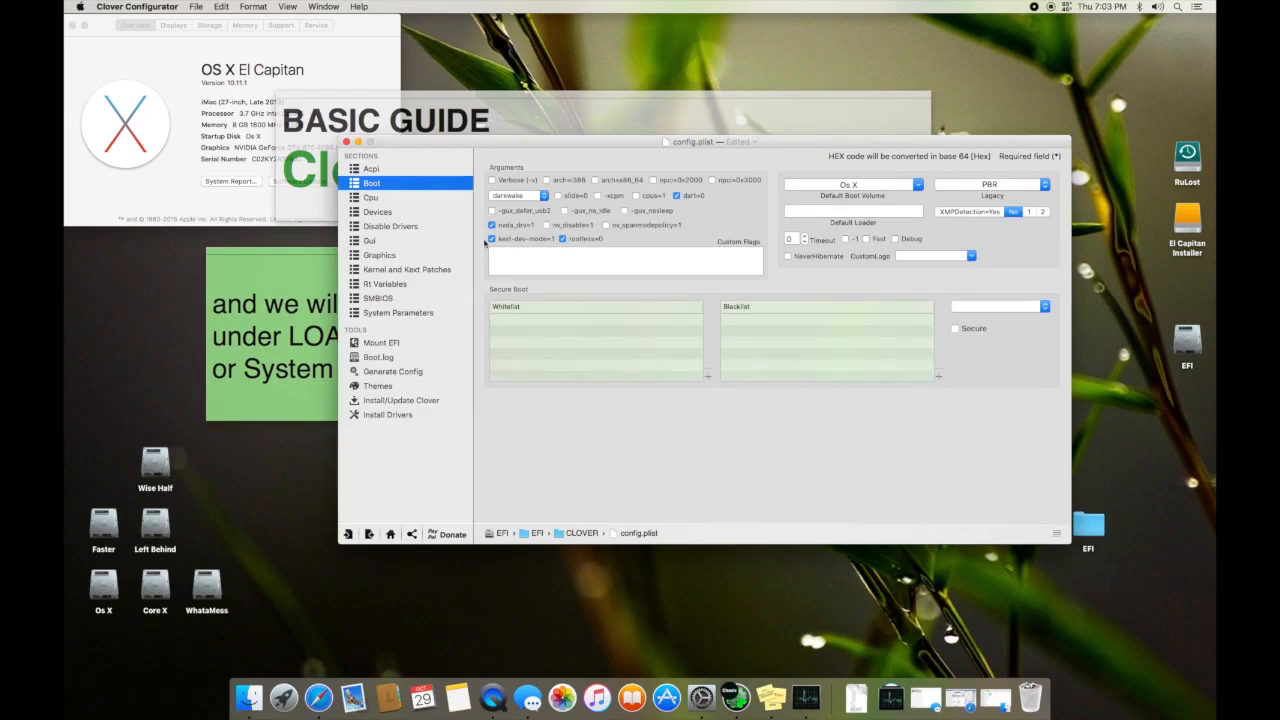
click(376, 212)
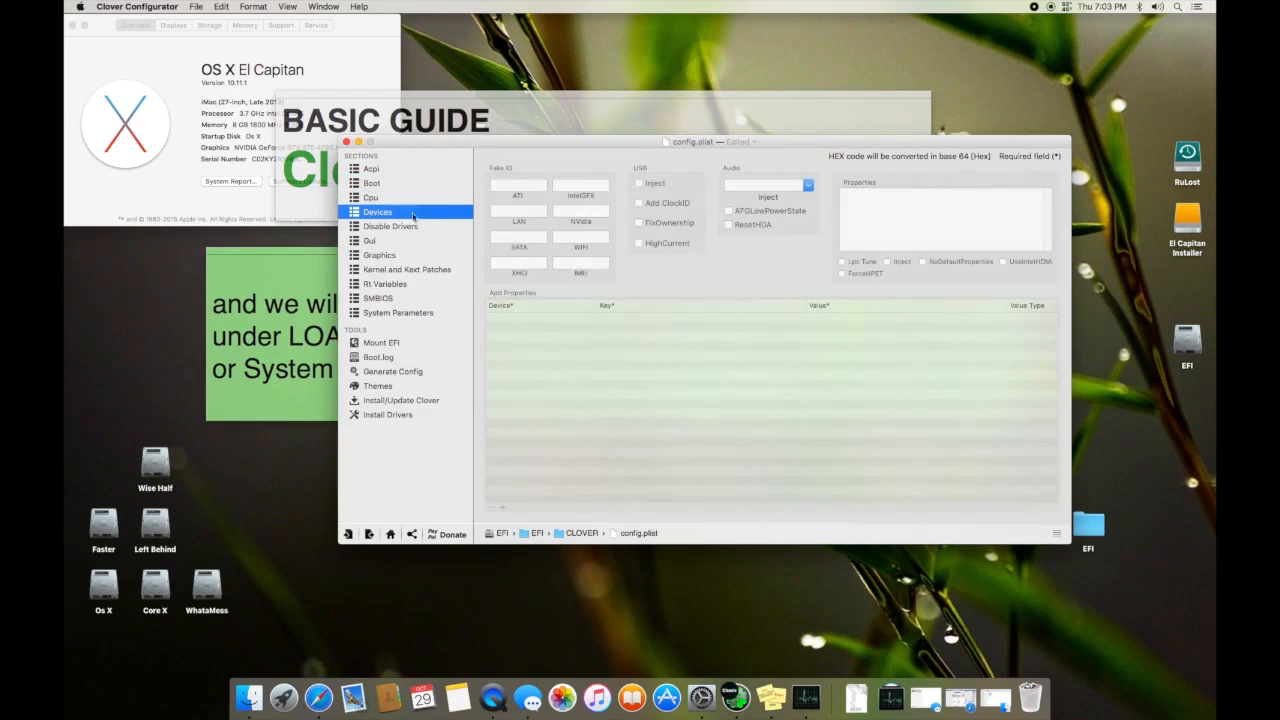
click(372, 168)
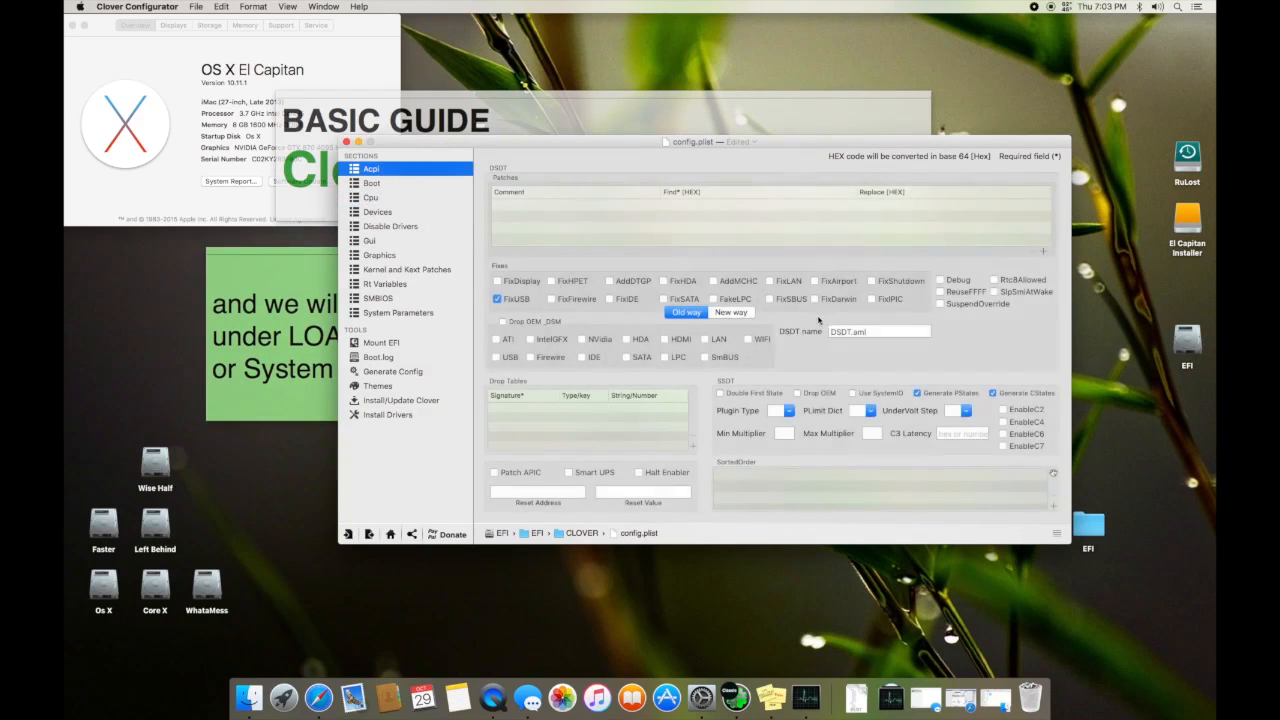